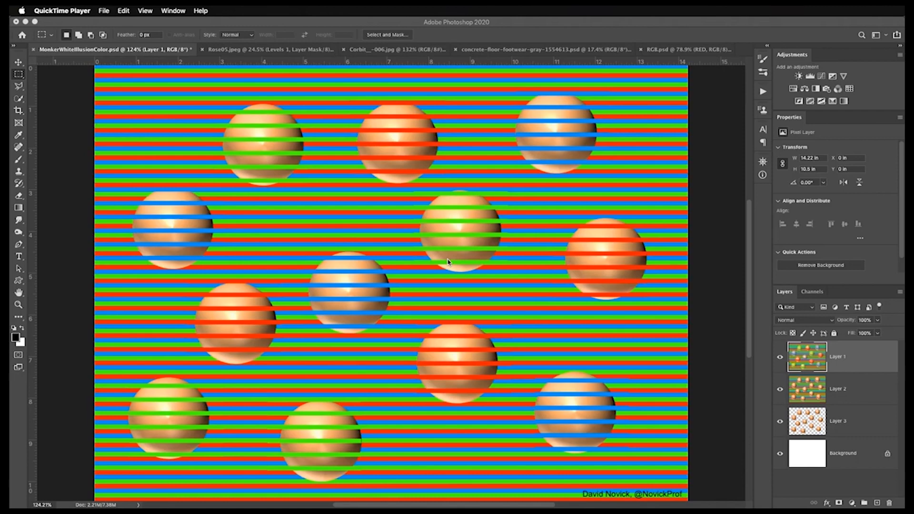
mouse_move(740, 436)
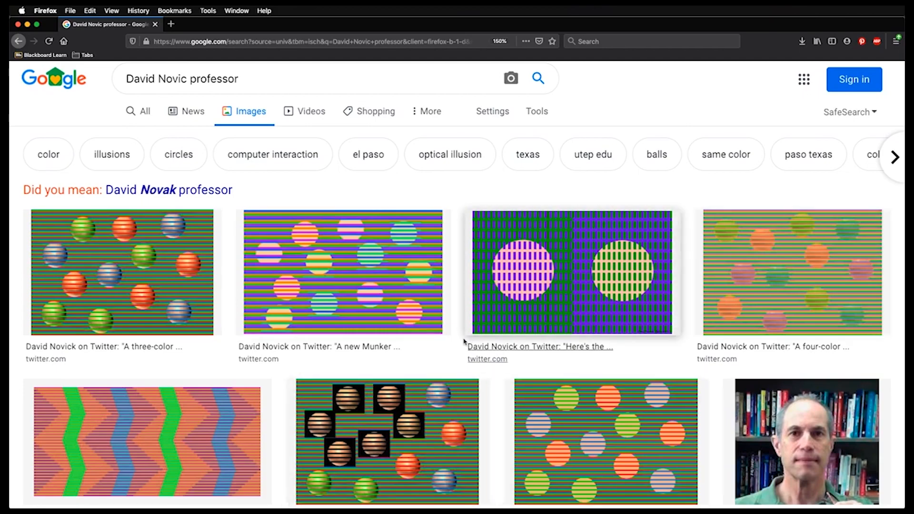
- Return to the striped colour-illusion image and zoom it to about 124% to examine the spheres
scroll("down", 3)
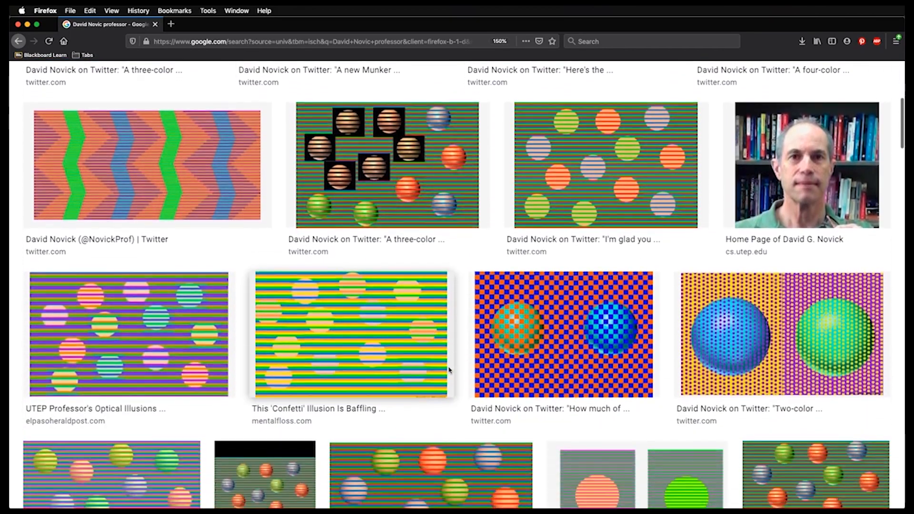
scroll("up", 3)
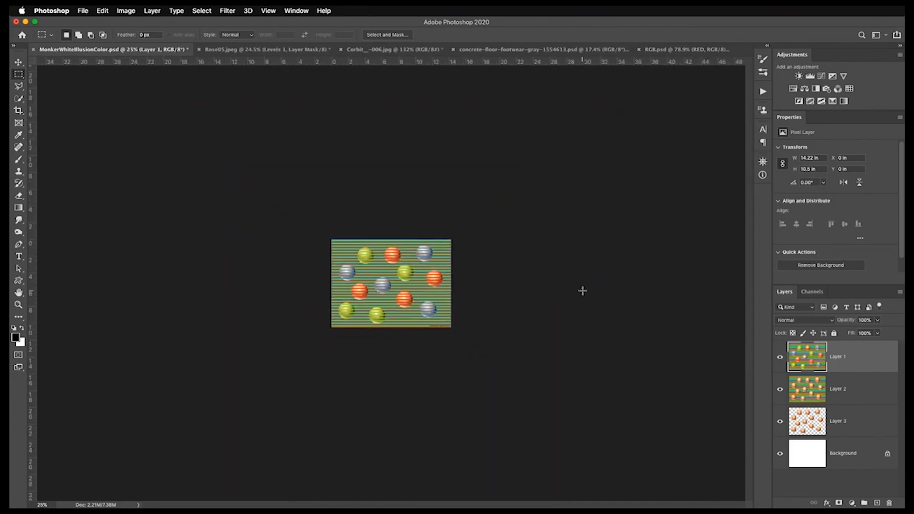
mouse_move(587, 284)
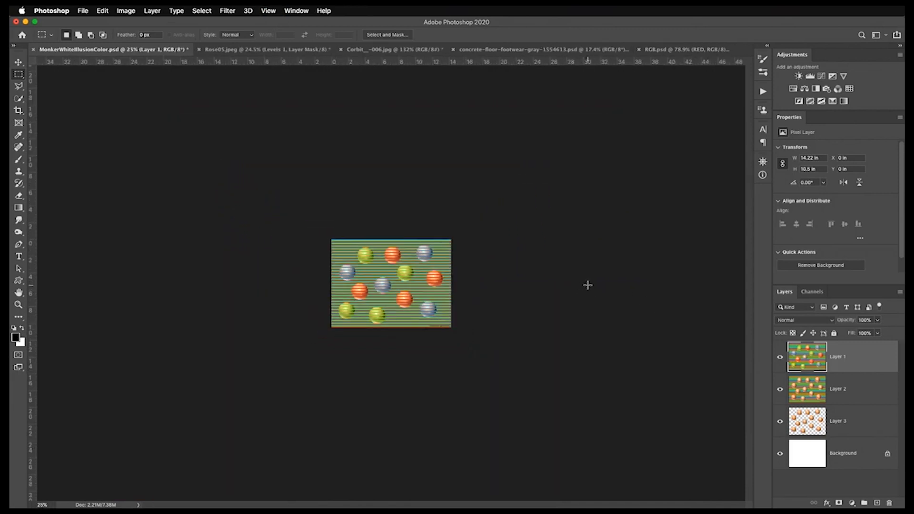
mouse_move(608, 316)
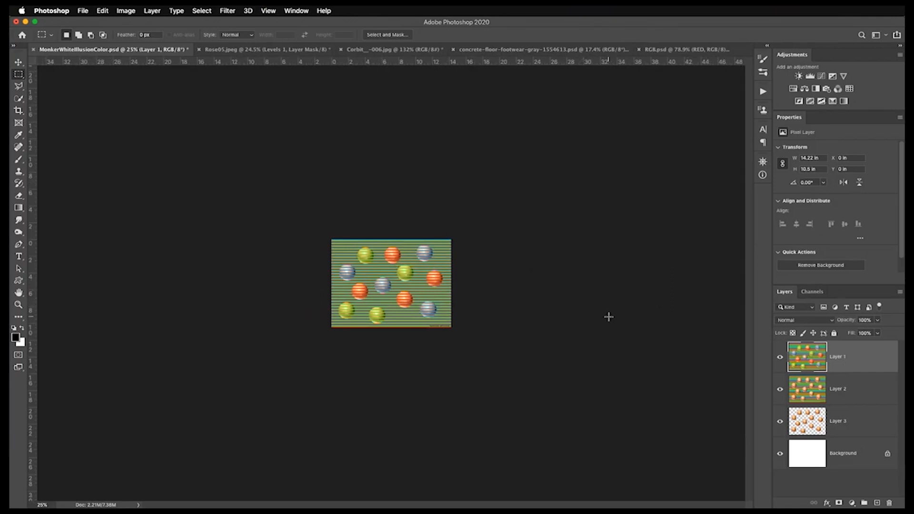
mouse_move(612, 315)
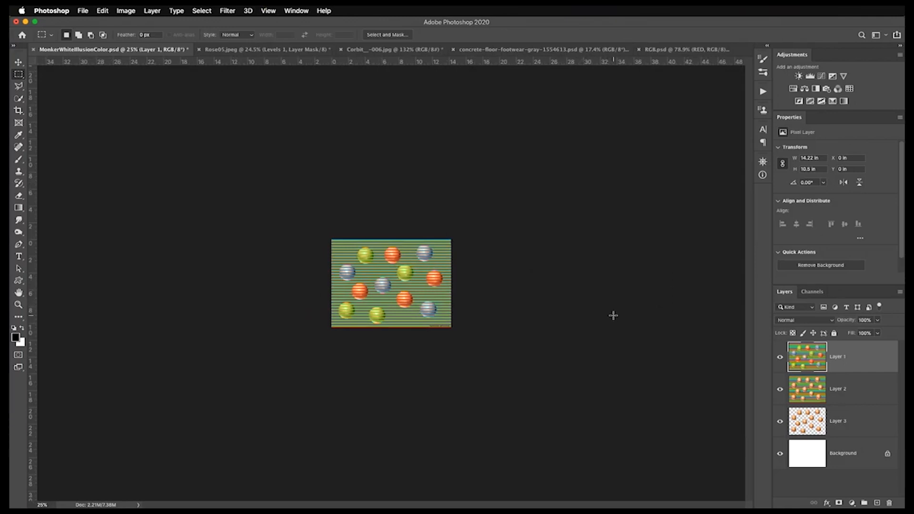
mouse_move(561, 313)
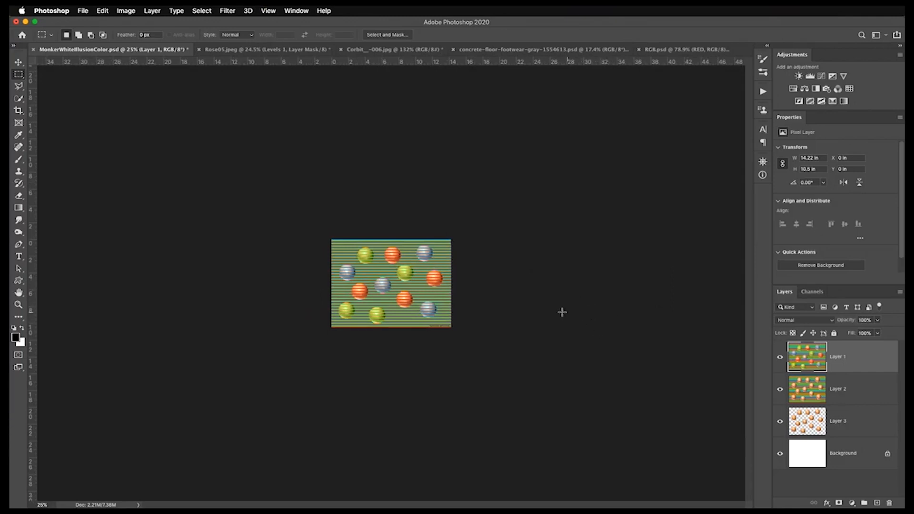
mouse_move(608, 360)
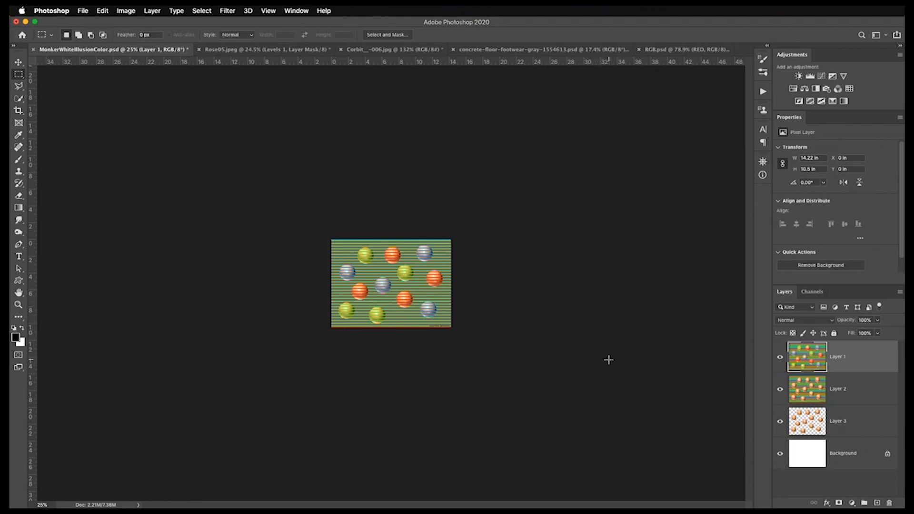
key("cmd+0")
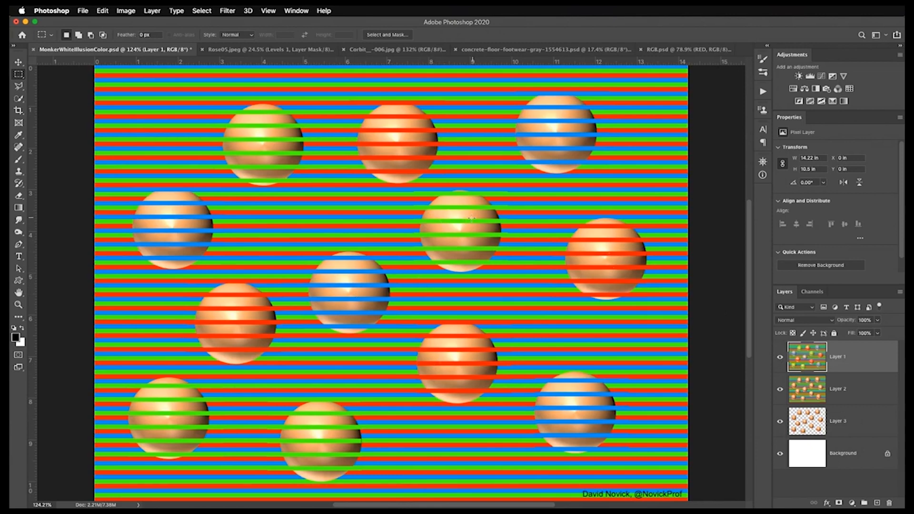
mouse_move(502, 359)
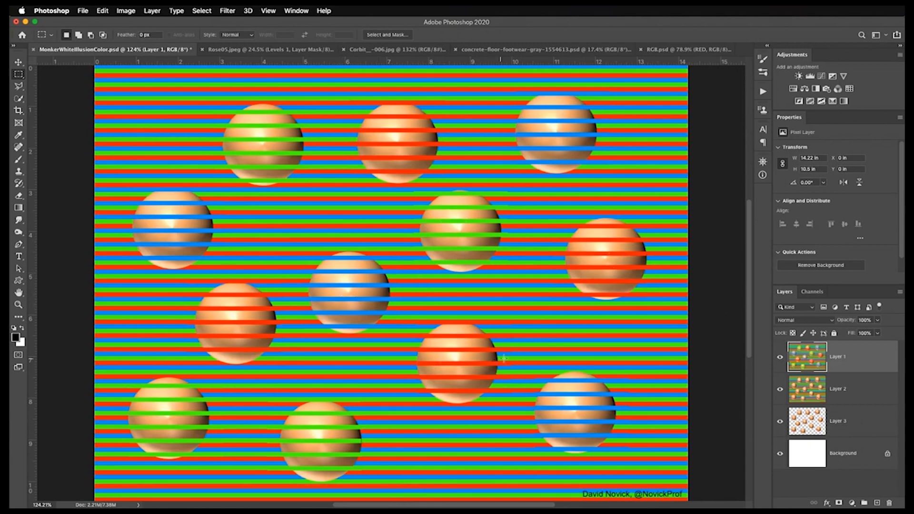
left_click(780, 356)
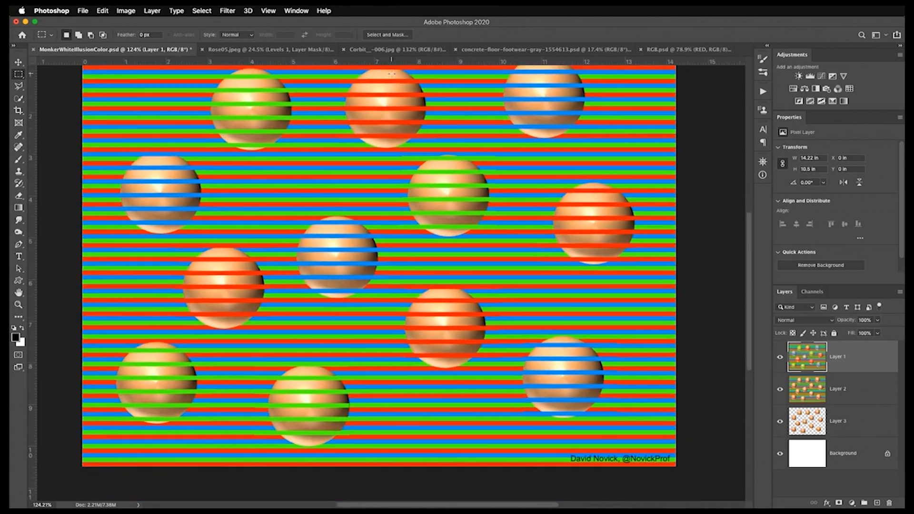
- Switch to the angel-wing portrait JPG document and inspect it close up
left_click(393, 49)
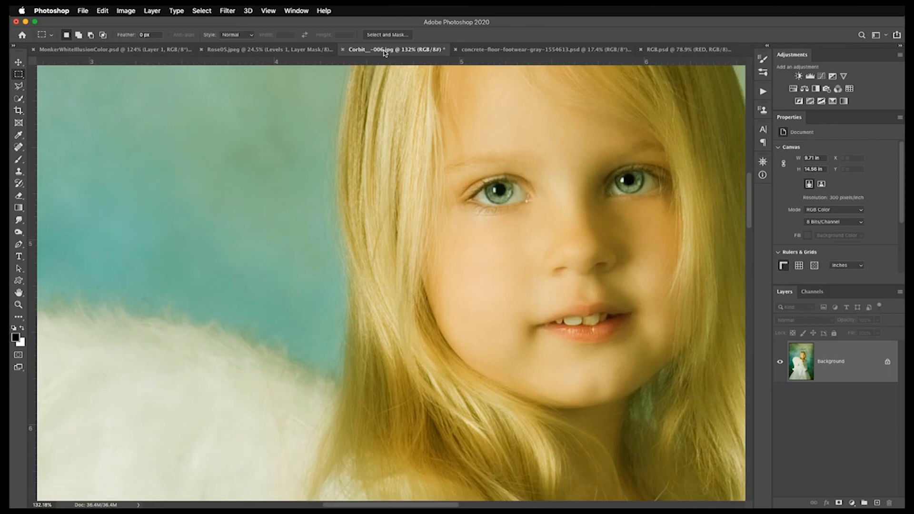
mouse_move(332, 175)
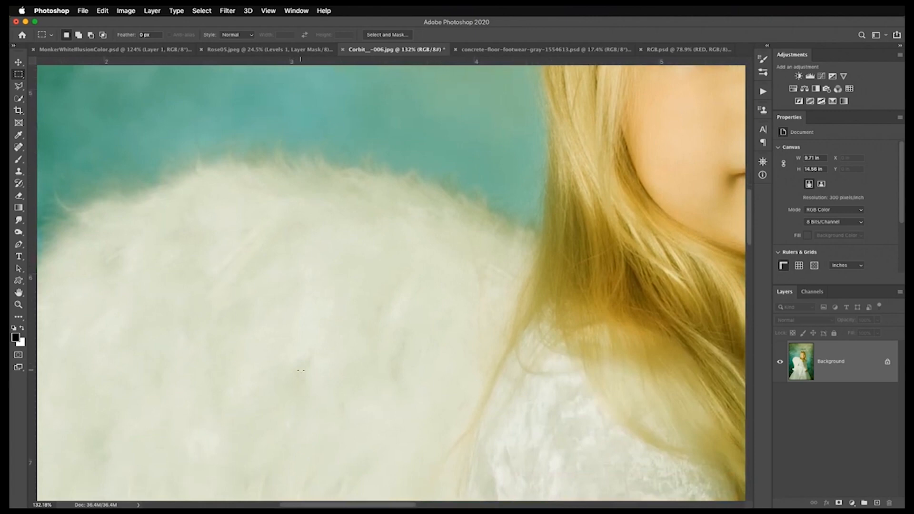
- Copy a small marquee-selected patch of the white wing to its own layer and add a second empty layer
key("m")
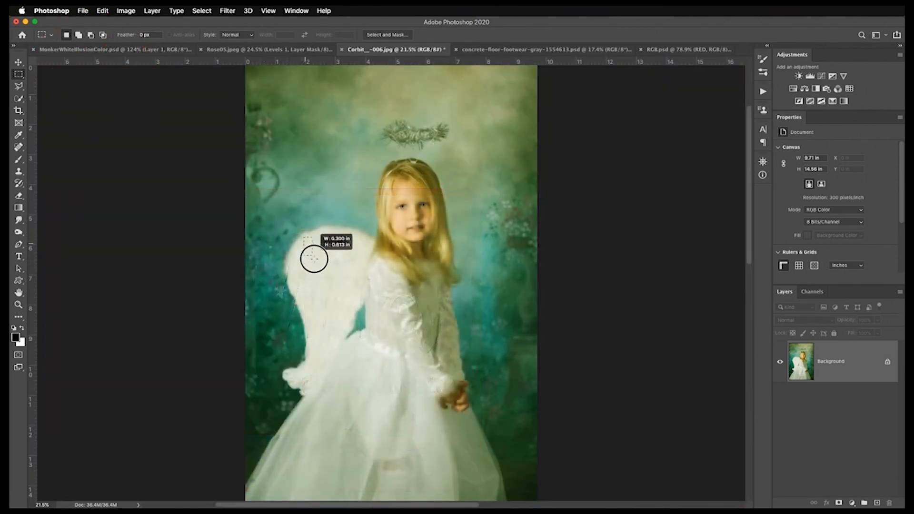
left_click_drag(307, 241, 362, 279)
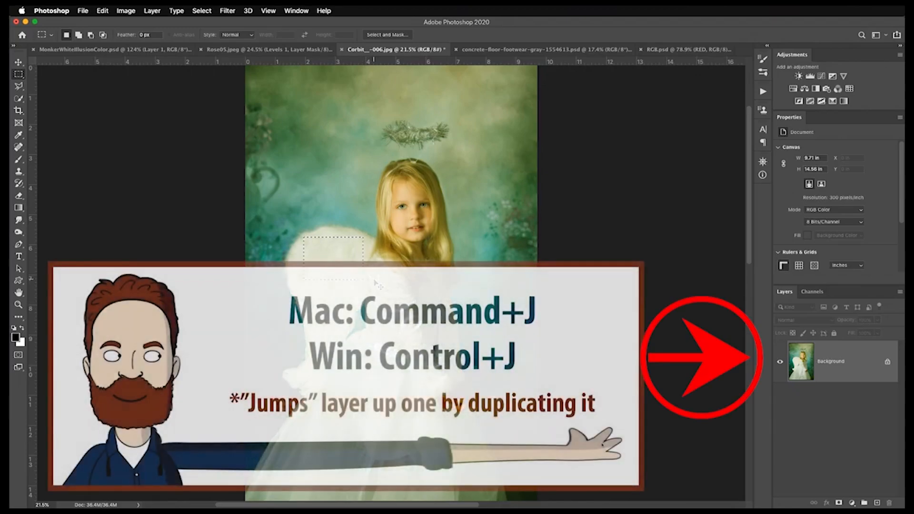
key("cmd+j")
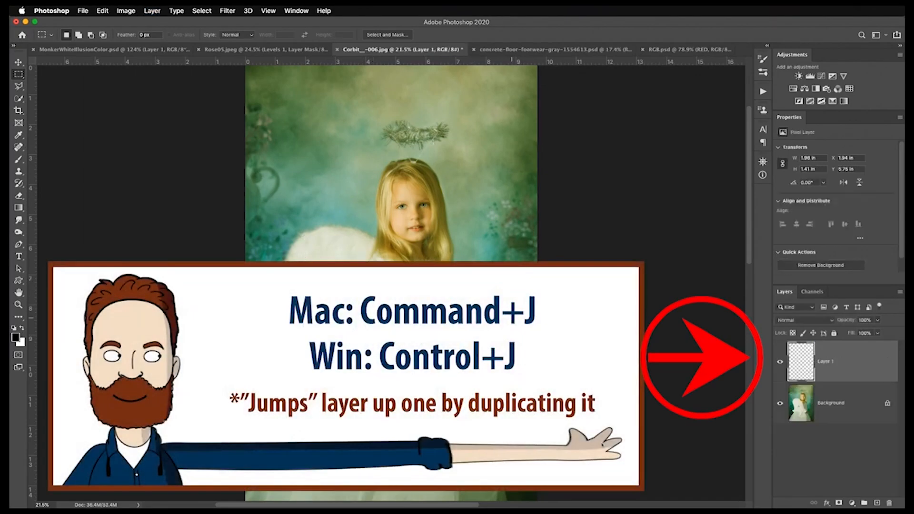
key("cmd+j")
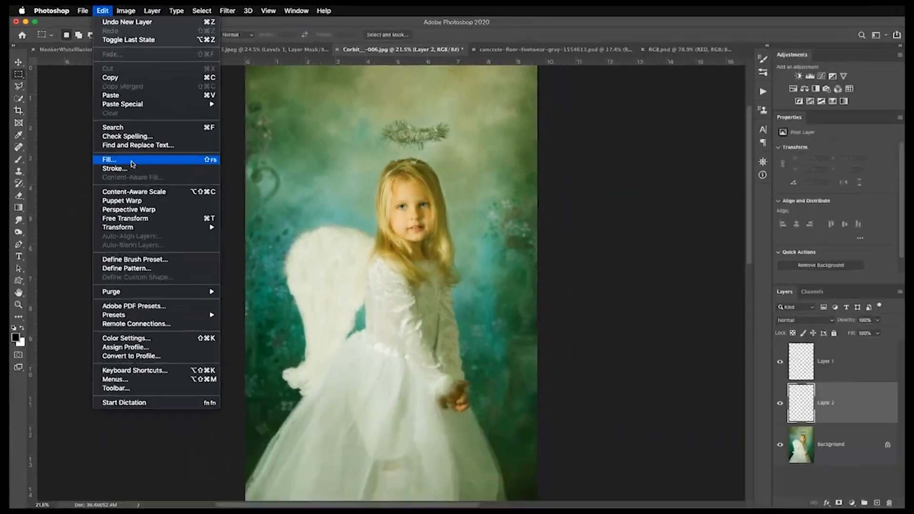
- Fill the second new layer with 50% Gray and zoom in on the wing patch over it
left_click(108, 159)
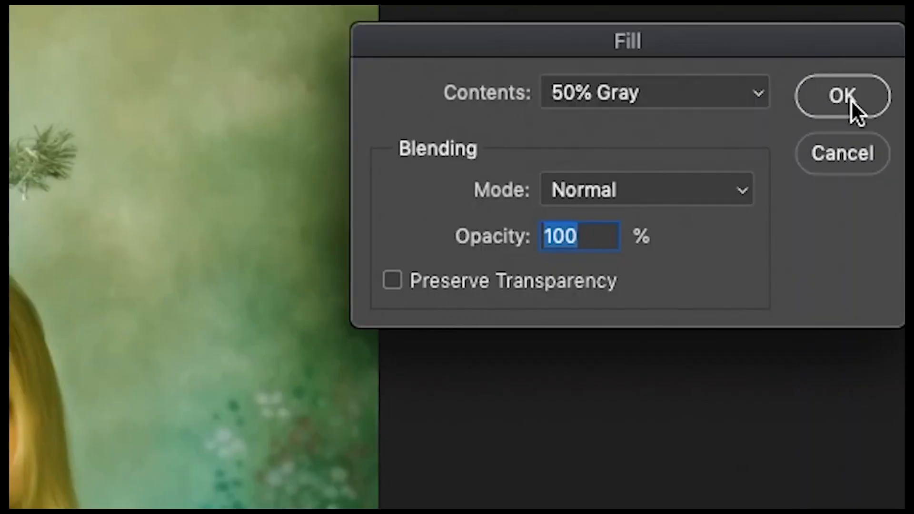
left_click(841, 95)
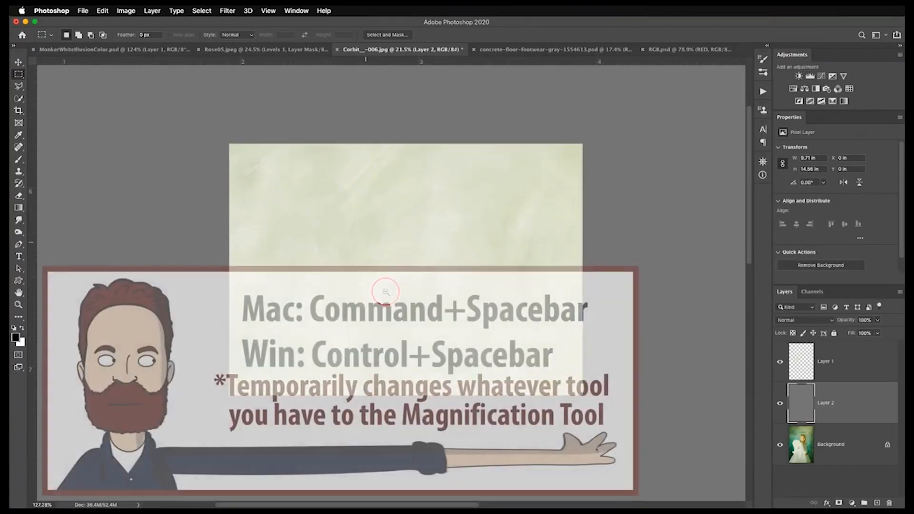
left_click(384, 291)
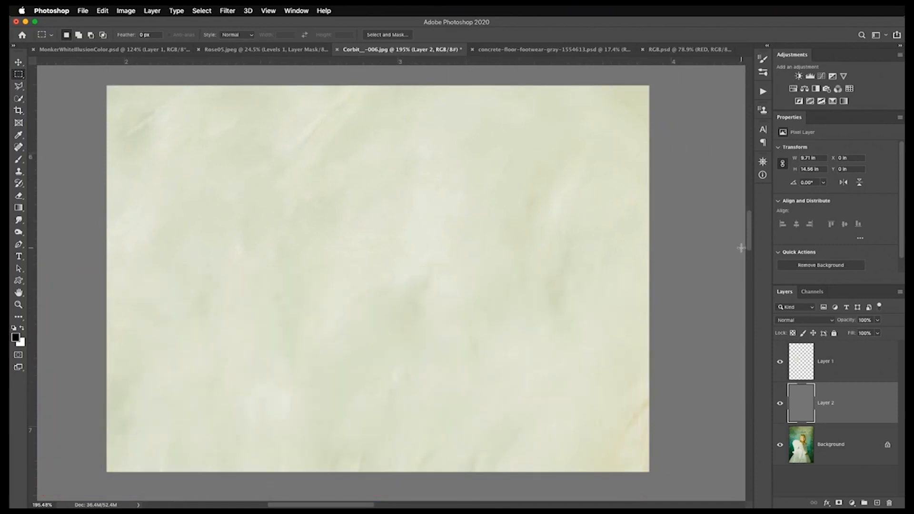
mouse_move(259, 349)
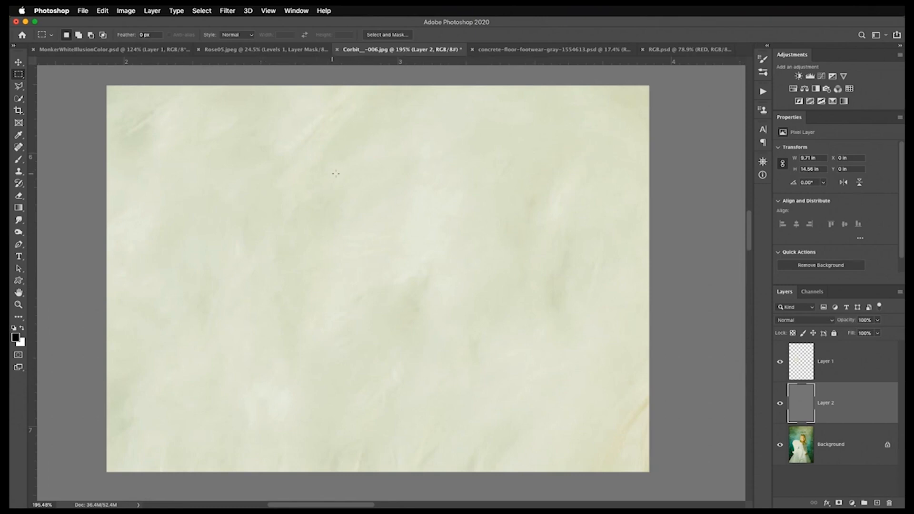
- Revert the portrait file so only the original background layer remains
left_click(825, 361)
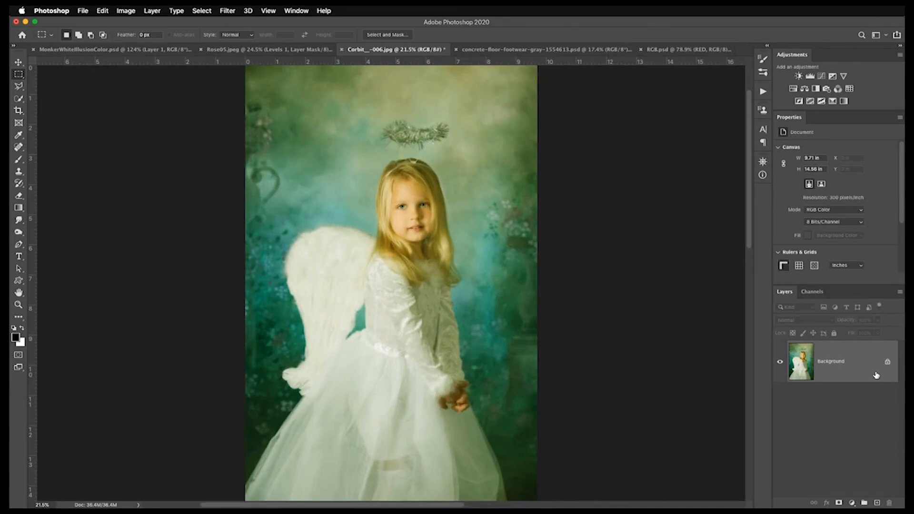
mouse_move(801, 363)
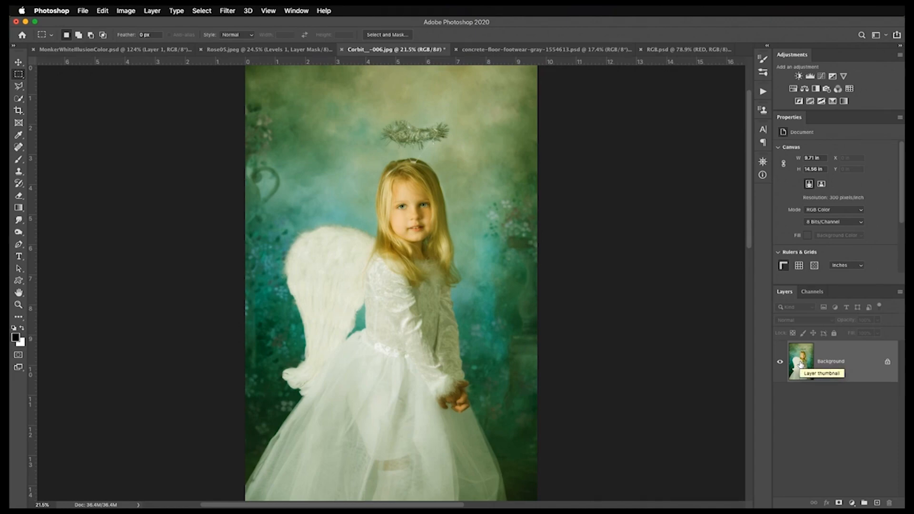
mouse_move(826, 372)
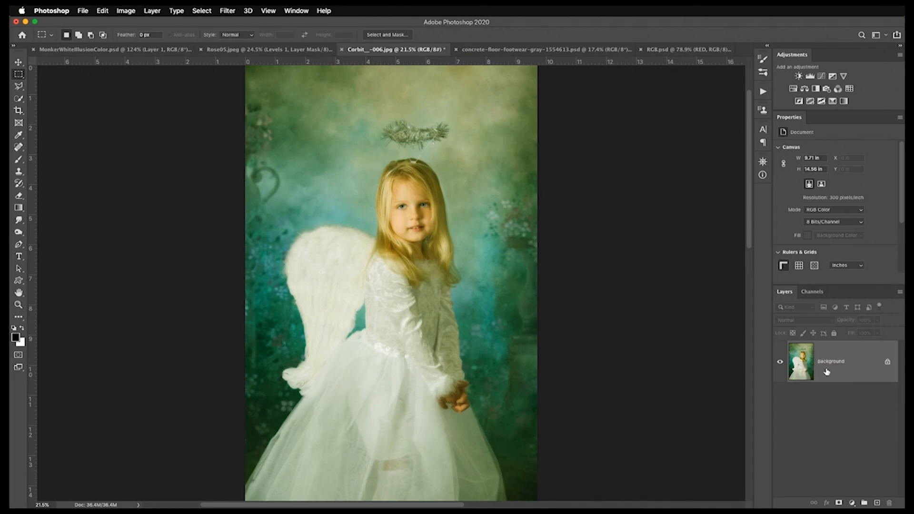
- Duplicate the portrait layer and apply Filter > Blur > Average to flatten it into one colour
key("cmd+j")
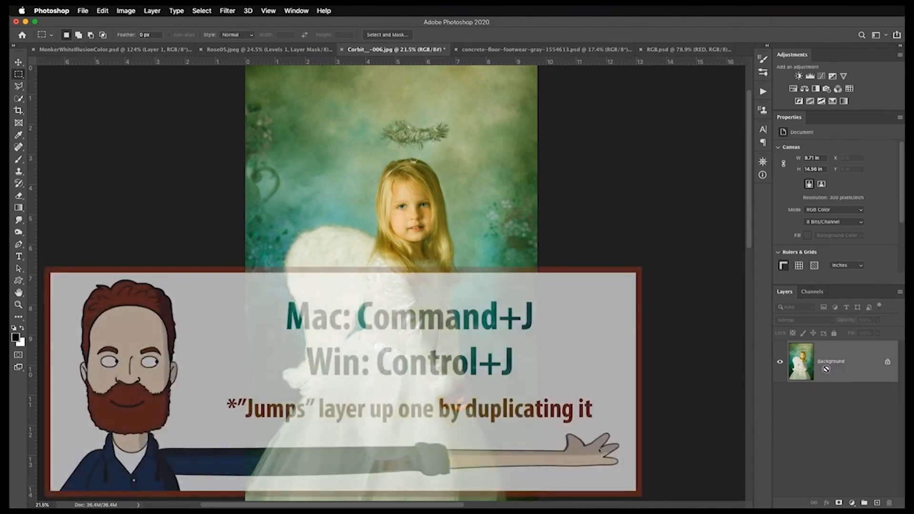
key("cmd+j")
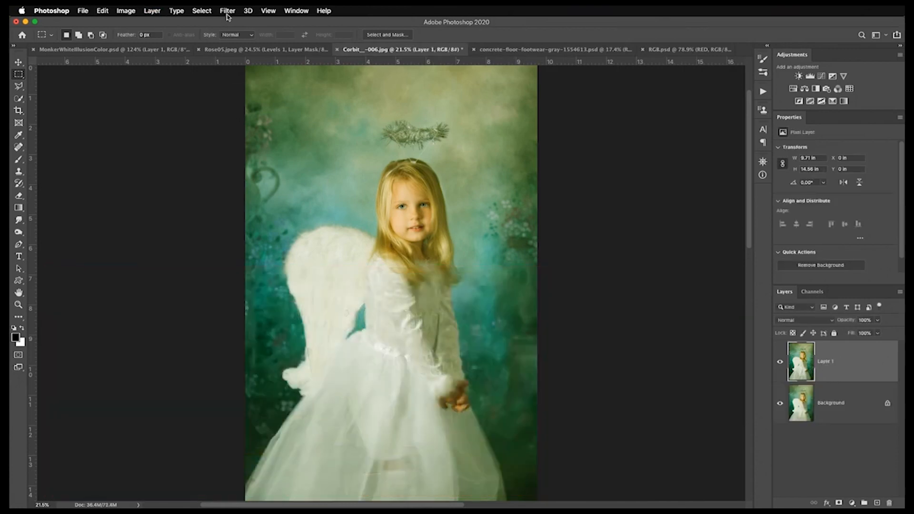
left_click(227, 11)
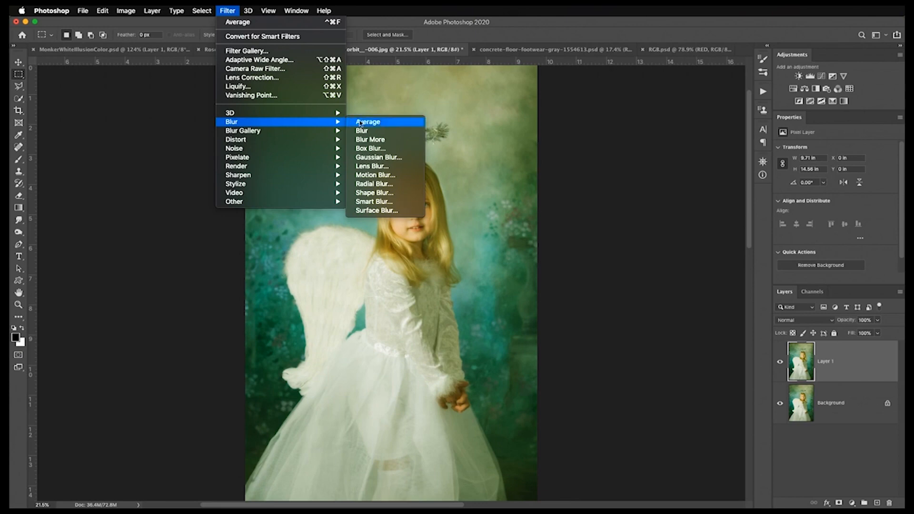
mouse_move(400, 124)
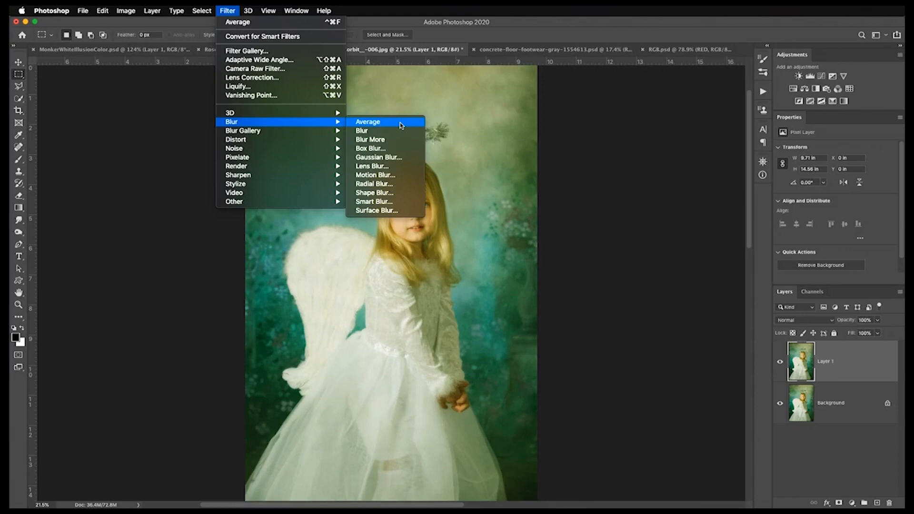
left_click(367, 122)
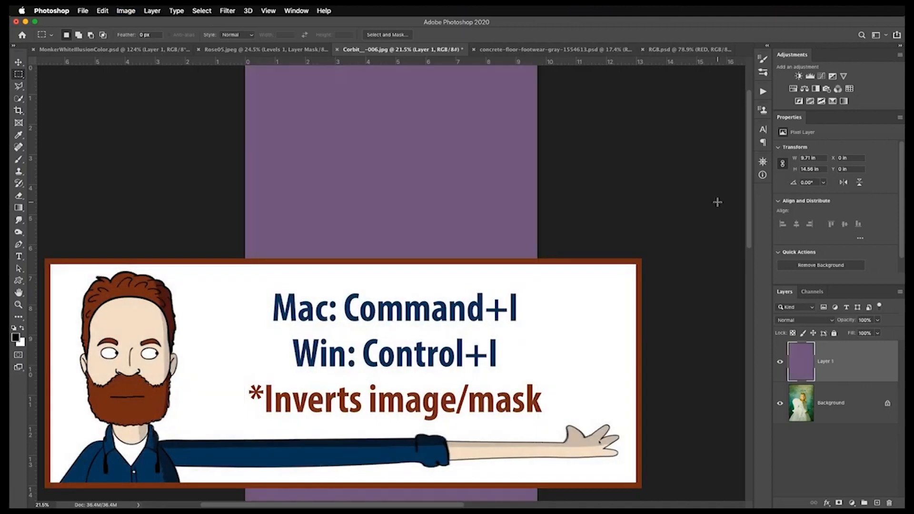
- Invert the averaged layer to purple and set its blend mode to Color
key("cmd+i")
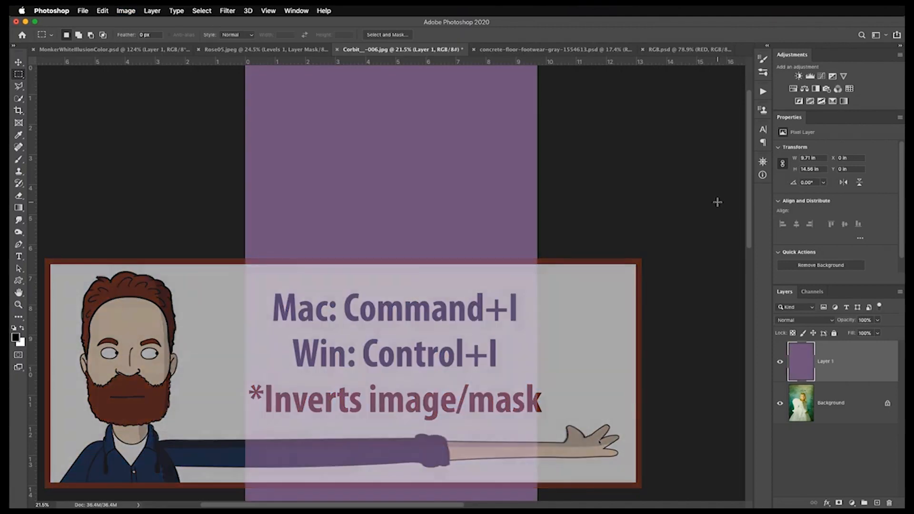
left_click(804, 320)
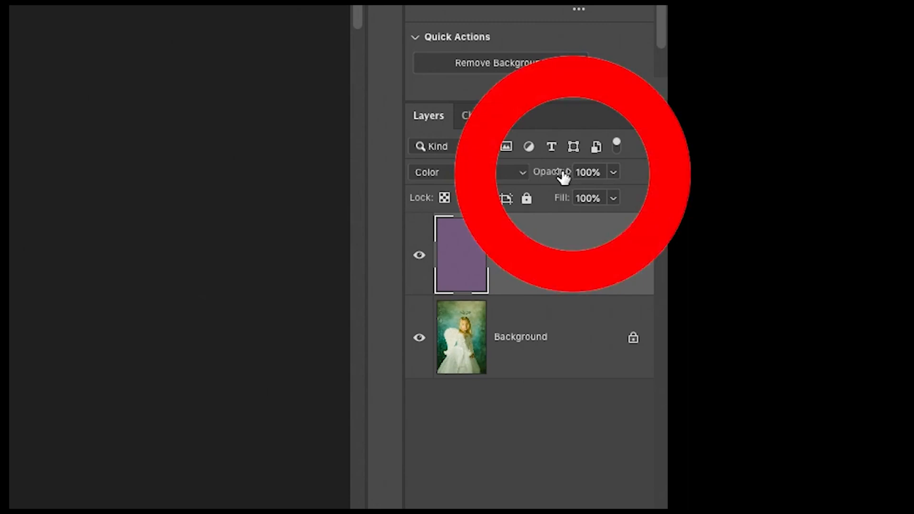
- Lower the purple Color layer's opacity to about 44%, then delete the layer
left_click(588, 172)
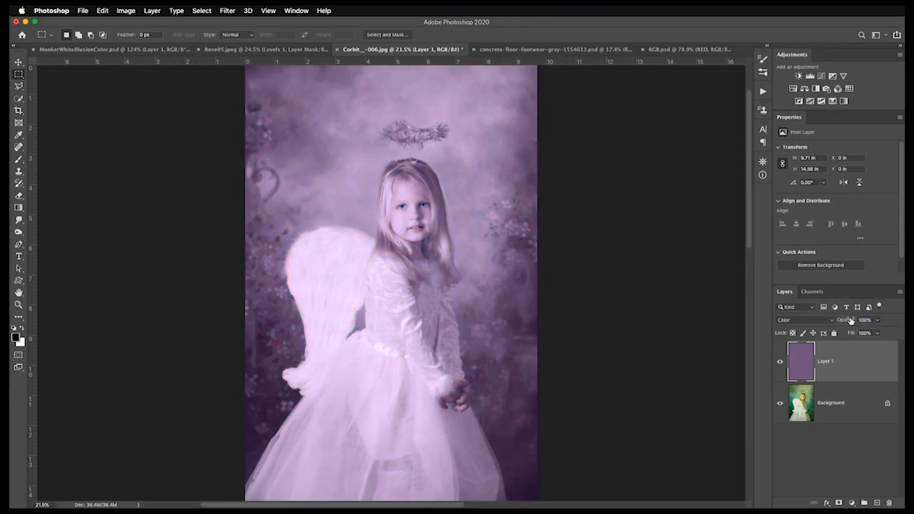
left_click_drag(853, 320, 839, 320)
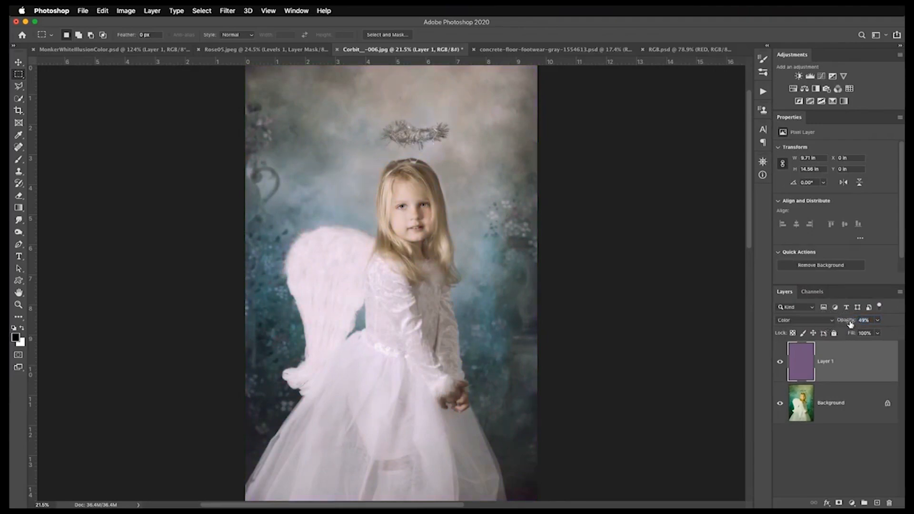
left_click_drag(865, 320, 859, 319)
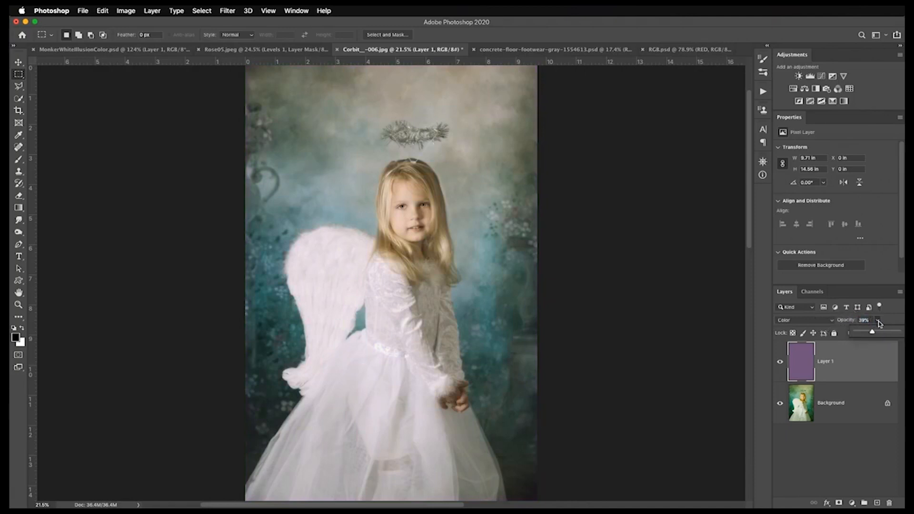
left_click_drag(873, 330, 880, 332)
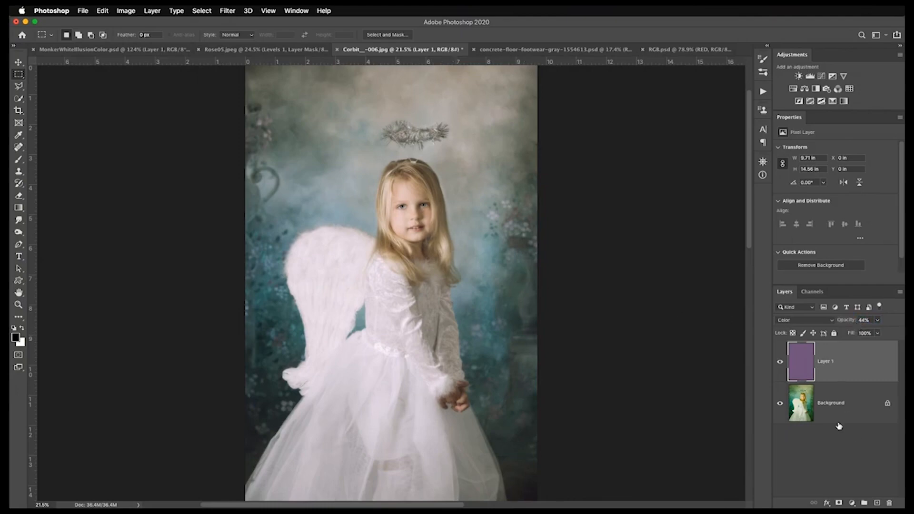
left_click(779, 361)
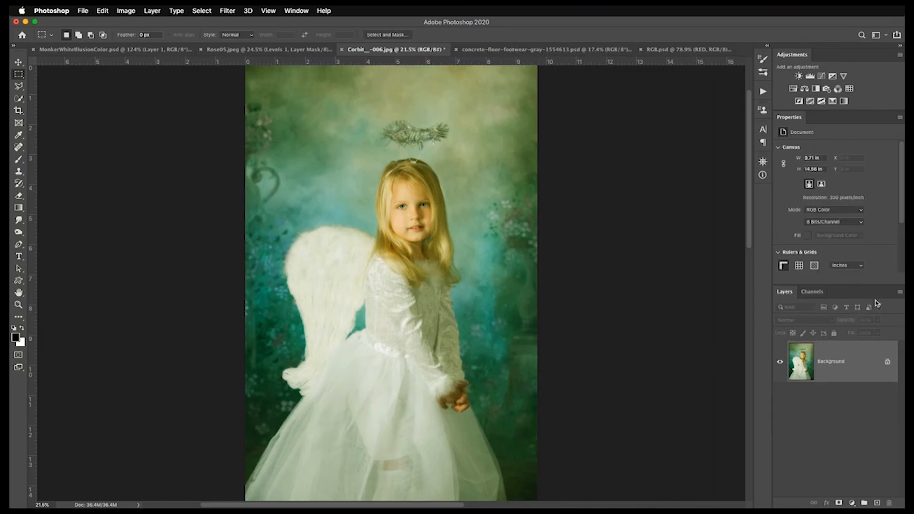
mouse_move(873, 304)
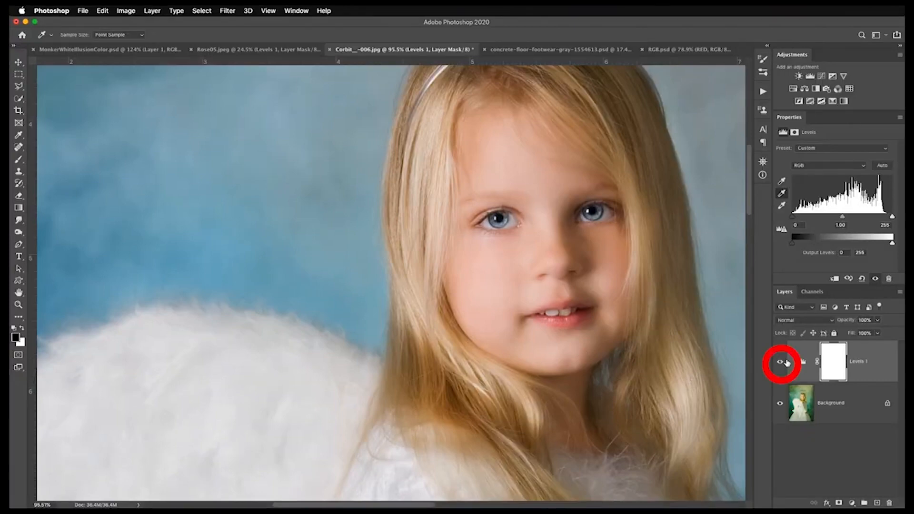
- Toggle the Levels 1 adjustment layer's visibility to compare the portrait before and after
left_click(779, 362)
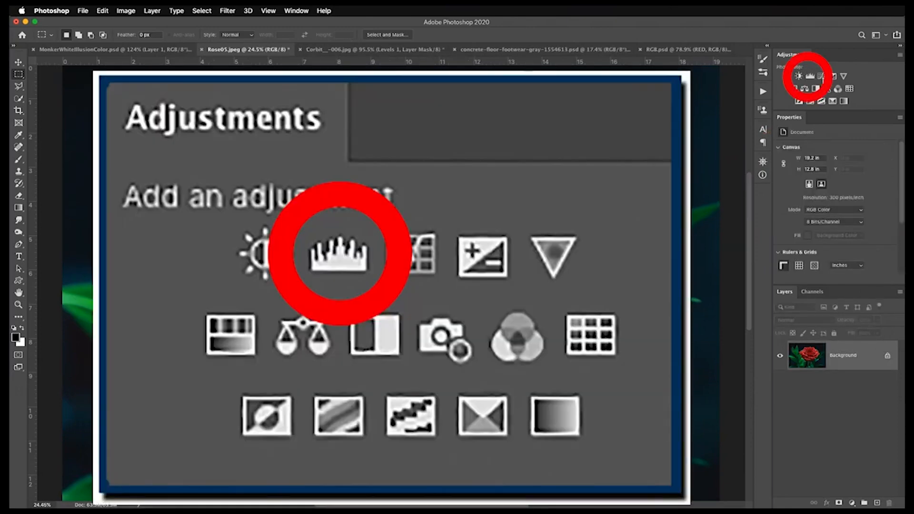
- Add a Levels adjustment layer above the red rose photo's background
left_click(340, 255)
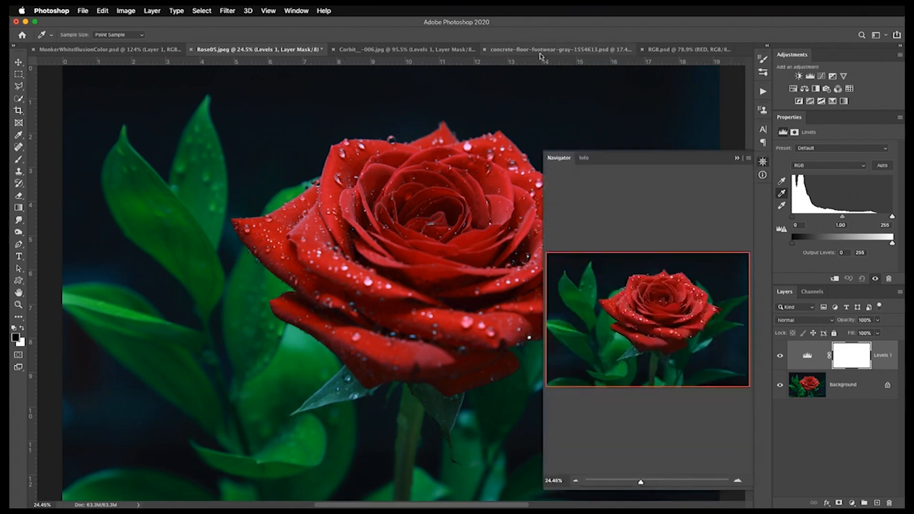
- Zoom into the rose petals until a water droplet's individual pixels show as a grid
left_click(295, 11)
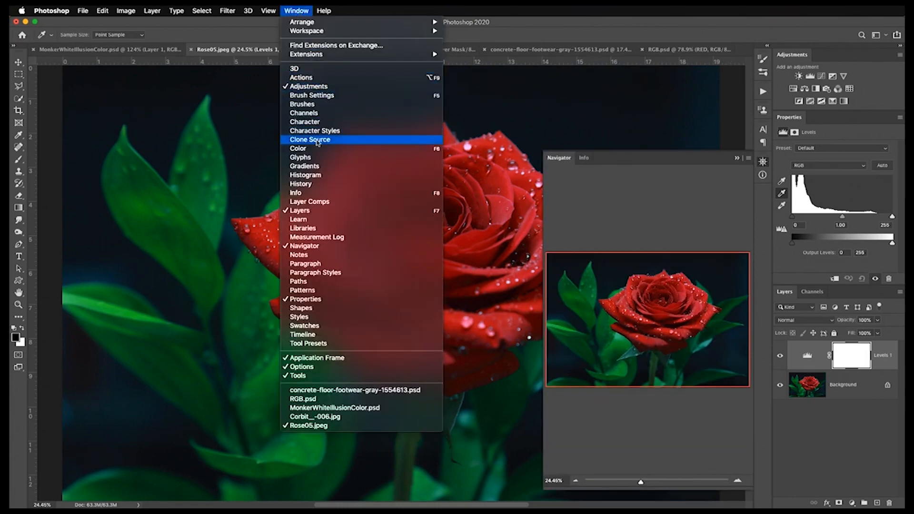
mouse_move(295, 192)
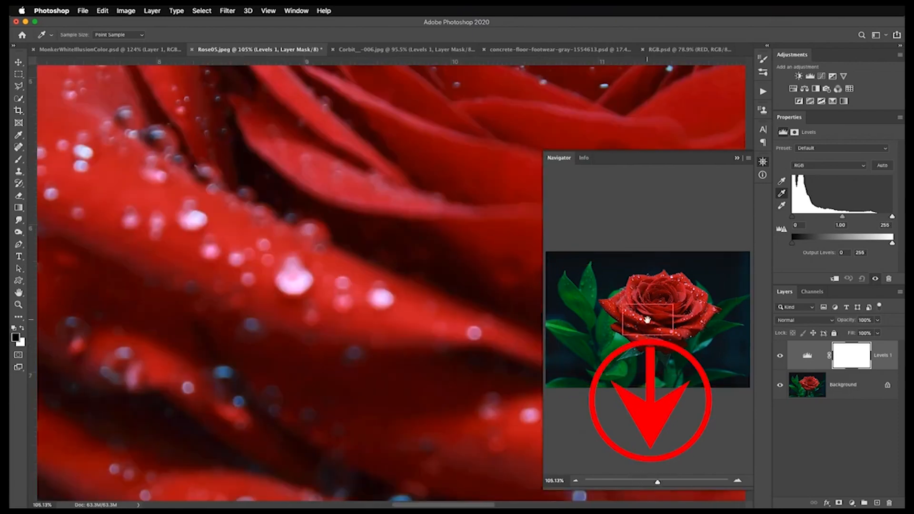
left_click_drag(647, 321, 626, 283)
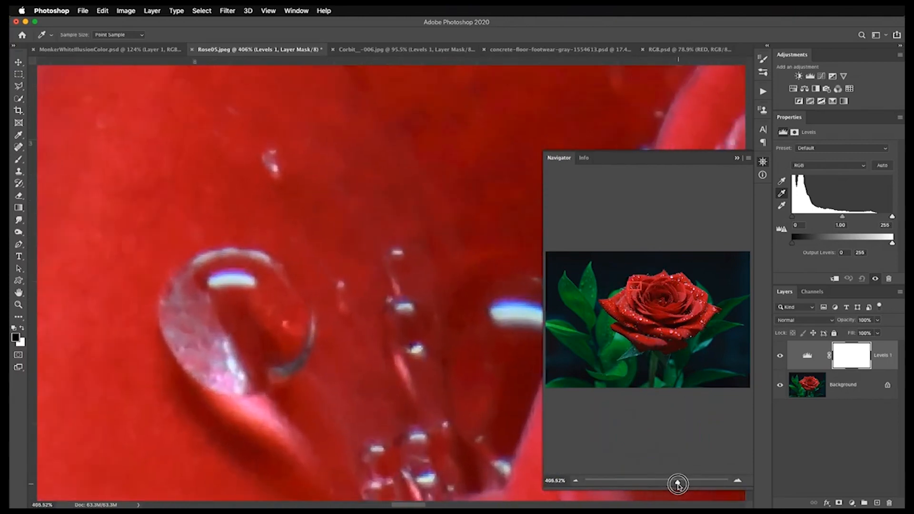
left_click_drag(678, 483, 351, 269)
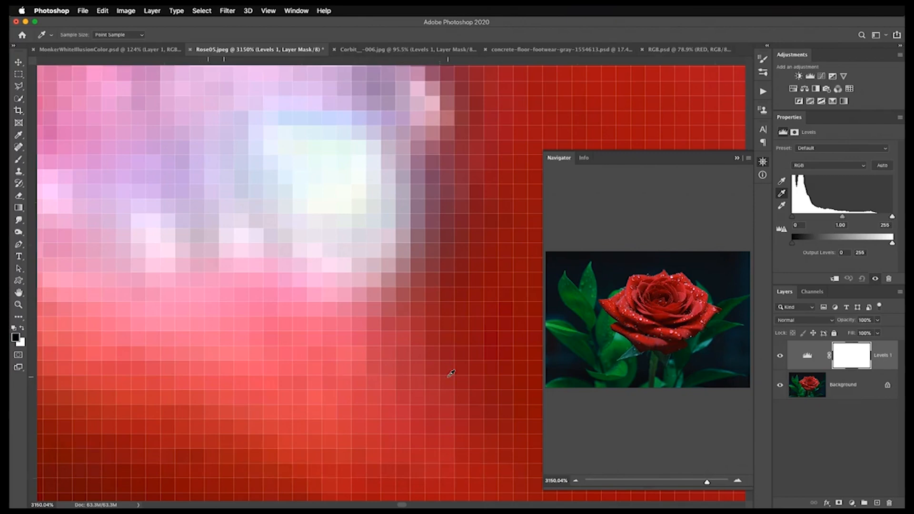
mouse_move(169, 114)
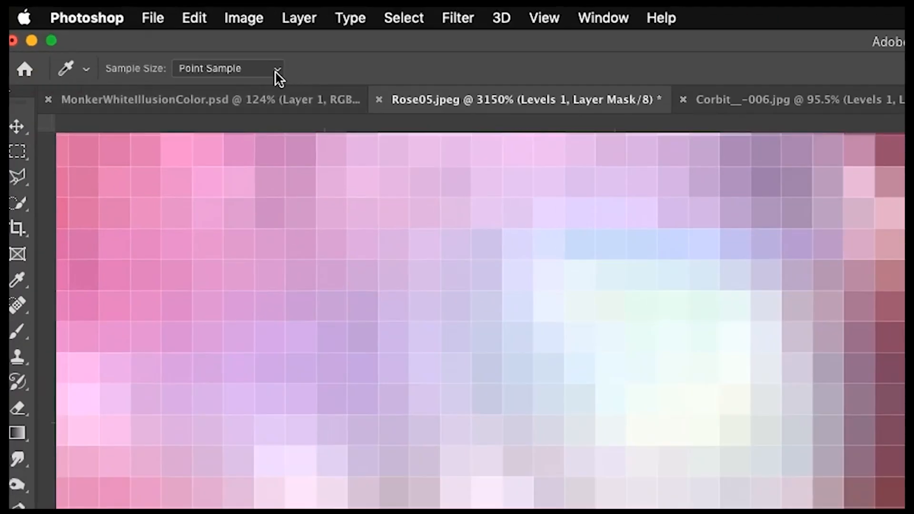
- Set the Eyedropper Sample Size to 5 by 5 Average and close the Navigator panel
left_click(228, 69)
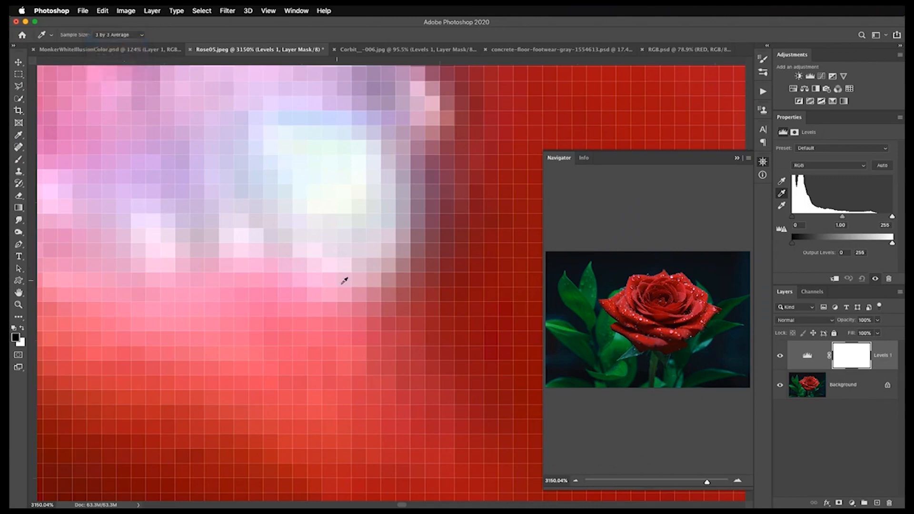
mouse_move(376, 349)
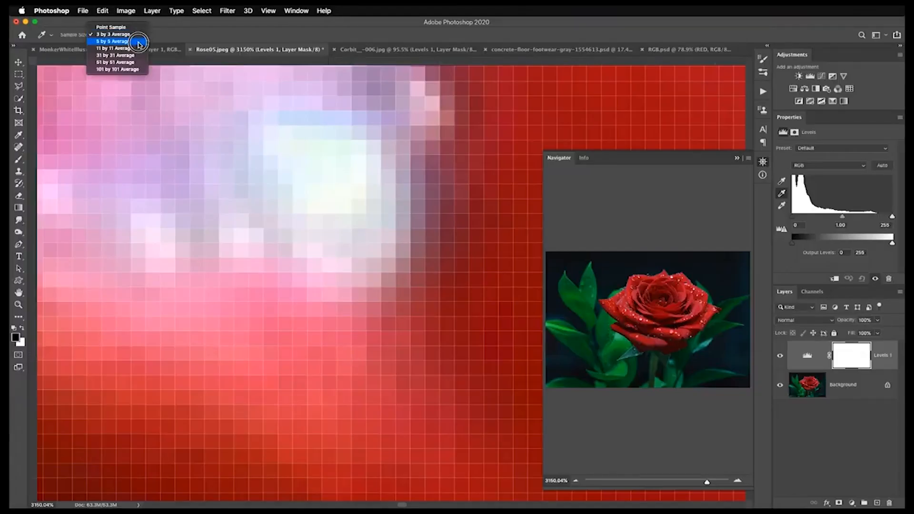
left_click(113, 41)
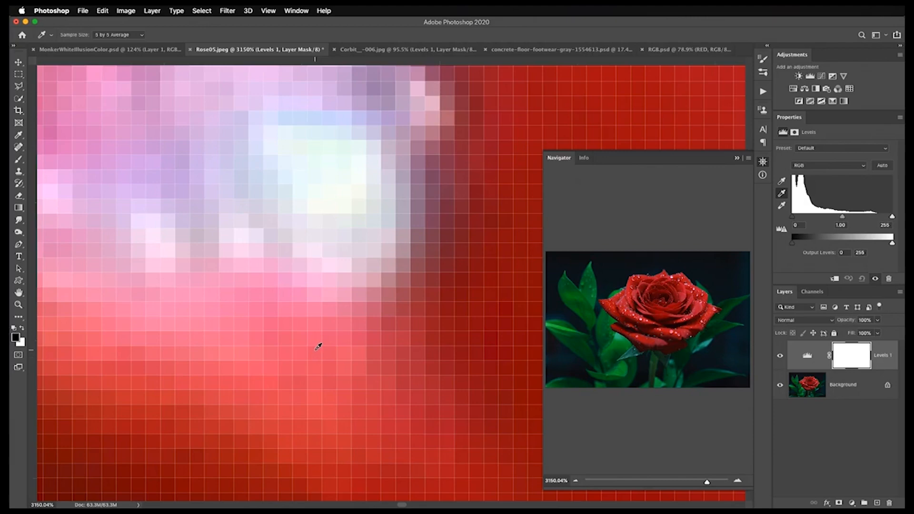
mouse_move(291, 309)
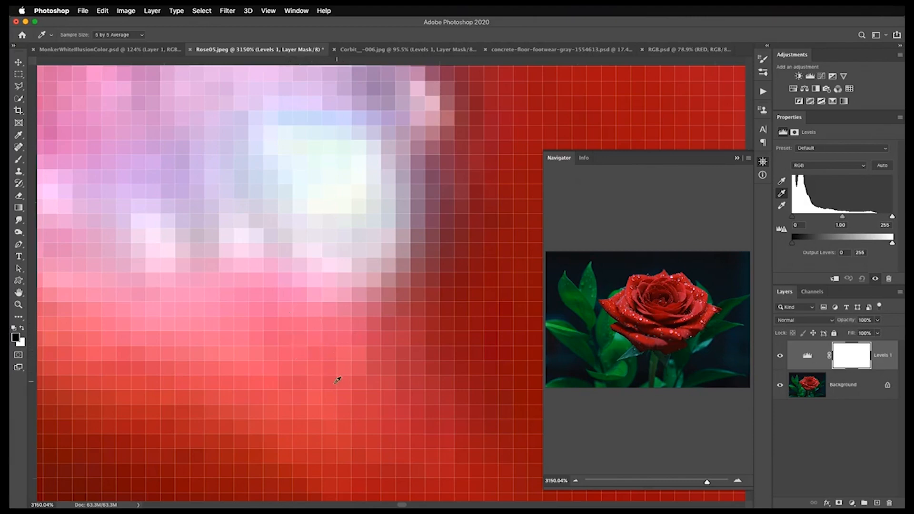
mouse_move(409, 387)
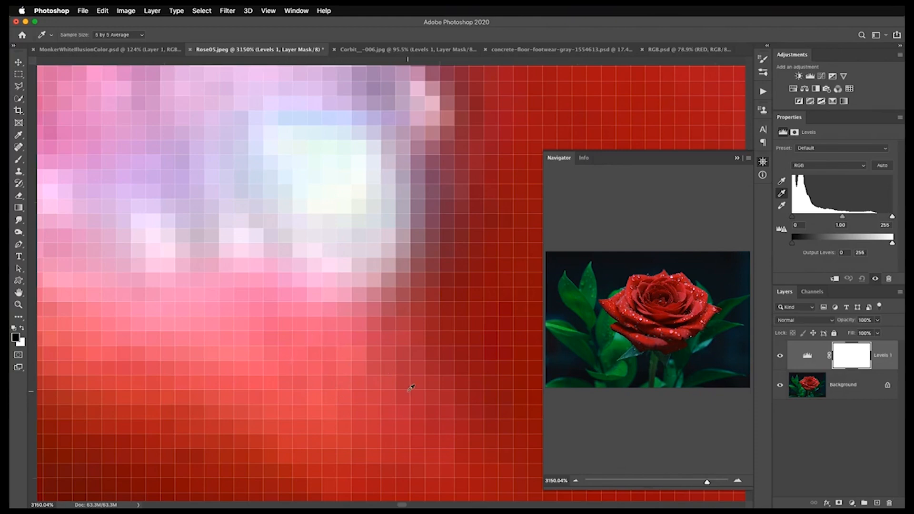
mouse_move(415, 385)
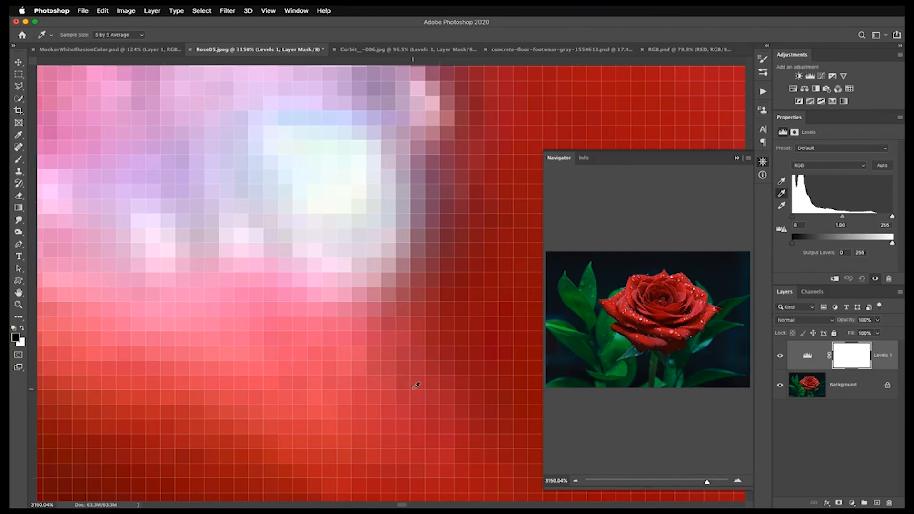
left_click(408, 49)
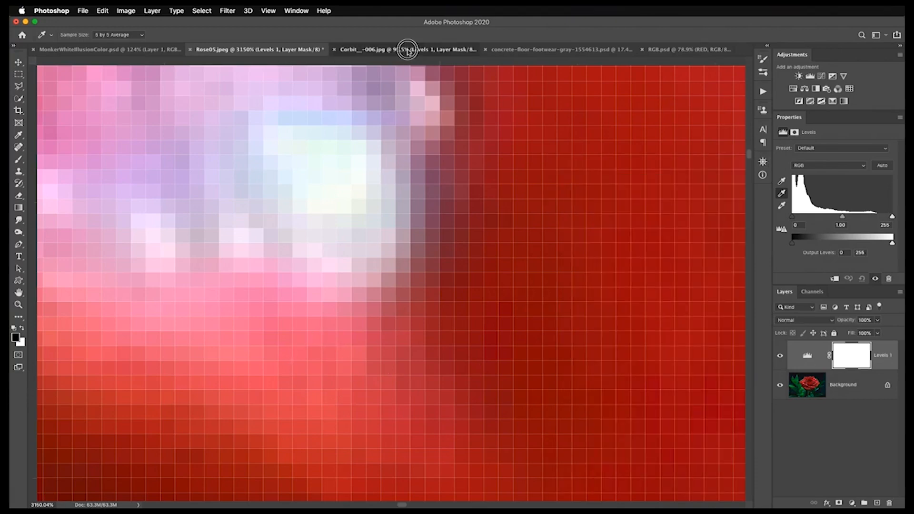
- Switch to the girl's portrait, add a Curves 1 adjustment layer and toggle it hidden then shown
left_click(401, 48)
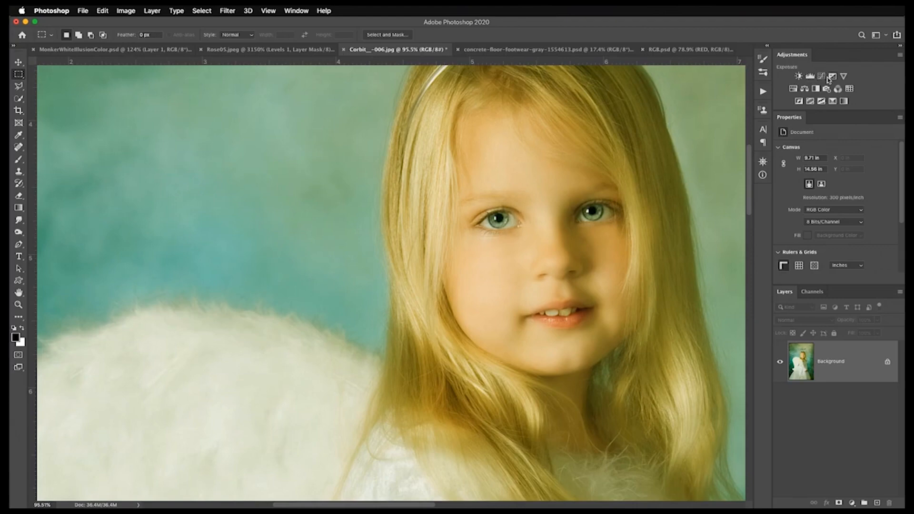
left_click(827, 76)
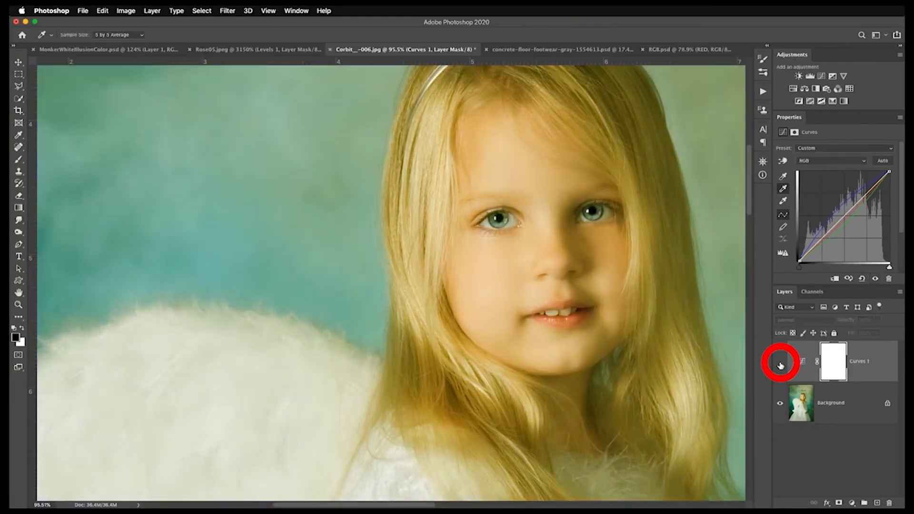
left_click(779, 361)
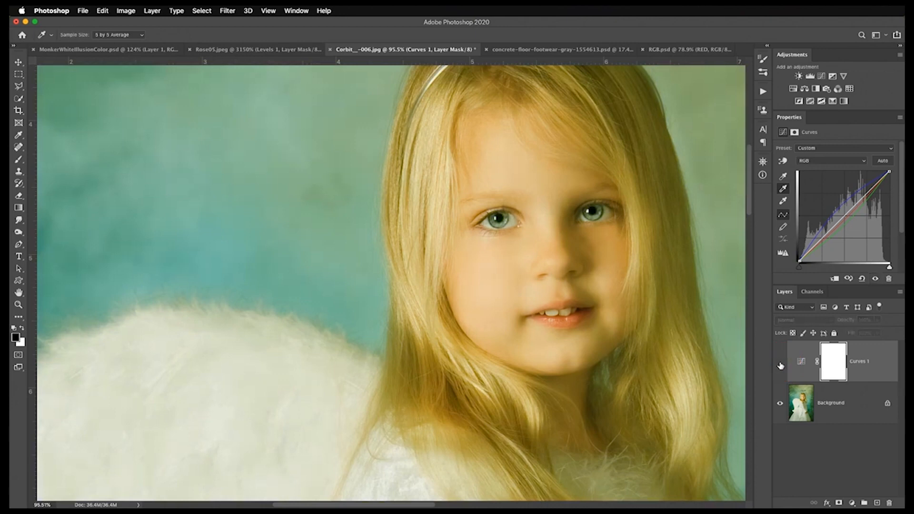
left_click(781, 360)
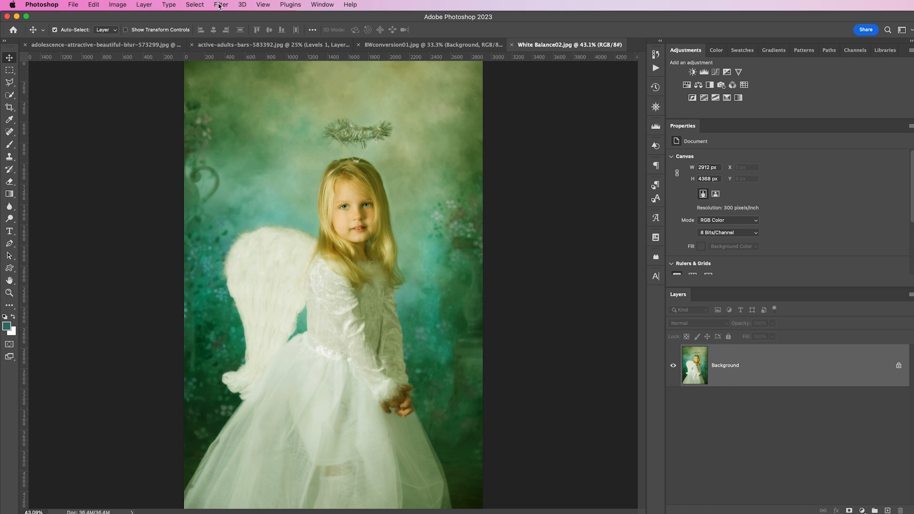
- Launch Filter > Camera Raw Filter on the green-tinted angel photo
left_click(221, 4)
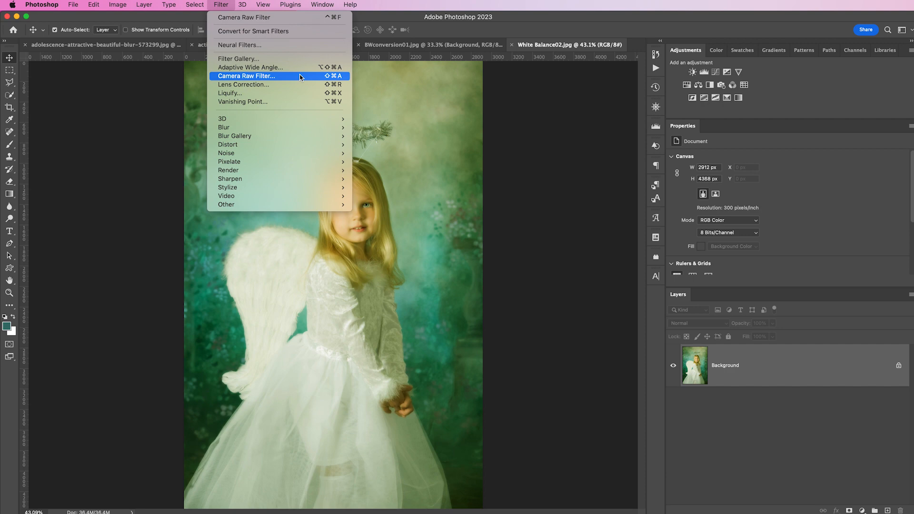
mouse_move(244, 17)
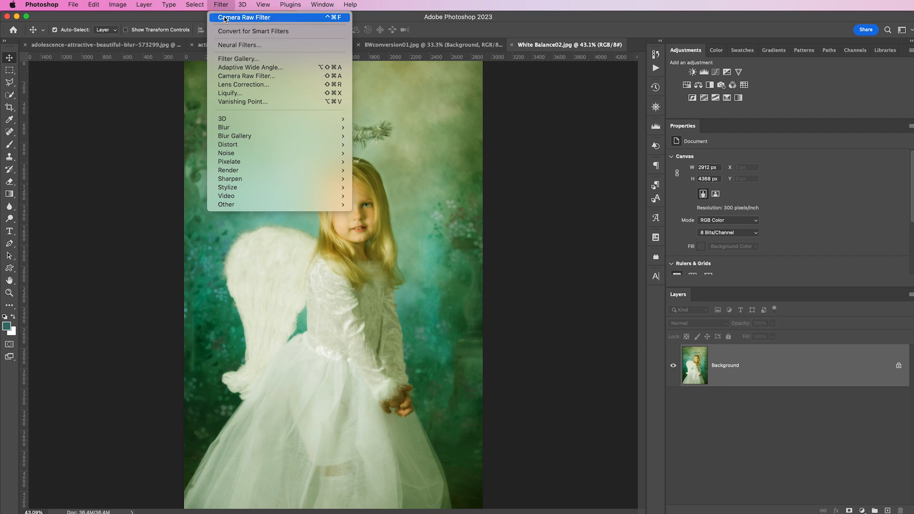
mouse_move(287, 19)
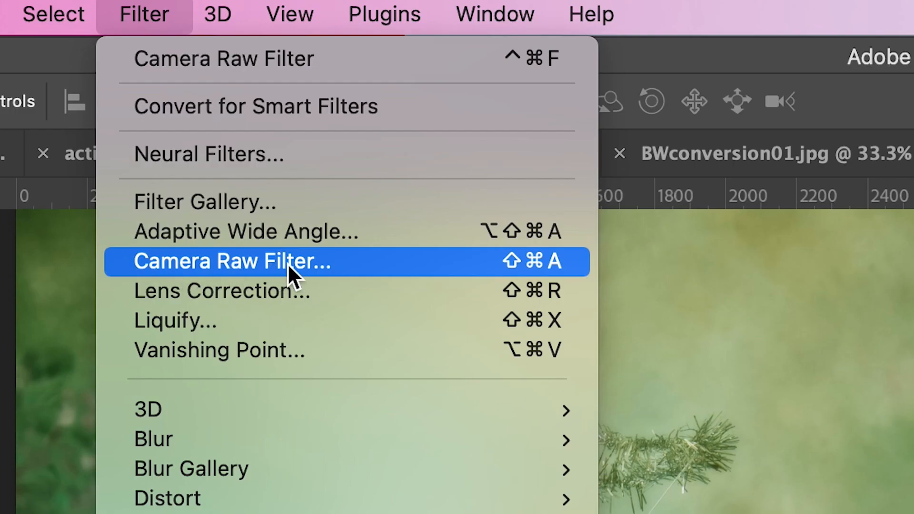
left_click(332, 274)
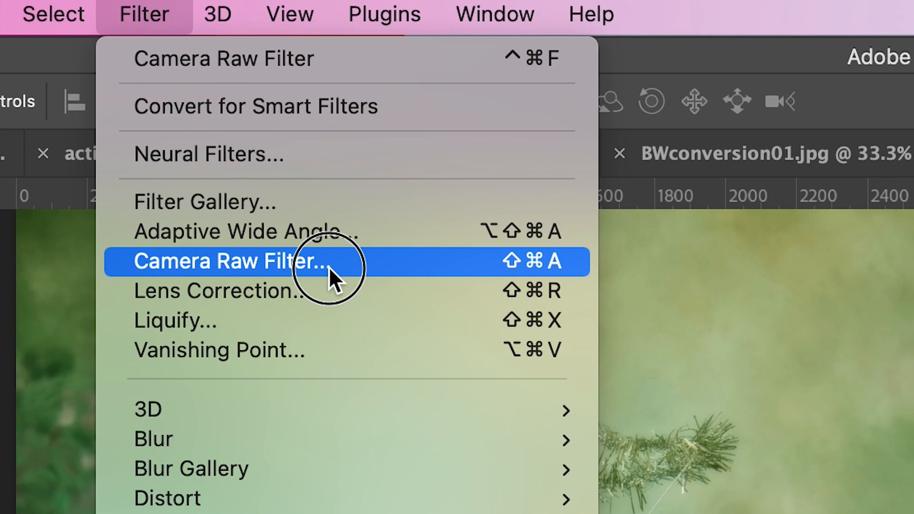
left_click(230, 261)
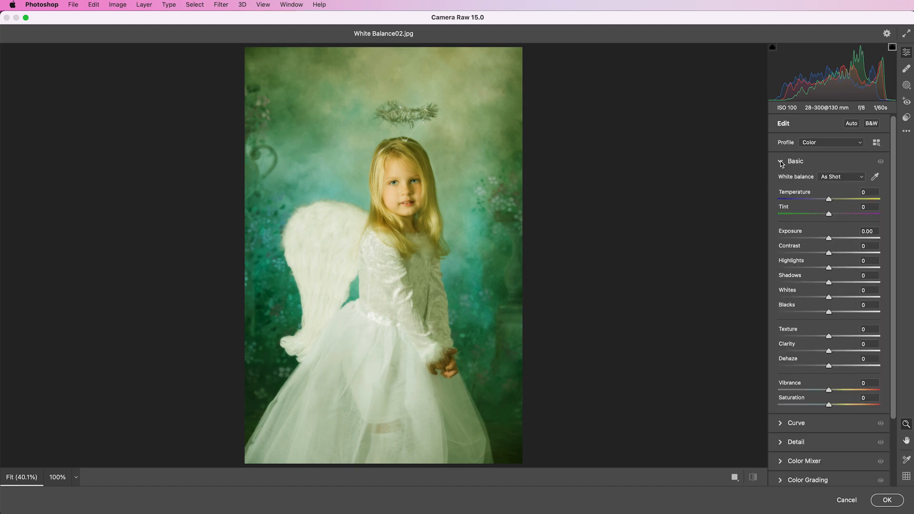
- Expand Camera Raw's Basic section and pick the White Balance eyedropper for a neutral point
left_click(794, 161)
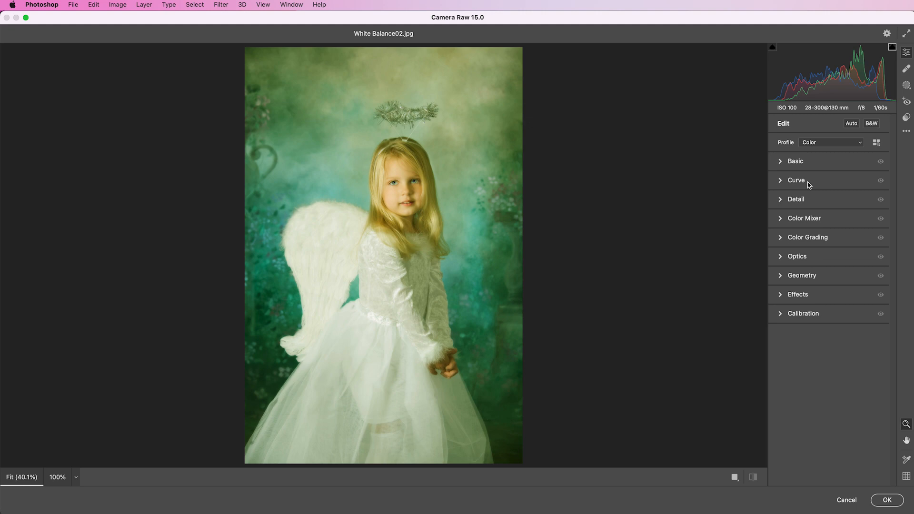
mouse_move(907, 52)
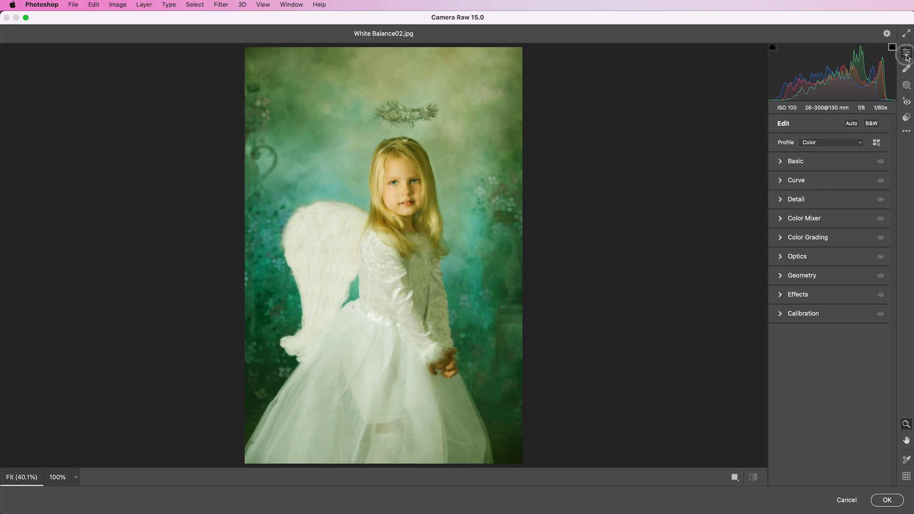
left_click(794, 161)
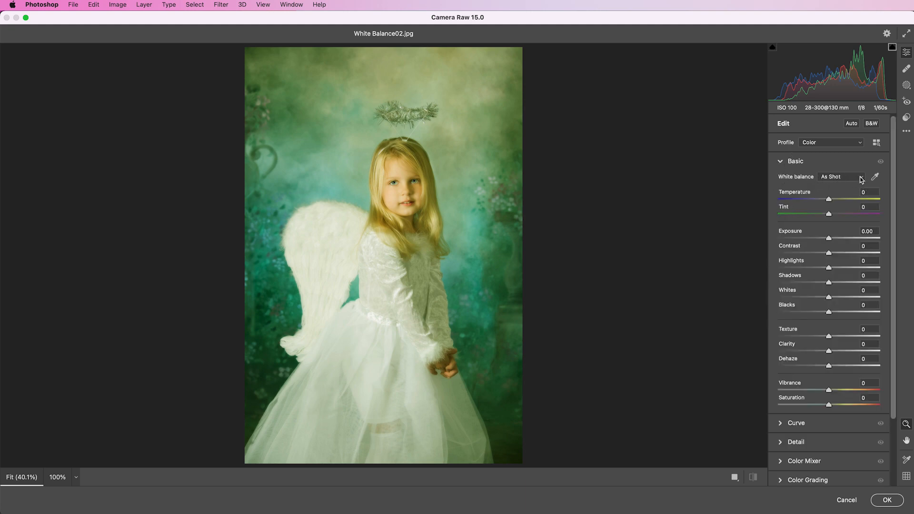
mouse_move(876, 177)
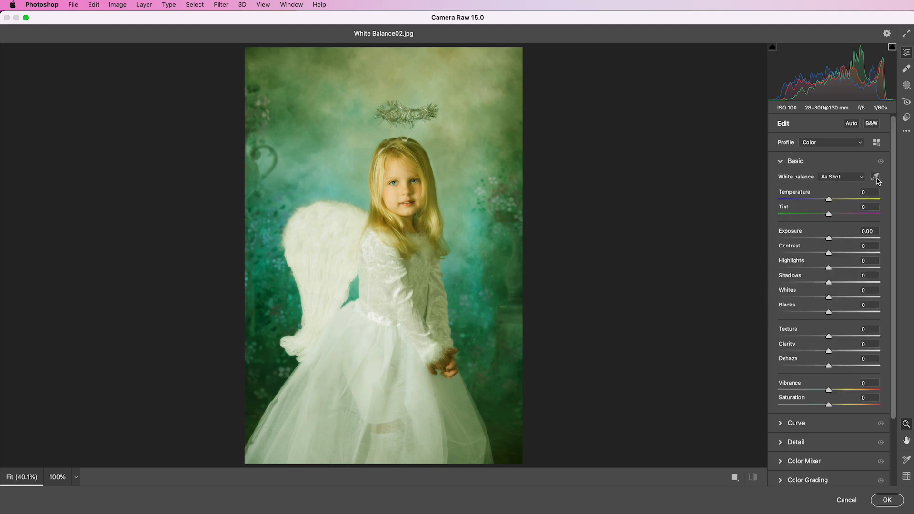
left_click(874, 176)
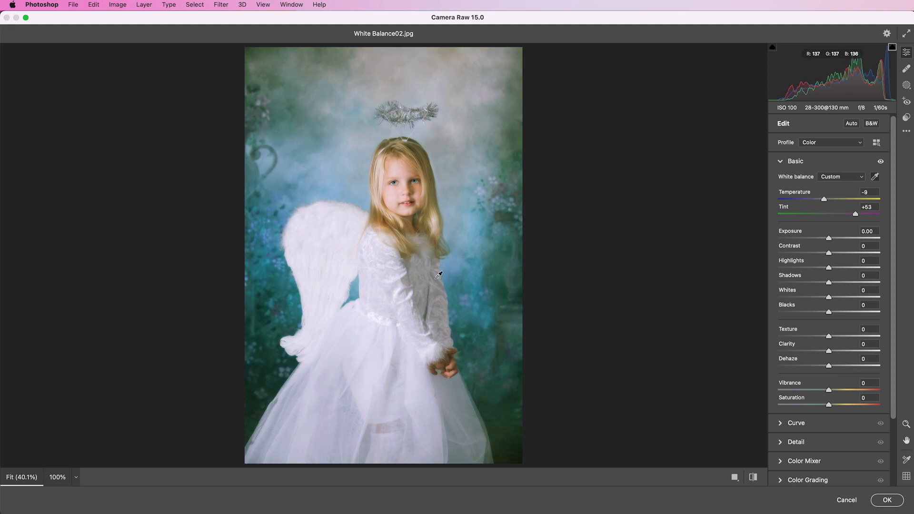
mouse_move(438, 275)
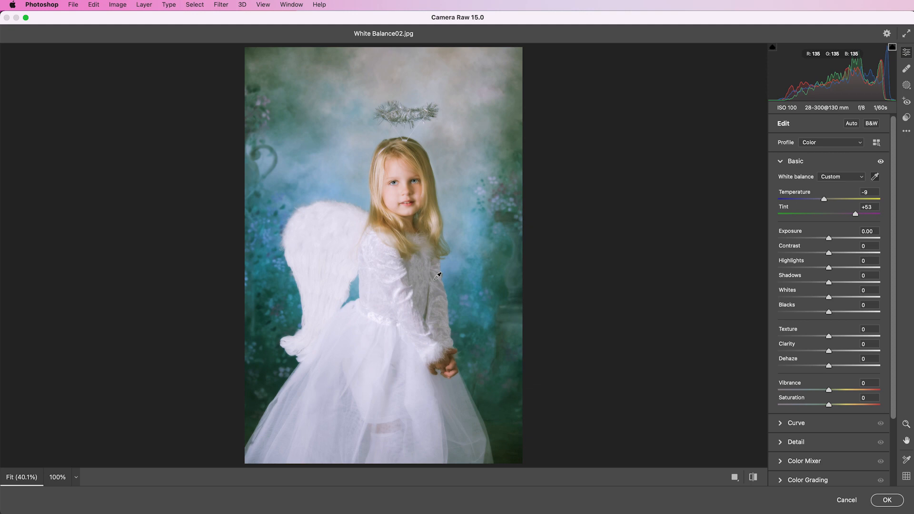
mouse_move(775, 178)
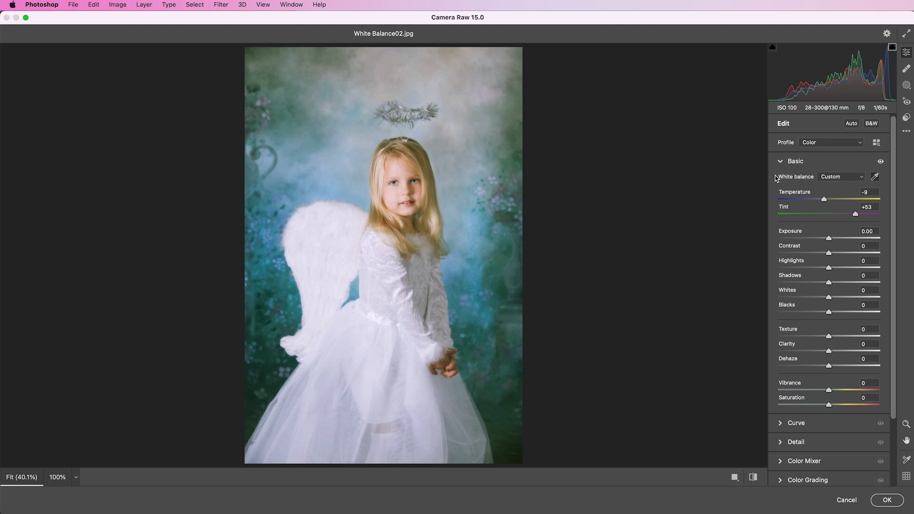
mouse_move(842, 244)
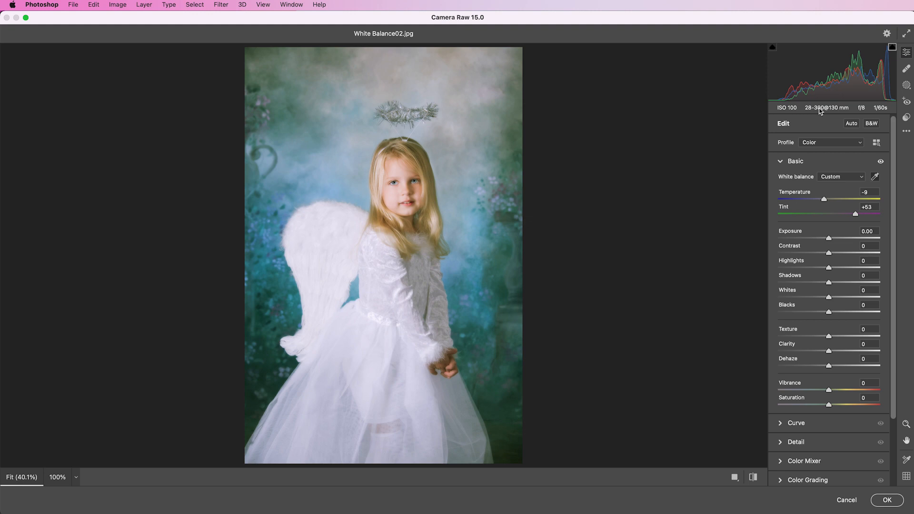
mouse_move(851, 278)
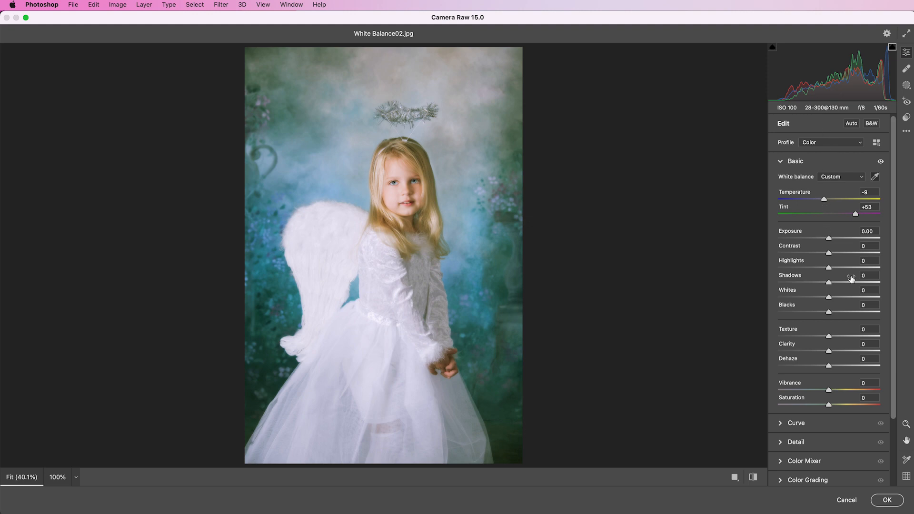
mouse_move(829, 354)
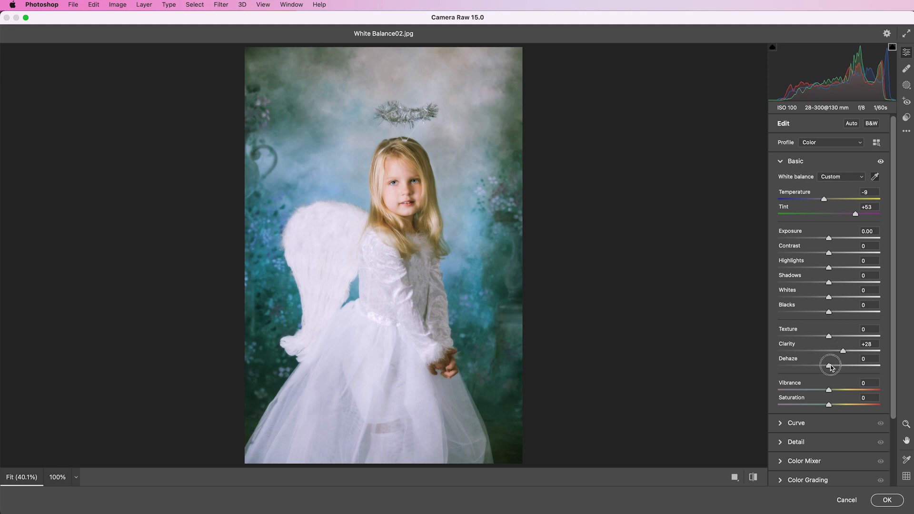
- Set Dehaze +35, Shadows +82 and Vibrance +6 alongside Clarity +28
left_click_drag(829, 366, 847, 366)
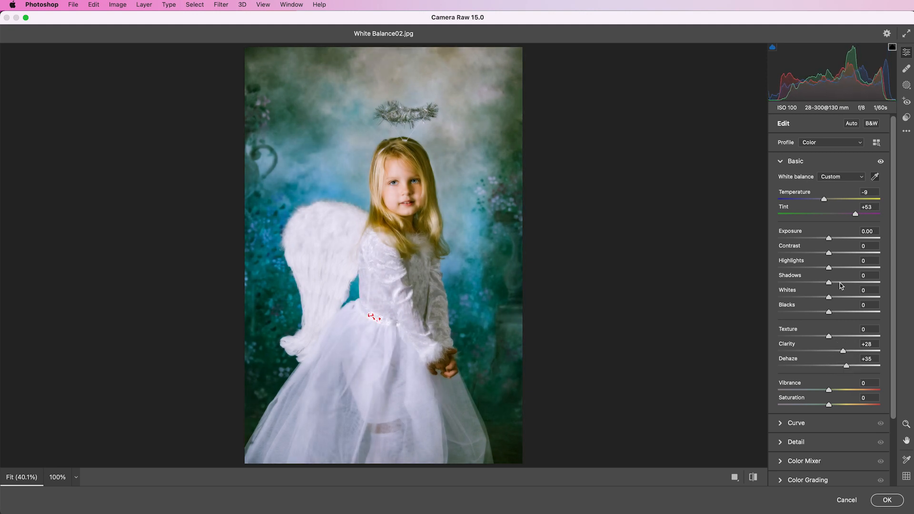
left_click_drag(829, 281, 857, 282)
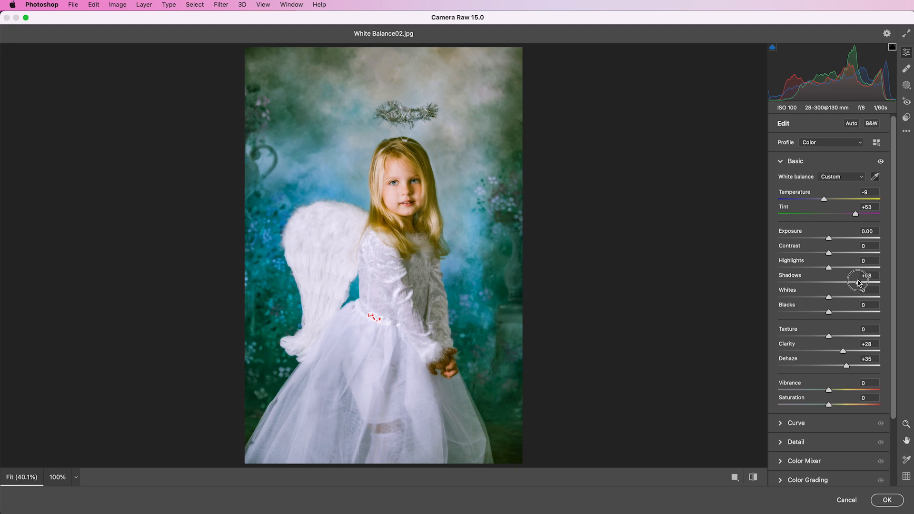
left_click_drag(838, 282, 875, 282)
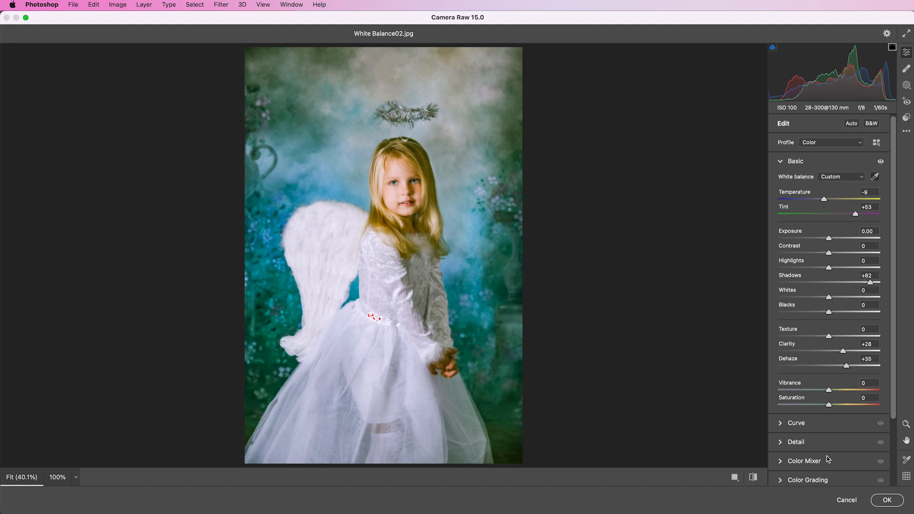
left_click_drag(811, 390, 831, 389)
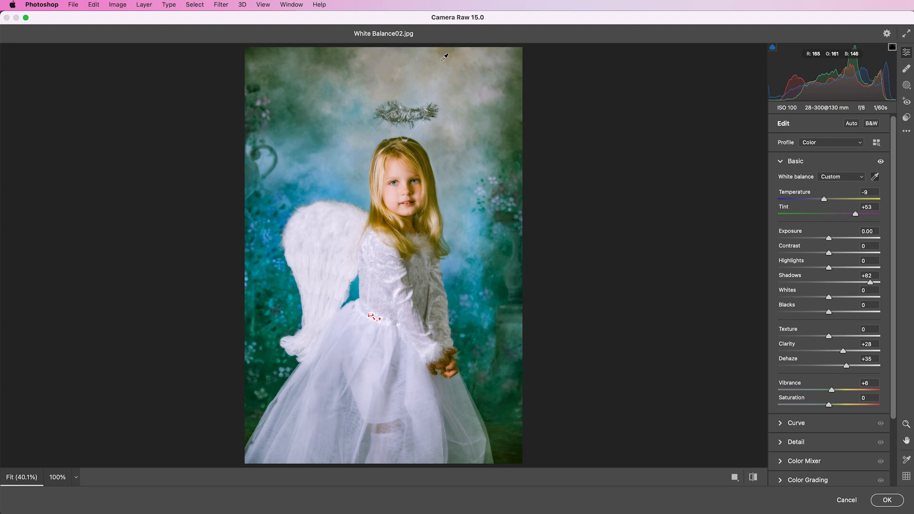
mouse_move(904, 88)
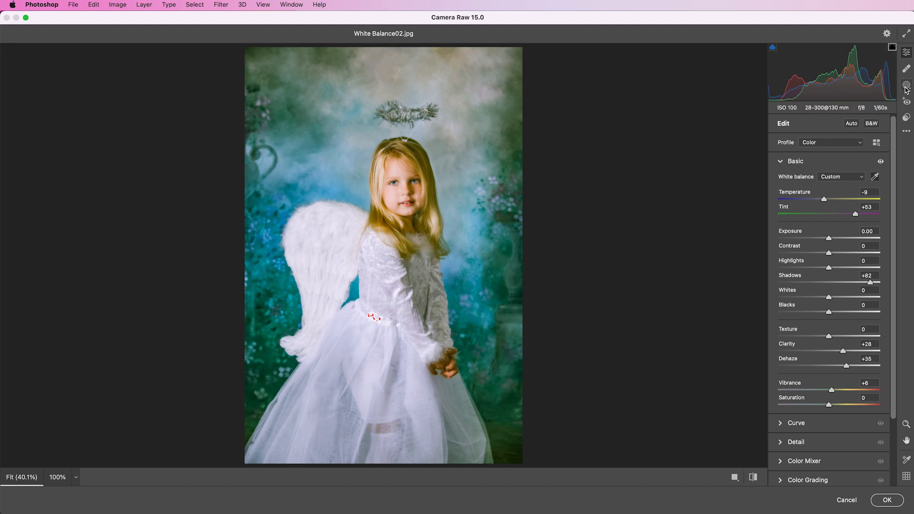
- Create a Brush mask, enlarge the brush and paint it over the backdrop around the angel
left_click(905, 86)
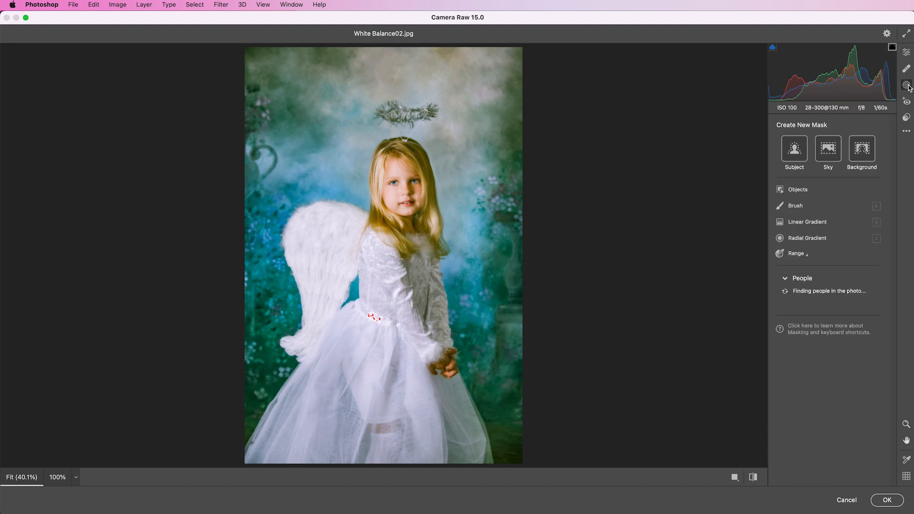
mouse_move(794, 206)
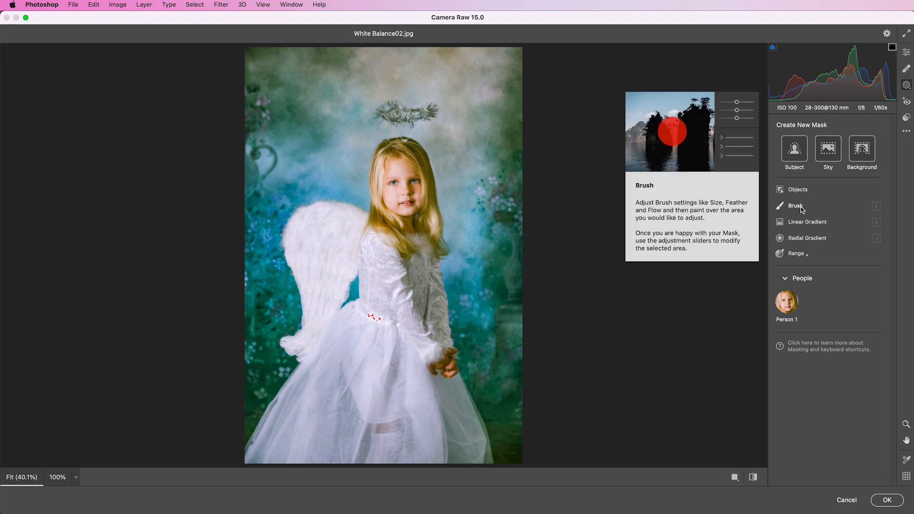
left_click(795, 206)
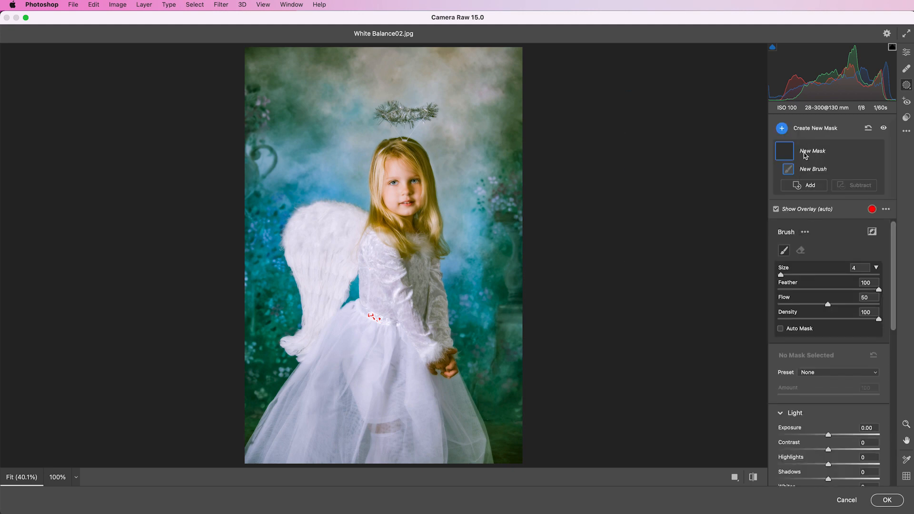
key("]")
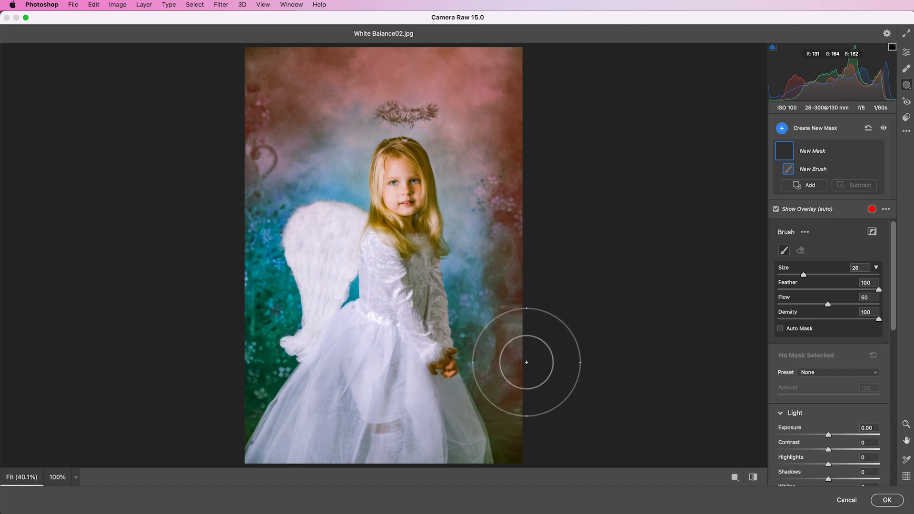
left_click_drag(526, 361, 291, 159)
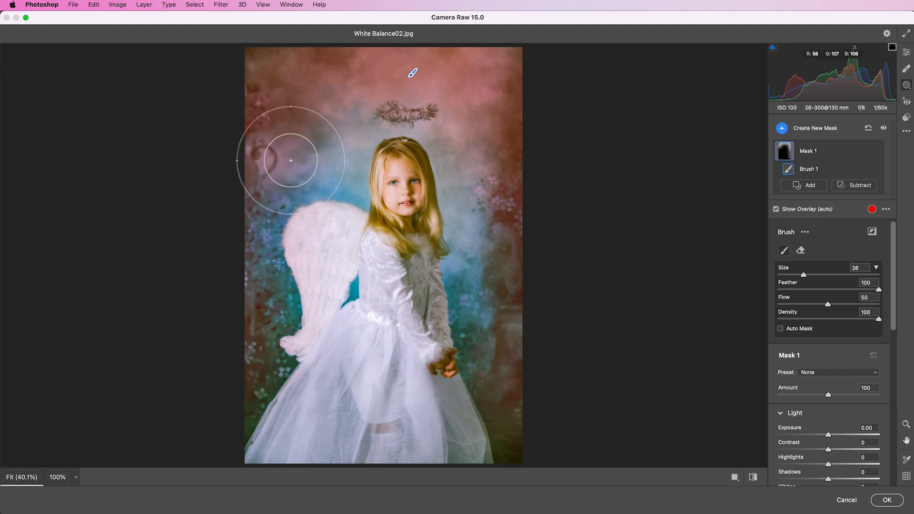
scroll("down", 3)
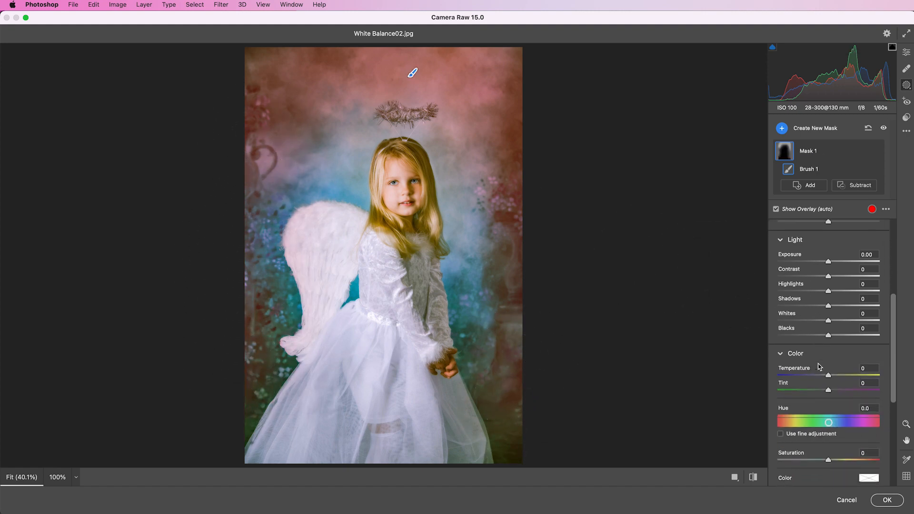
- Cool the masked backdrop to Temperature -52 and settle its hue shift
left_click_drag(827, 376, 810, 376)
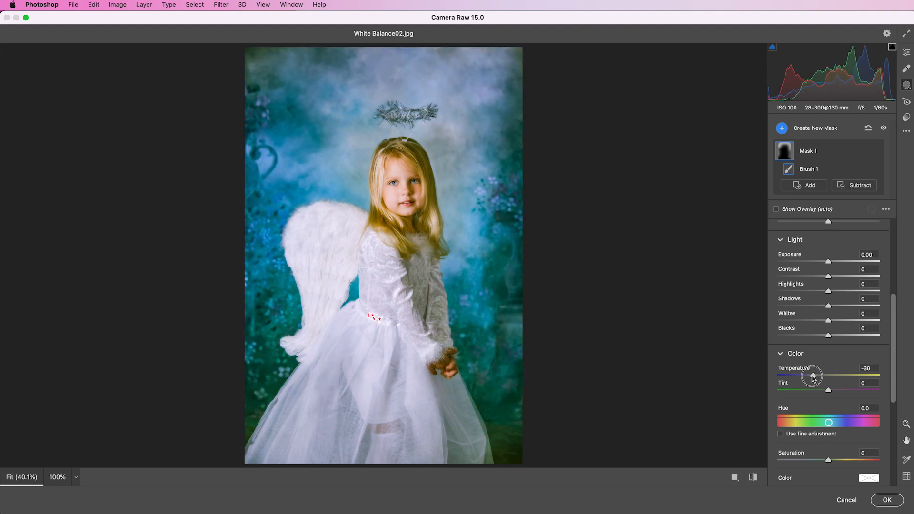
left_click_drag(813, 376, 810, 376)
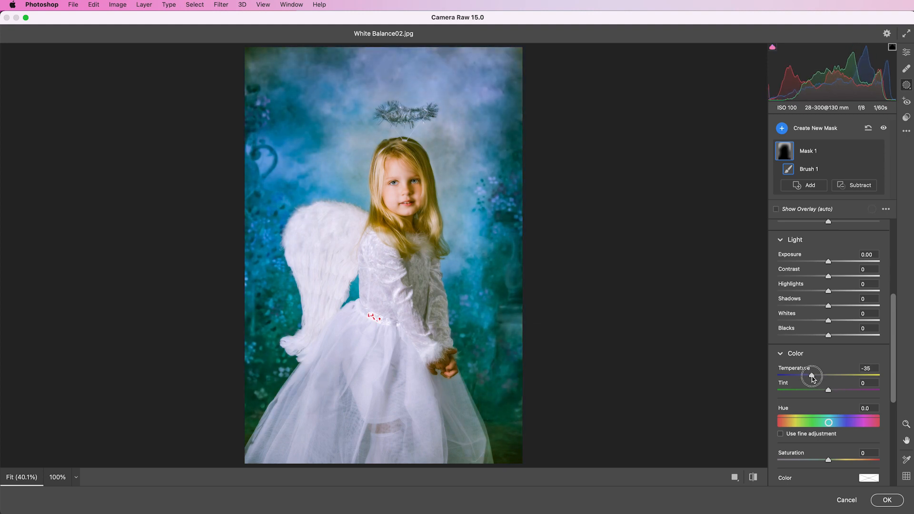
left_click_drag(811, 375, 801, 375)
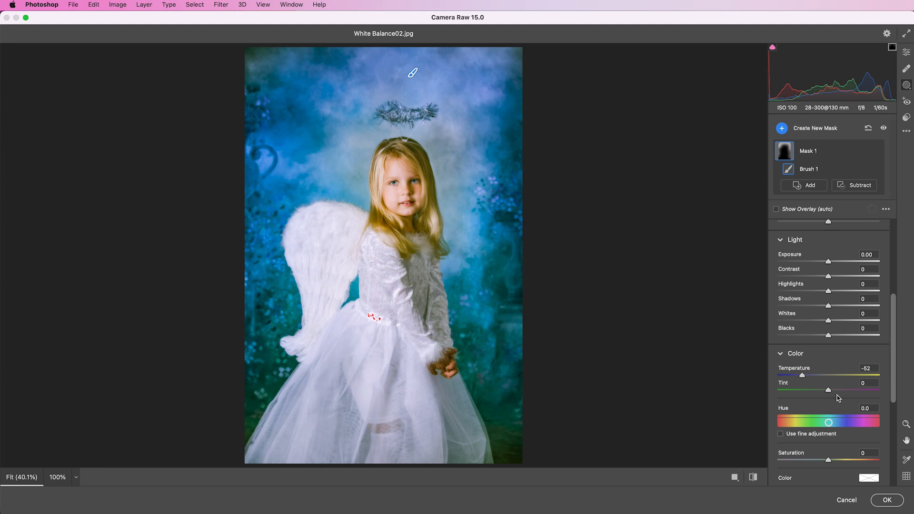
left_click_drag(842, 422, 822, 422)
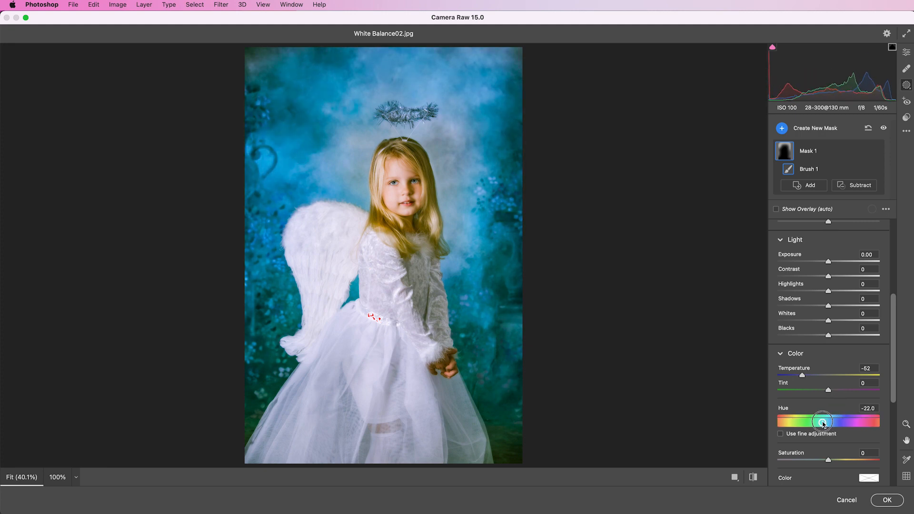
left_click_drag(822, 421, 824, 420)
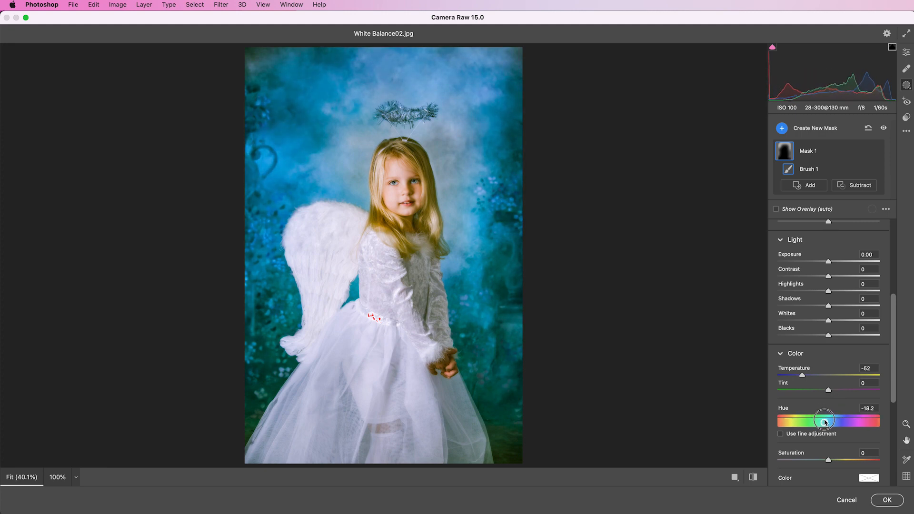
left_click_drag(823, 420, 823, 422)
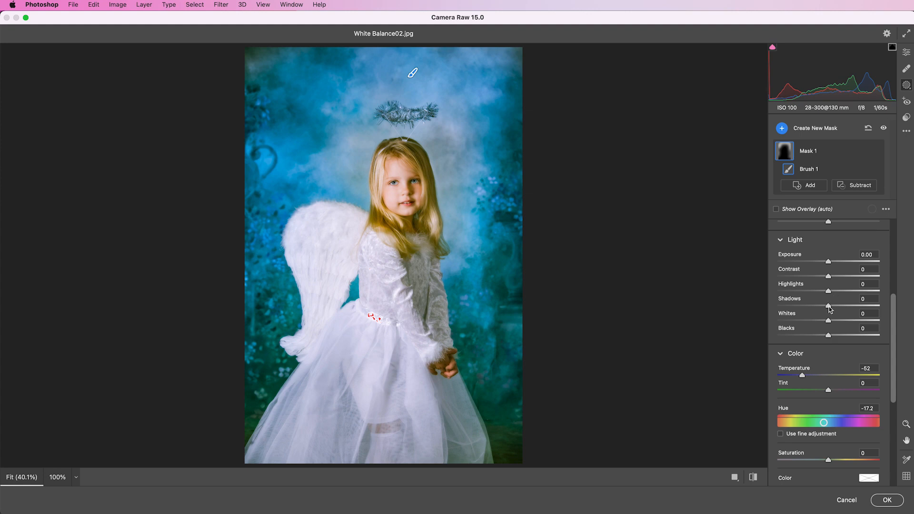
- Give the mask Shadows +100 and Exposure +0.65, with its amount settled at 75
left_click_drag(827, 305, 878, 305)
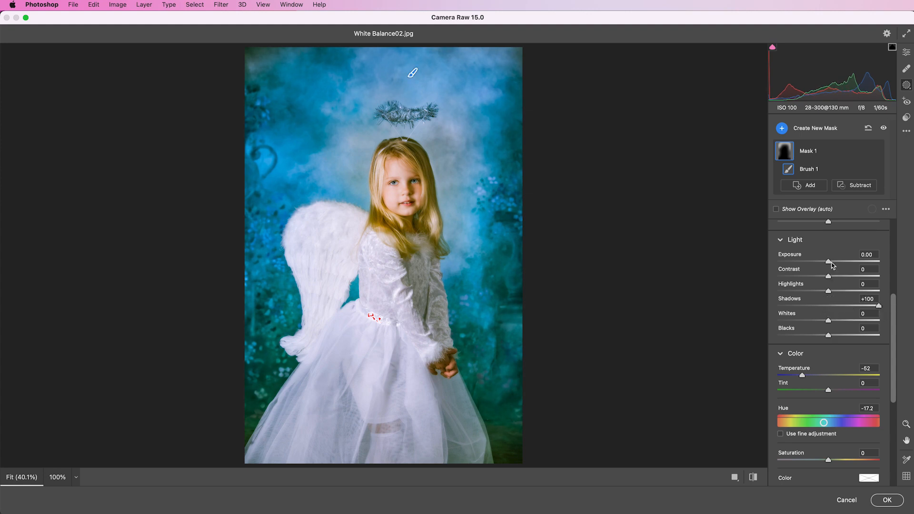
left_click_drag(828, 261, 836, 261)
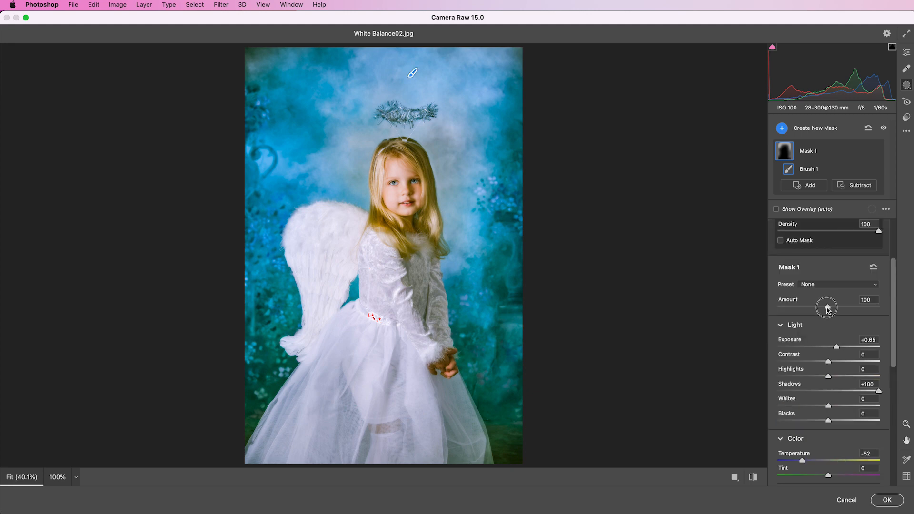
left_click_drag(826, 307, 798, 307)
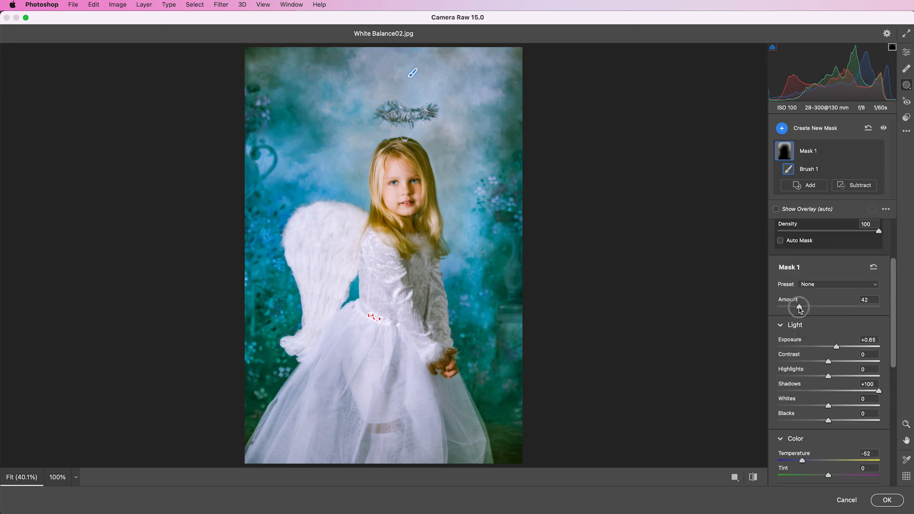
left_click_drag(800, 307, 812, 308)
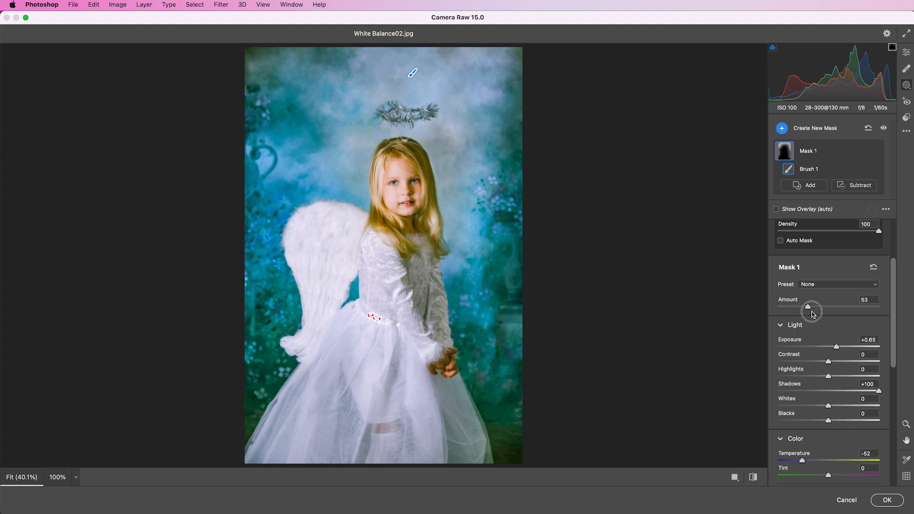
left_click_drag(807, 307, 810, 307)
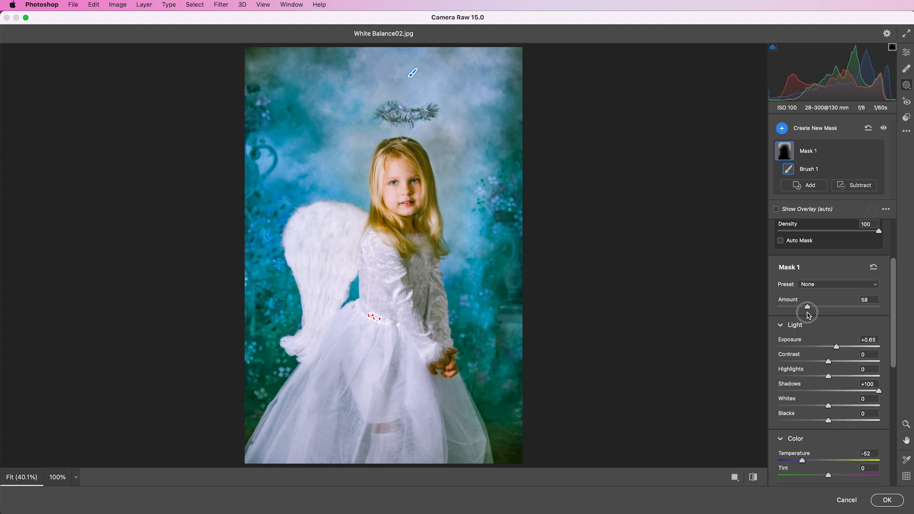
left_click_drag(807, 308, 816, 305)
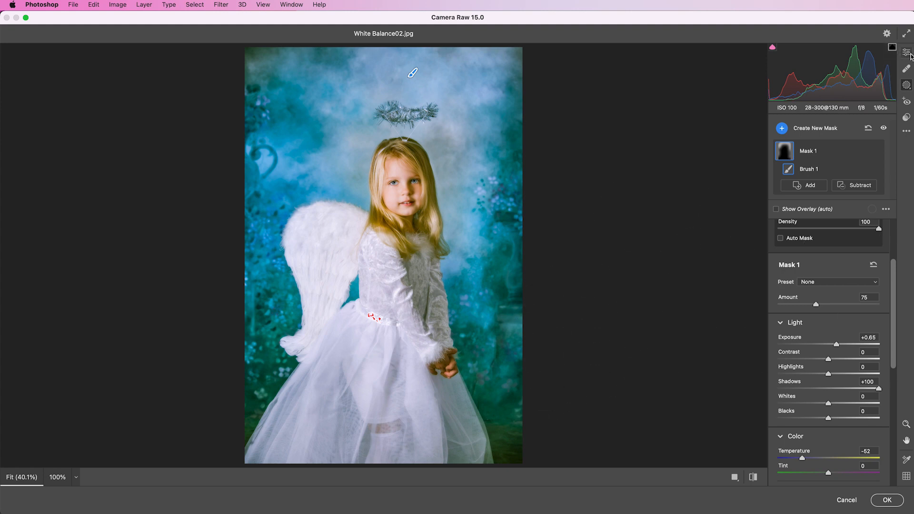
mouse_move(906, 53)
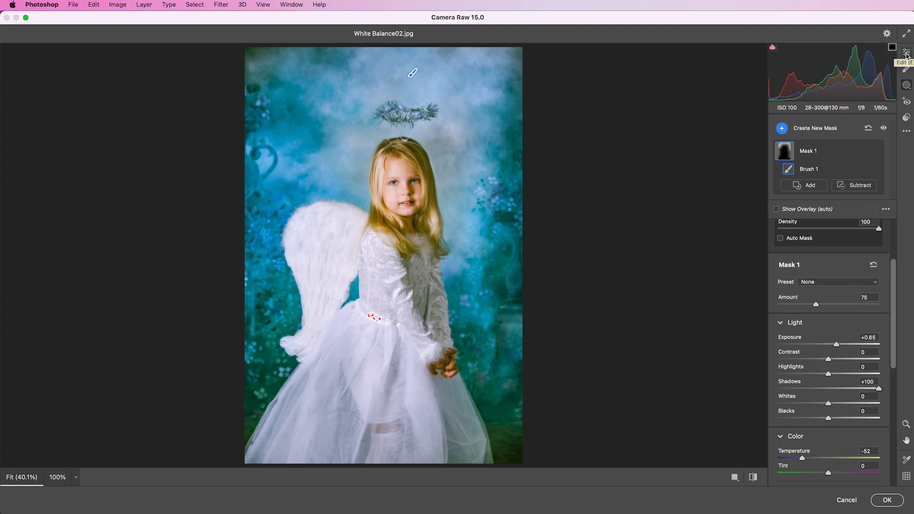
- Set Effects Vignetting to -30 in the Edit panel and apply the Camera Raw edits with OK
left_click(905, 51)
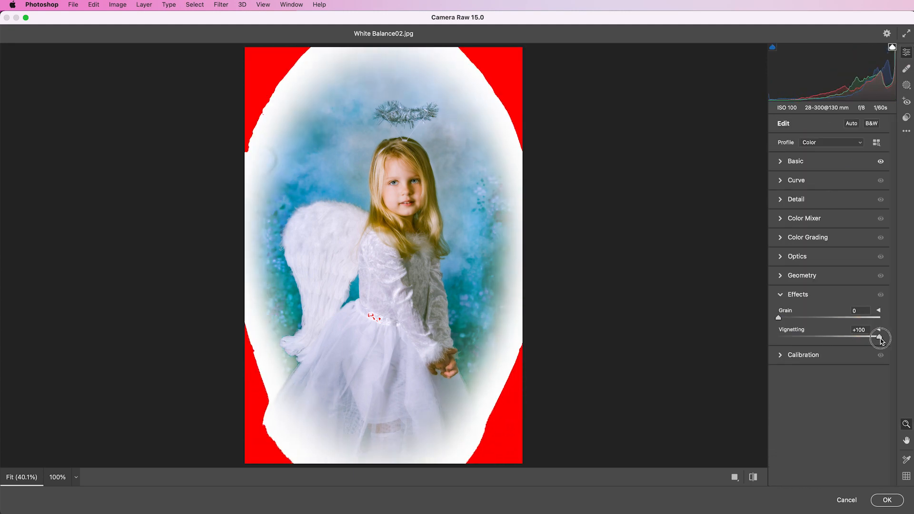
left_click_drag(880, 338, 834, 340)
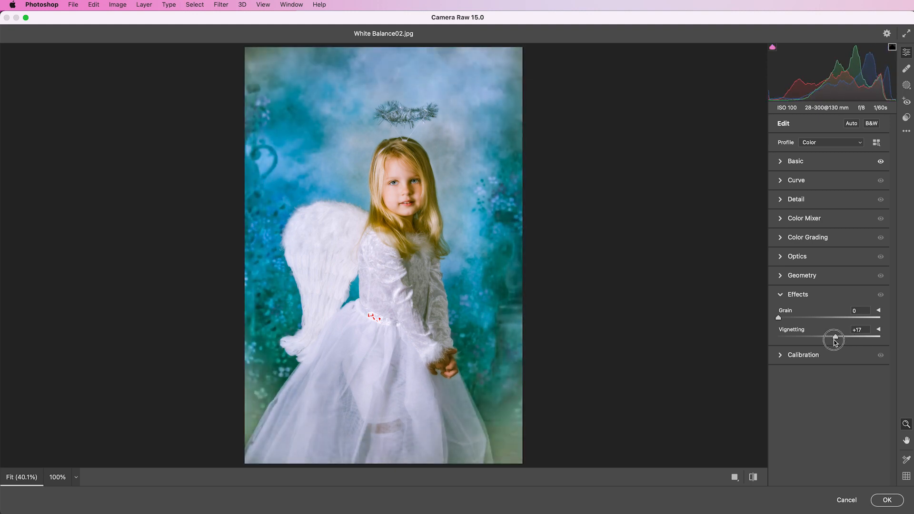
left_click_drag(834, 340, 813, 337)
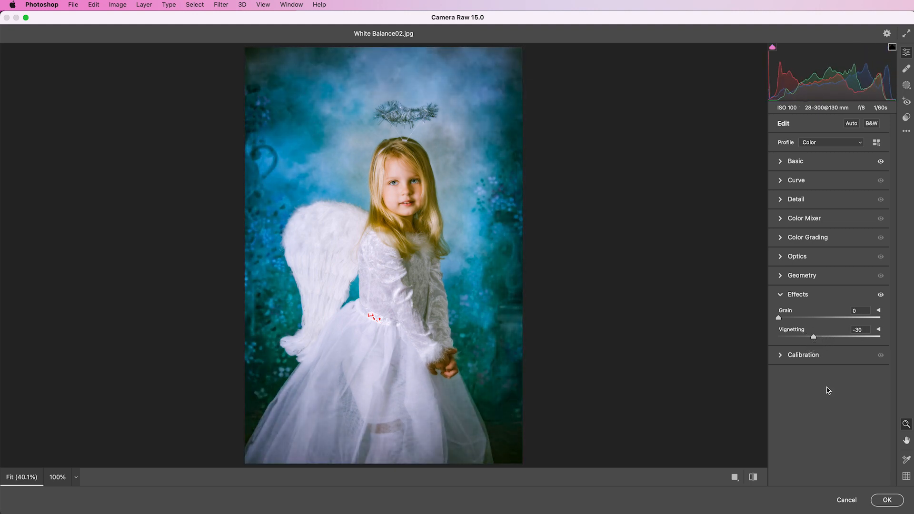
left_click(886, 499)
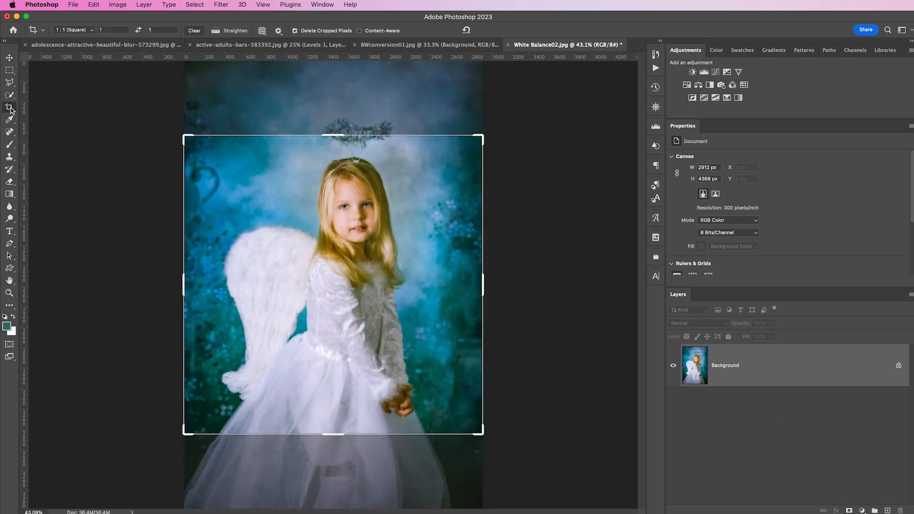
- Constrain the crop to the 4:5 (8:10) ratio and adjust the framing around the girl
left_click(74, 30)
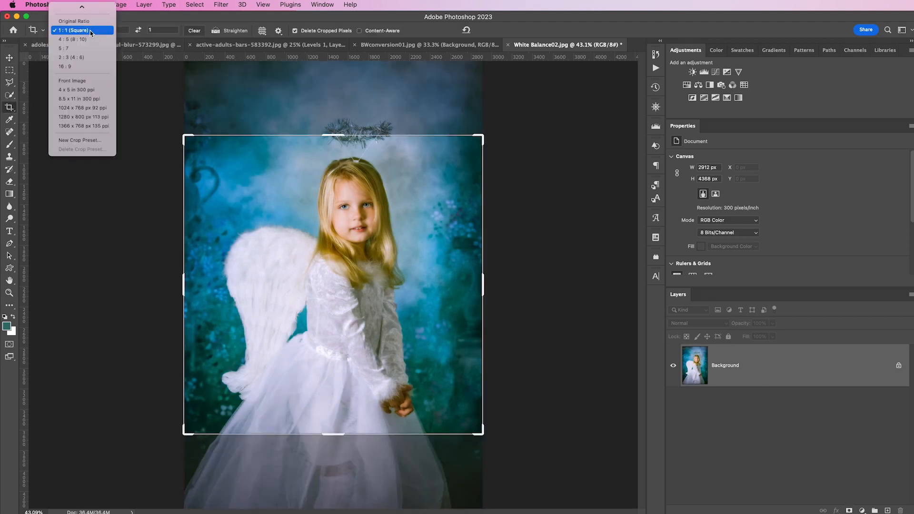
left_click(64, 39)
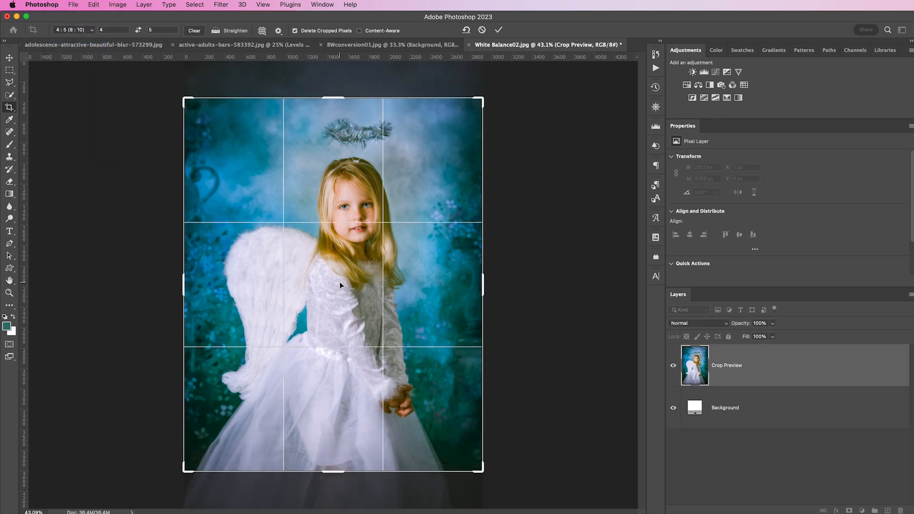
left_click_drag(341, 285, 340, 308)
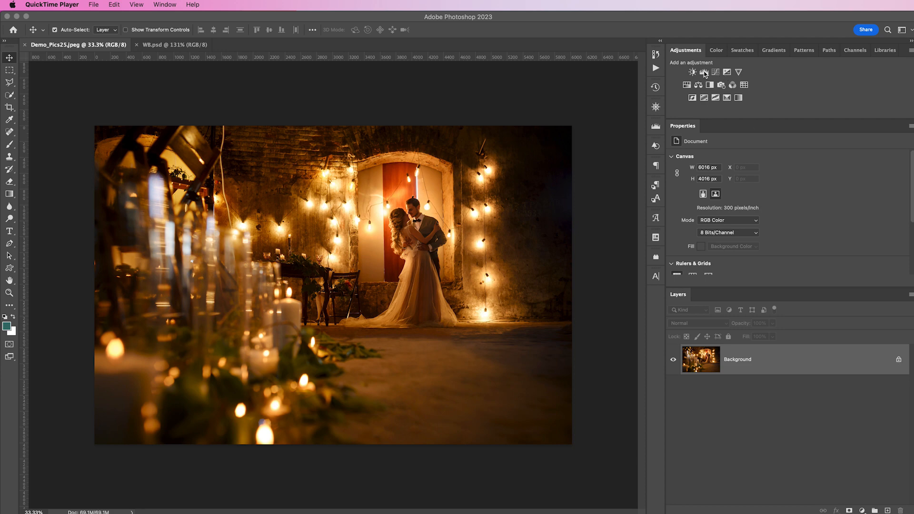
- Add a Levels gray-point correction to the wedding photo, hide it to compare, then switch to the cookie photo
left_click(703, 71)
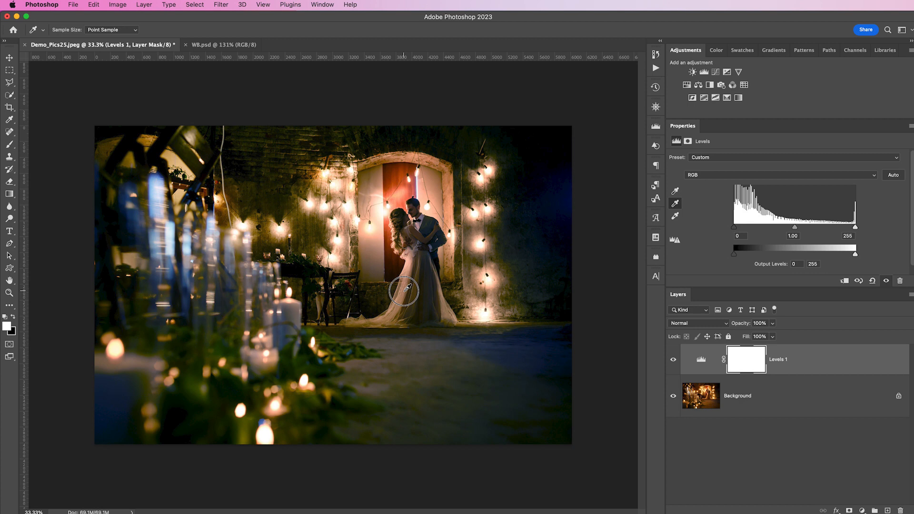
left_click(673, 359)
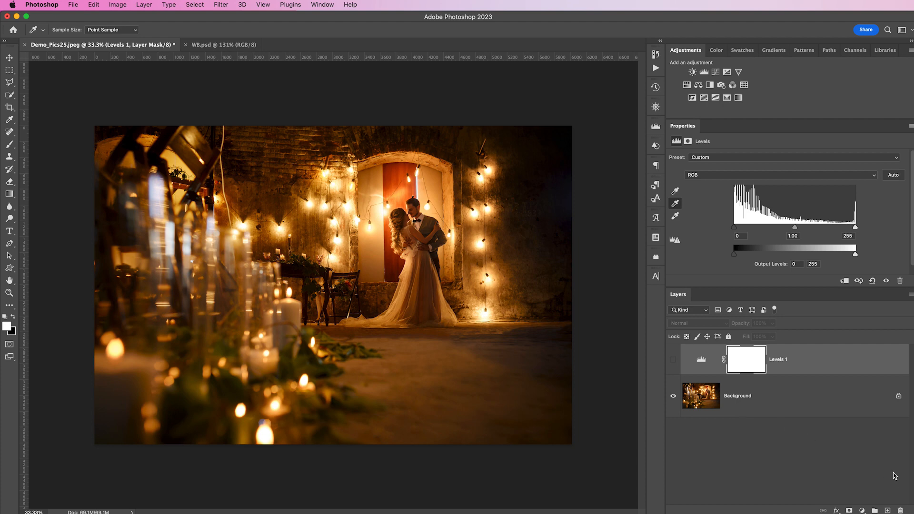
left_click(296, 45)
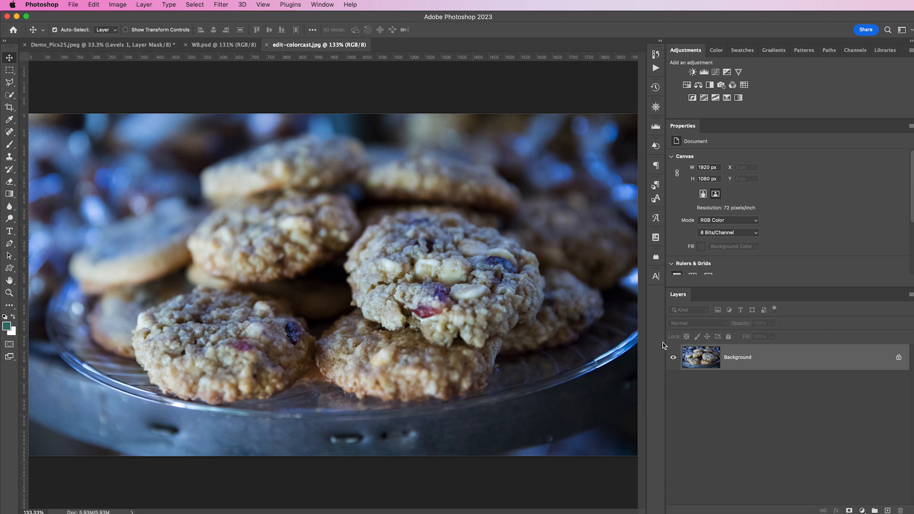
mouse_move(534, 301)
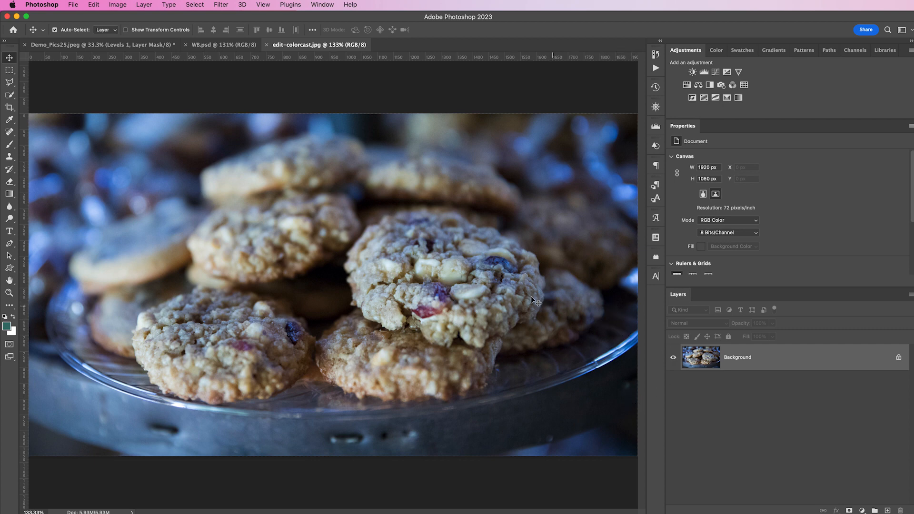
mouse_move(559, 406)
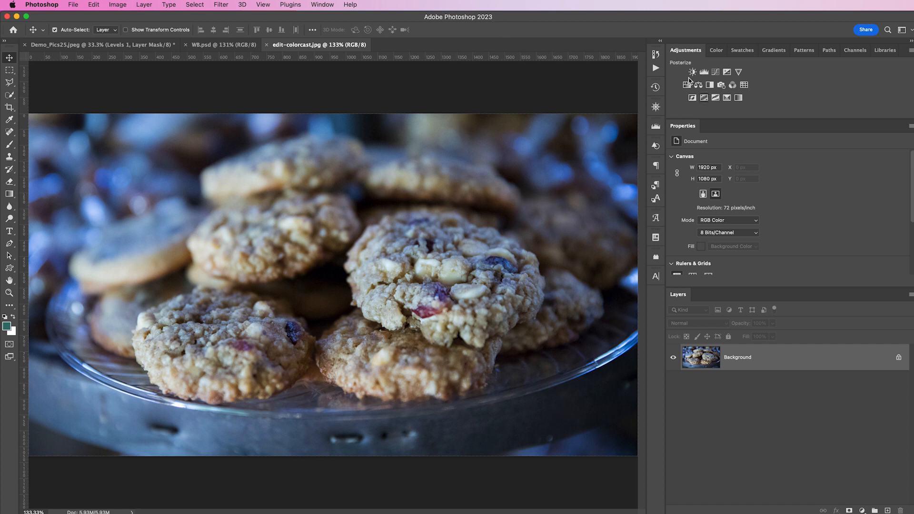
- Add a Levels layer on the cookie photo, sample a neutral gray at 3 by 3 Average, and switch to the pumpkin photo
left_click(702, 71)
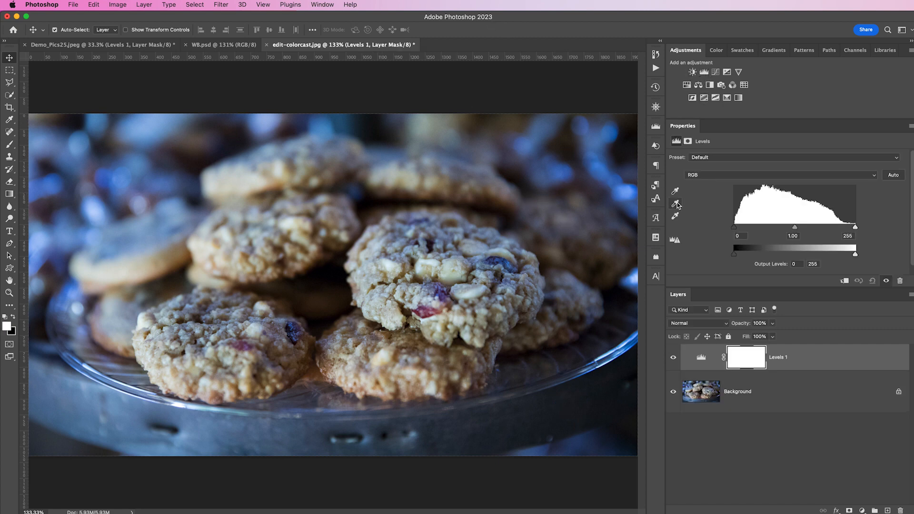
left_click(676, 203)
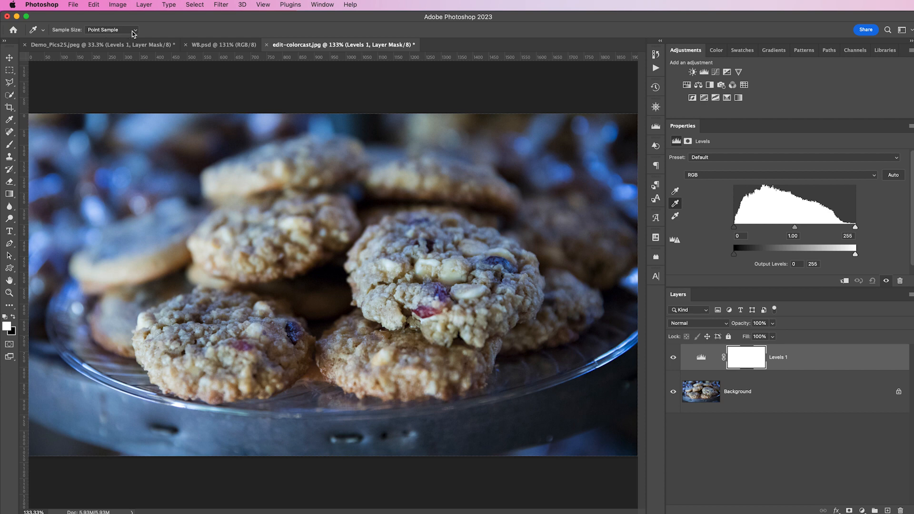
left_click(110, 30)
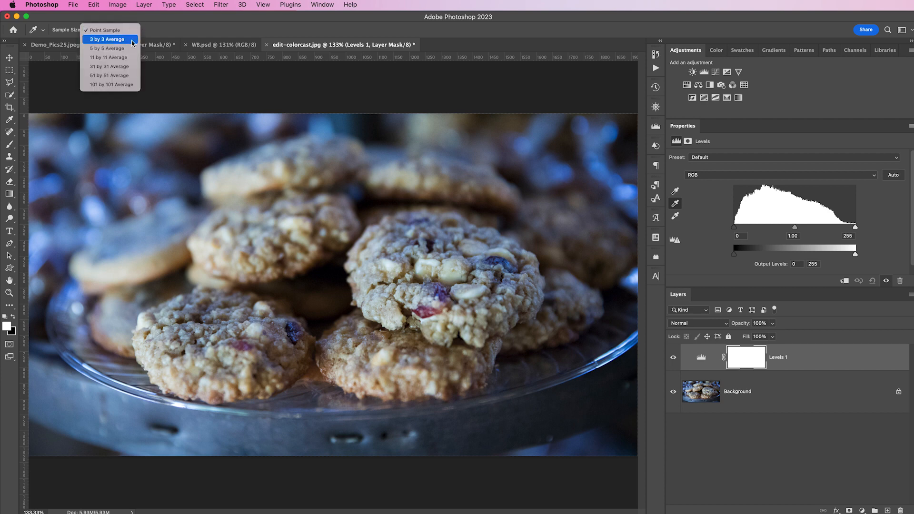
left_click(107, 39)
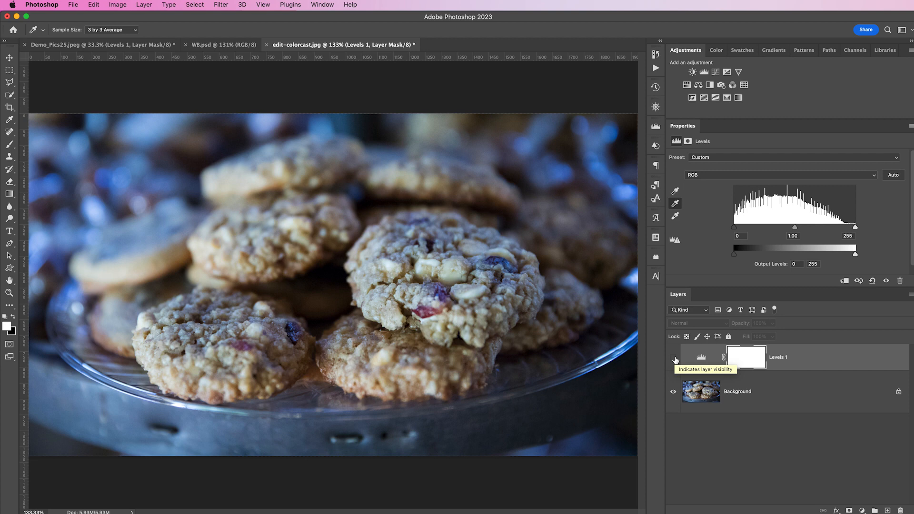
left_click(673, 356)
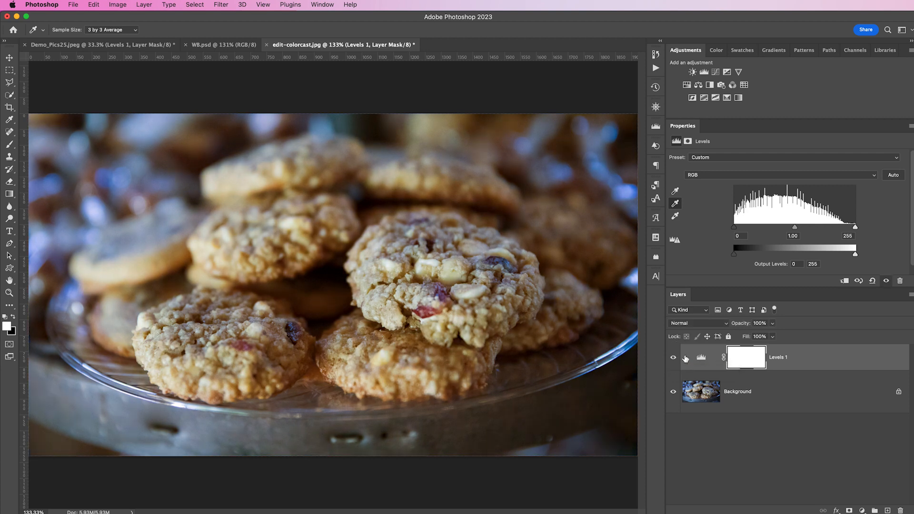
left_click(222, 45)
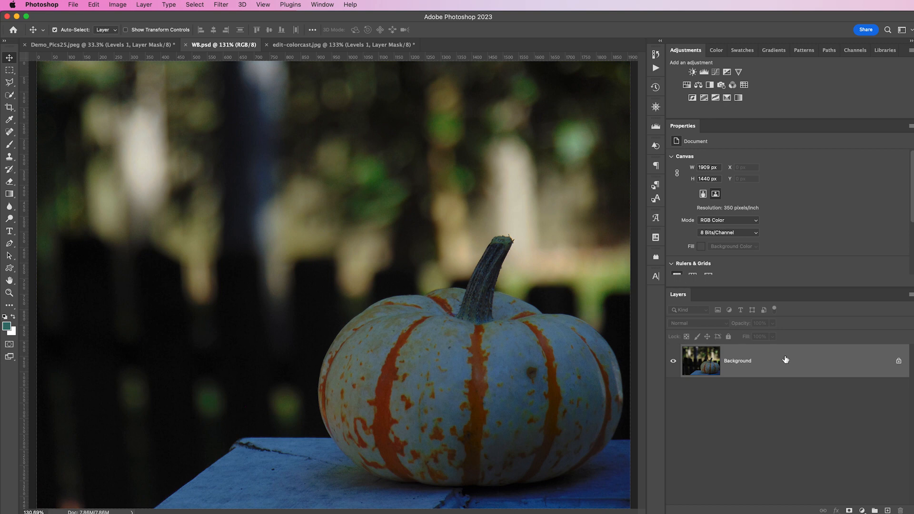
mouse_move(416, 136)
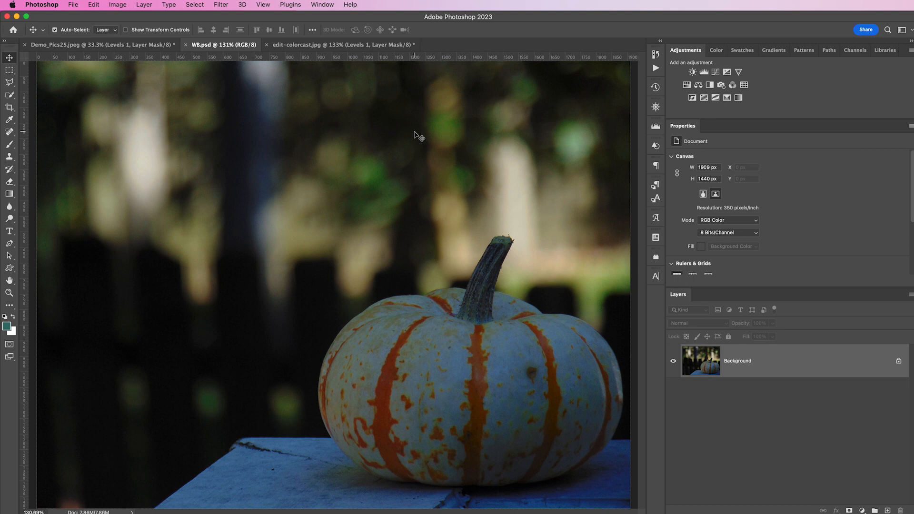
mouse_move(528, 399)
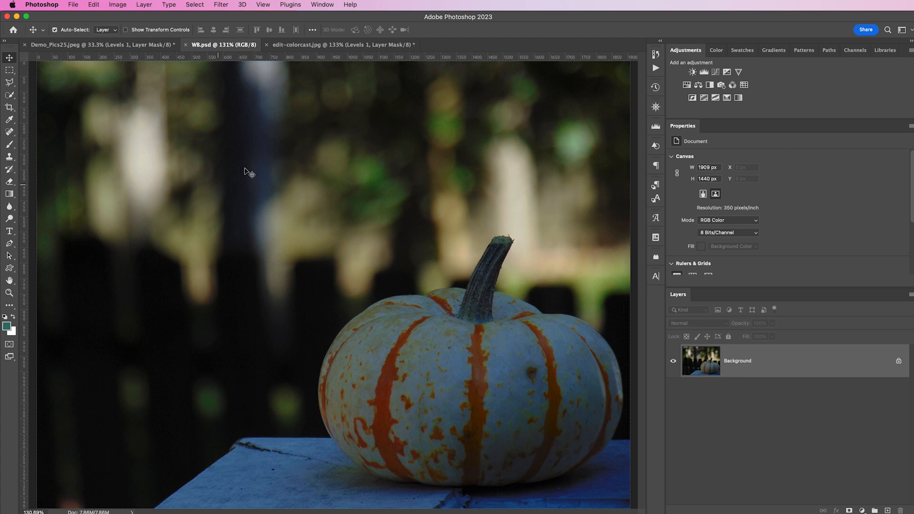
mouse_move(555, 181)
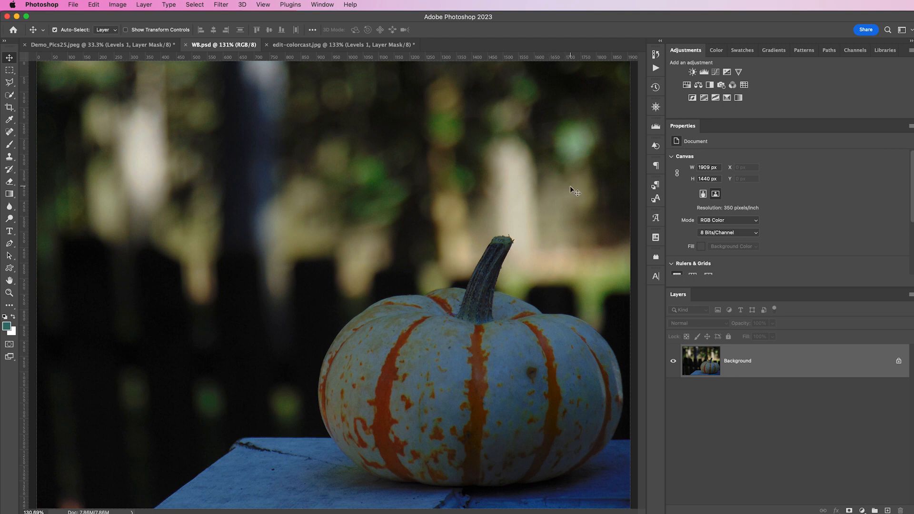
mouse_move(590, 214)
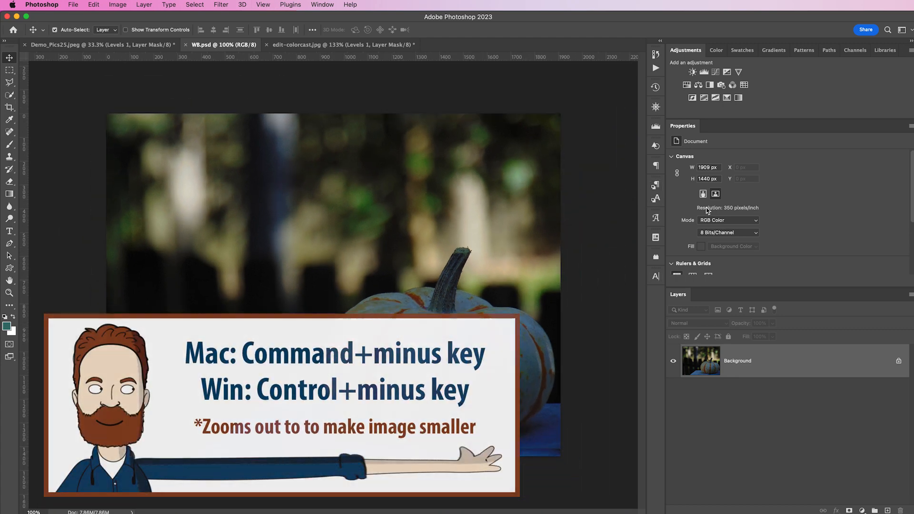
- Add a Levels layer on the pumpkin photo with white input 214 and ready the gray-point eyedropper
left_click(703, 71)
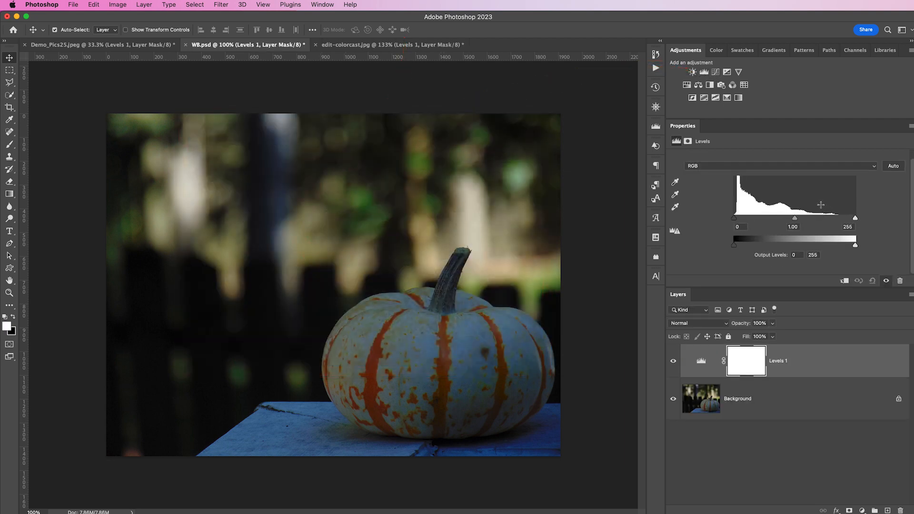
left_click_drag(855, 217, 842, 217)
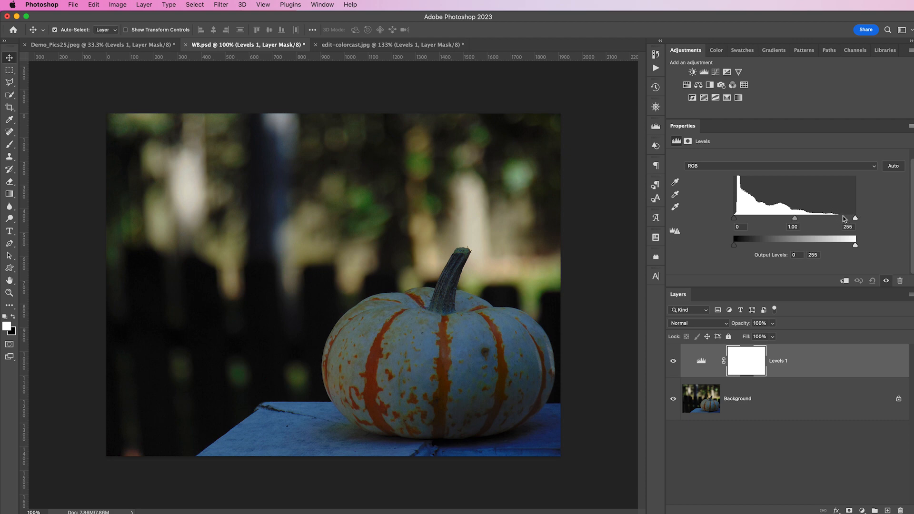
mouse_move(860, 217)
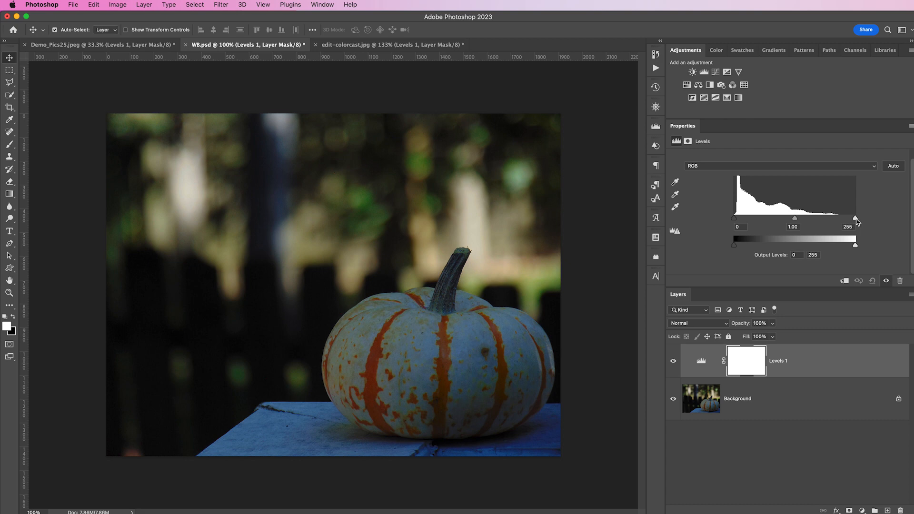
left_click_drag(854, 220, 835, 220)
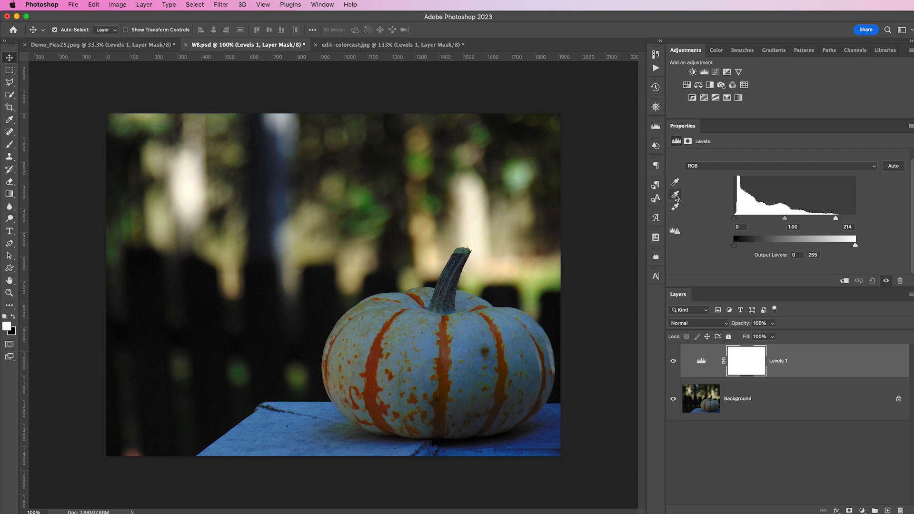
left_click(674, 196)
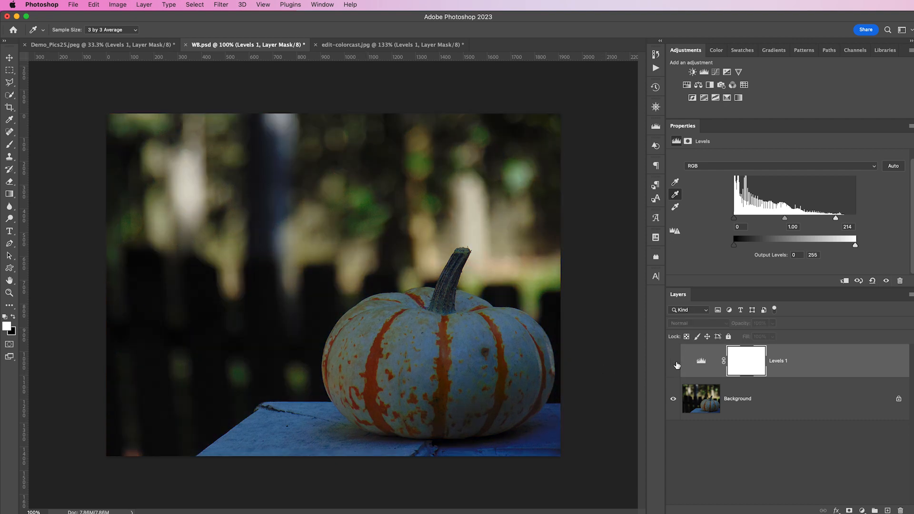
- Set the Levels 1 warming correction to 80% opacity and toggle its visibility to compare
left_click(674, 363)
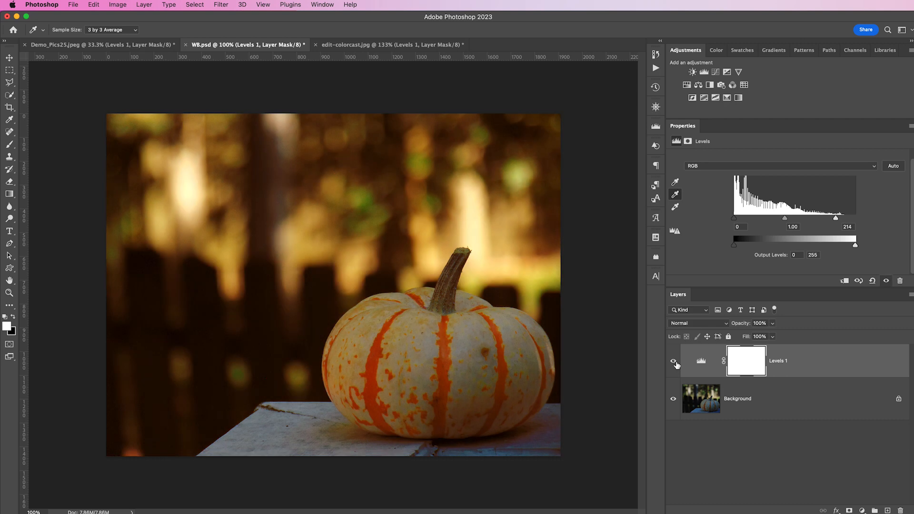
mouse_move(686, 365)
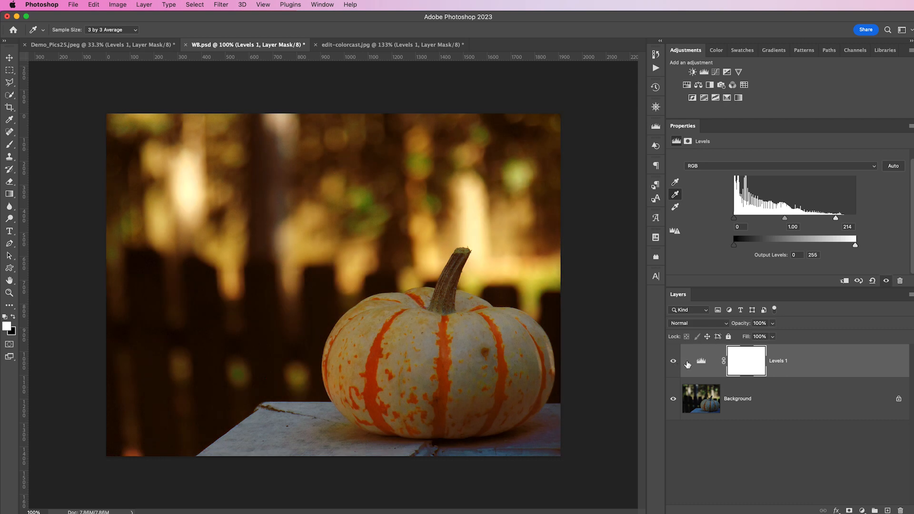
mouse_move(744, 328)
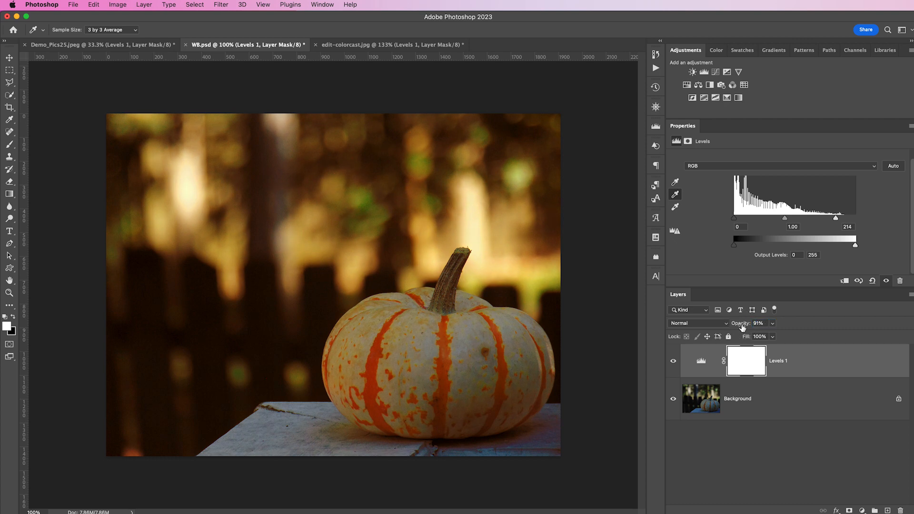
left_click_drag(757, 323, 751, 323)
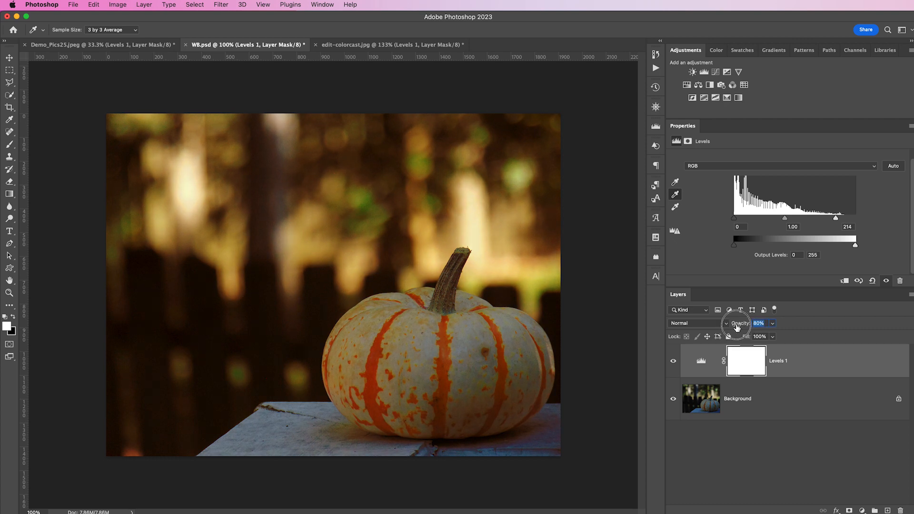
left_click_drag(739, 324, 751, 324)
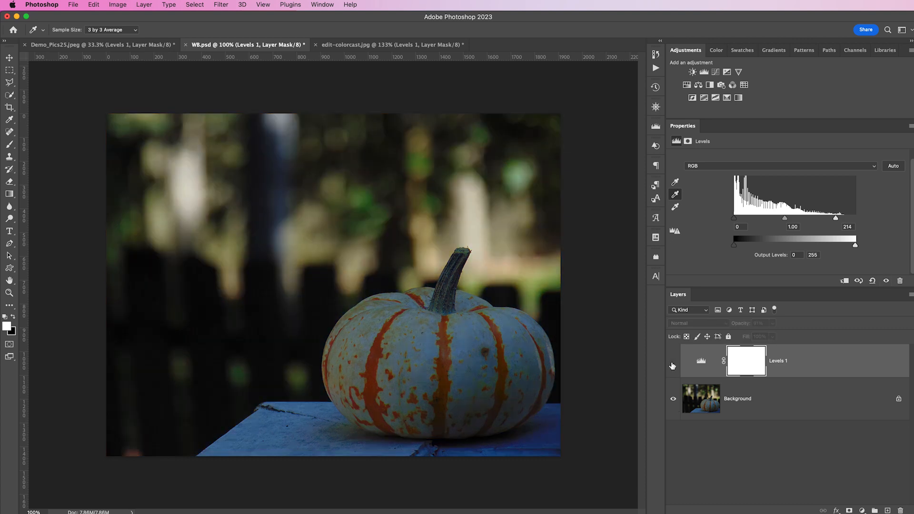
left_click(673, 360)
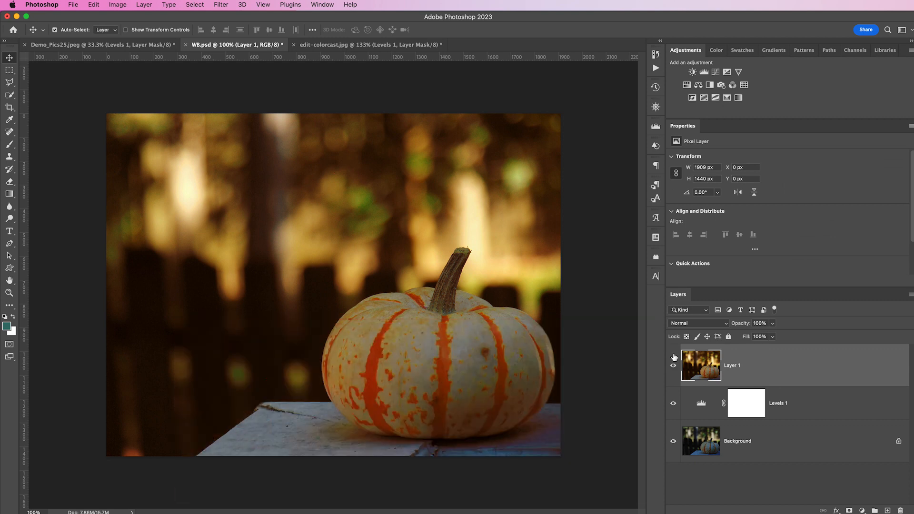
- Duplicate the merged layer in Screen blend mode with an inverted black mask hiding its brightening
key("cmd+j")
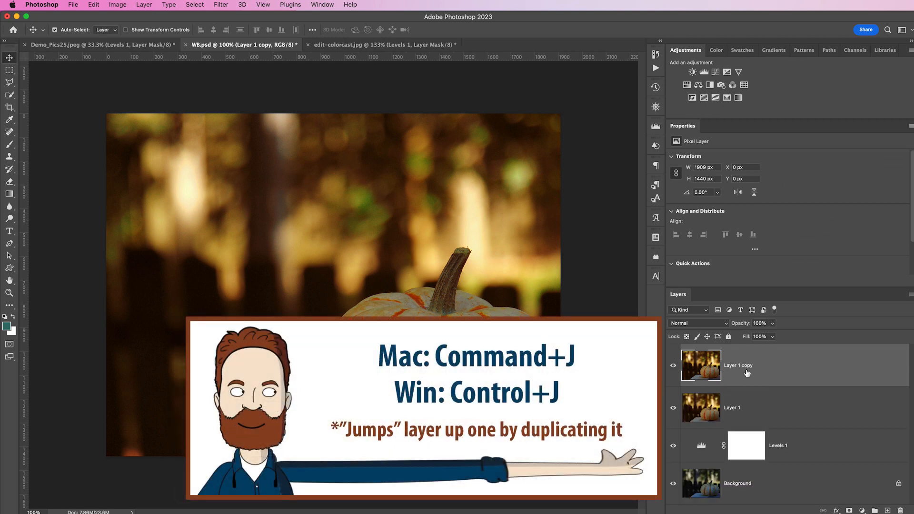
left_click(697, 324)
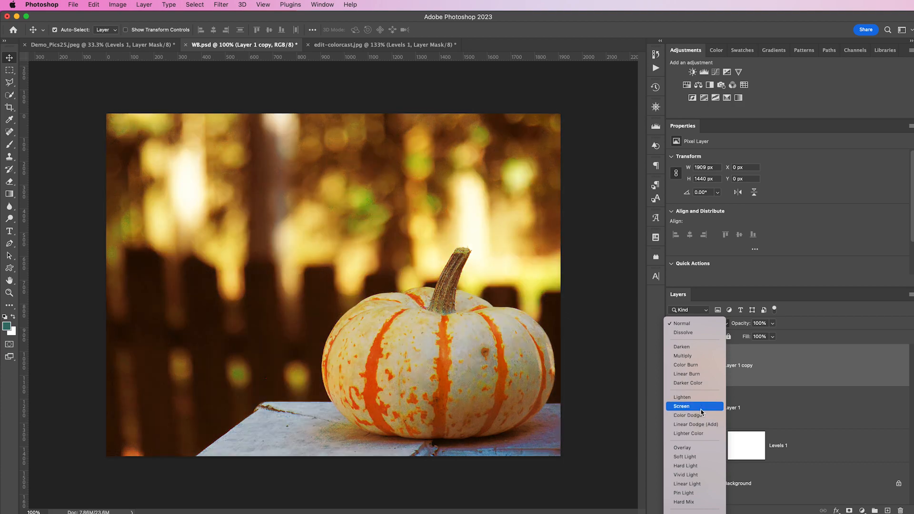
left_click(680, 407)
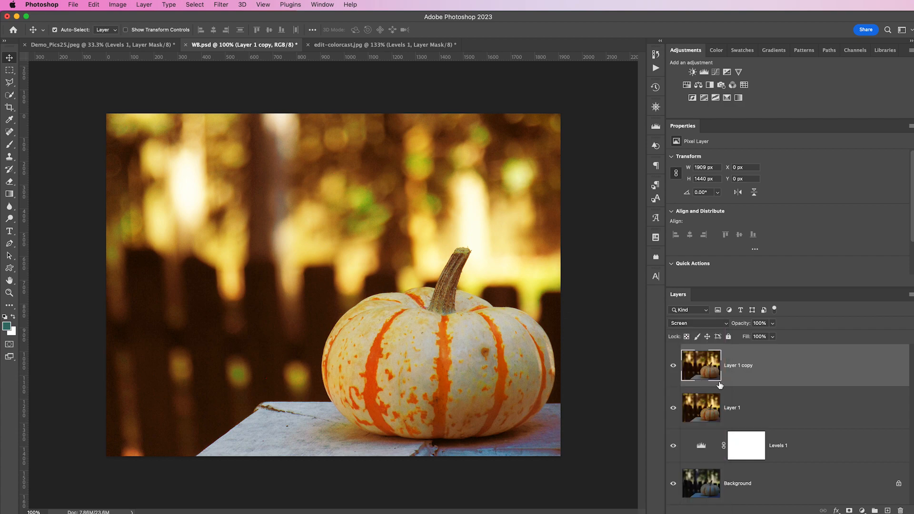
key("cmd+i")
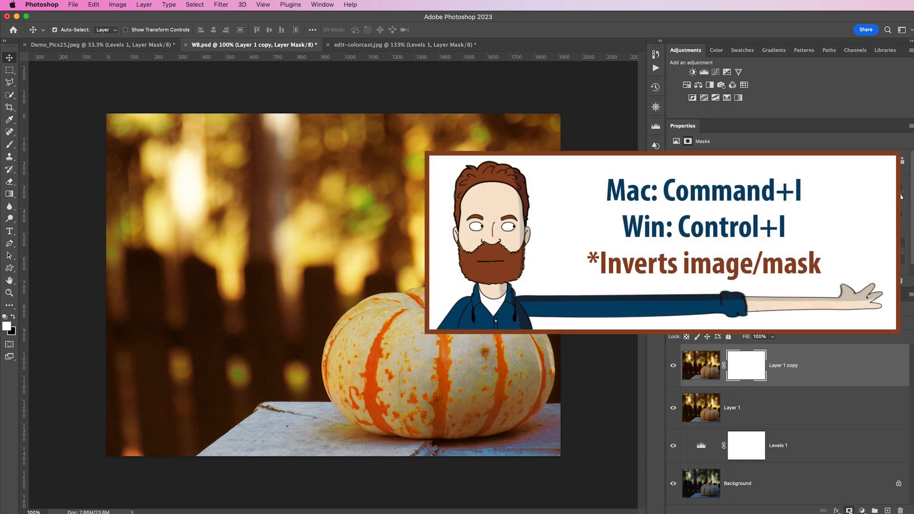
key("cmd+i")
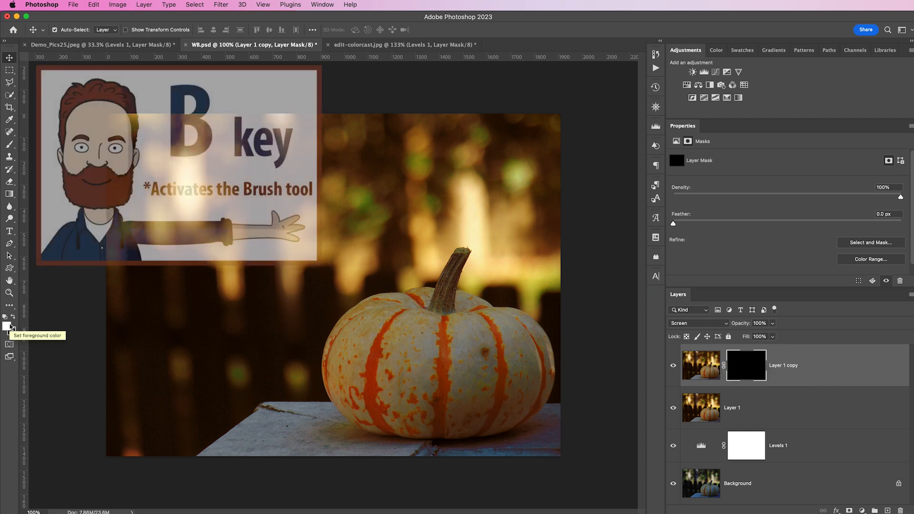
- Paint white with a soft brush over the pumpkin on the Screen layer's mask, undoing a stray stroke
key("b")
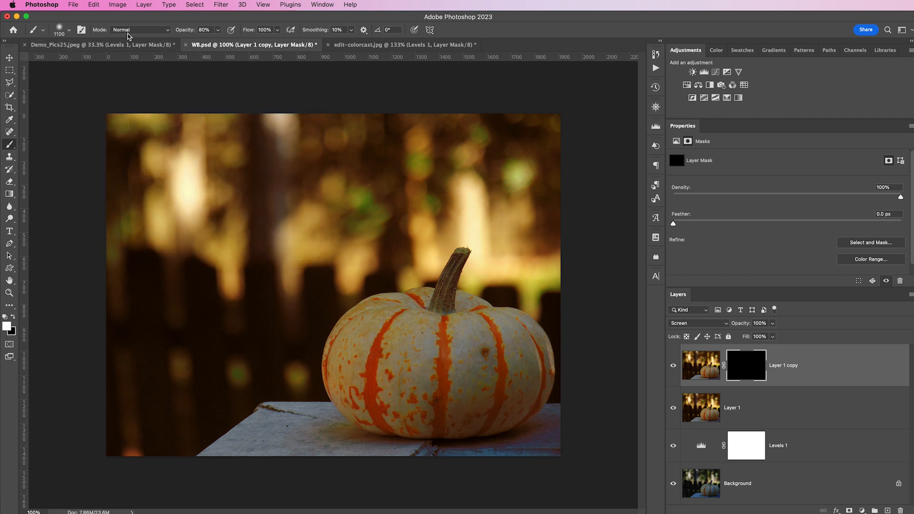
mouse_move(217, 59)
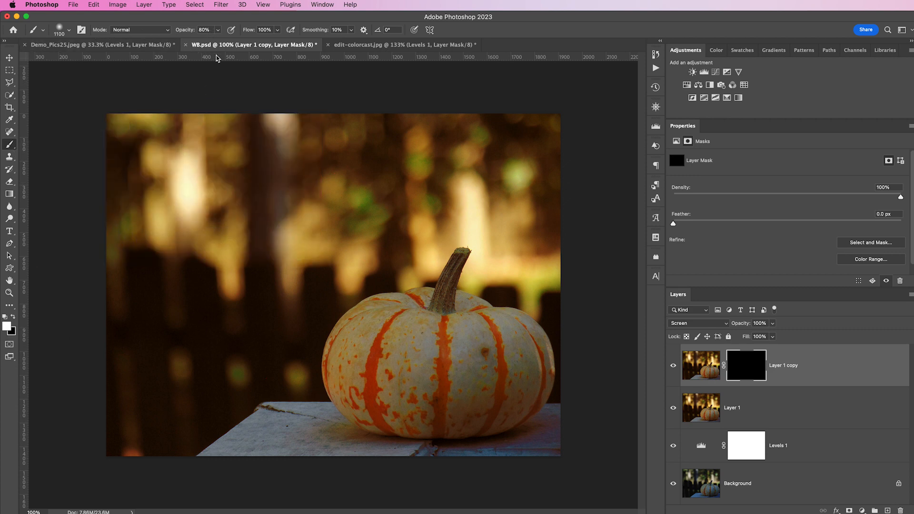
key("]")
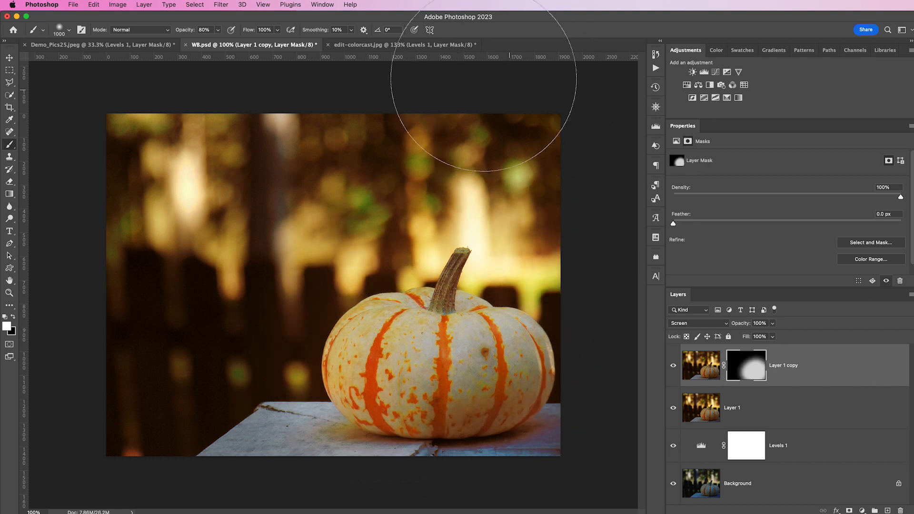
key("cmd+z")
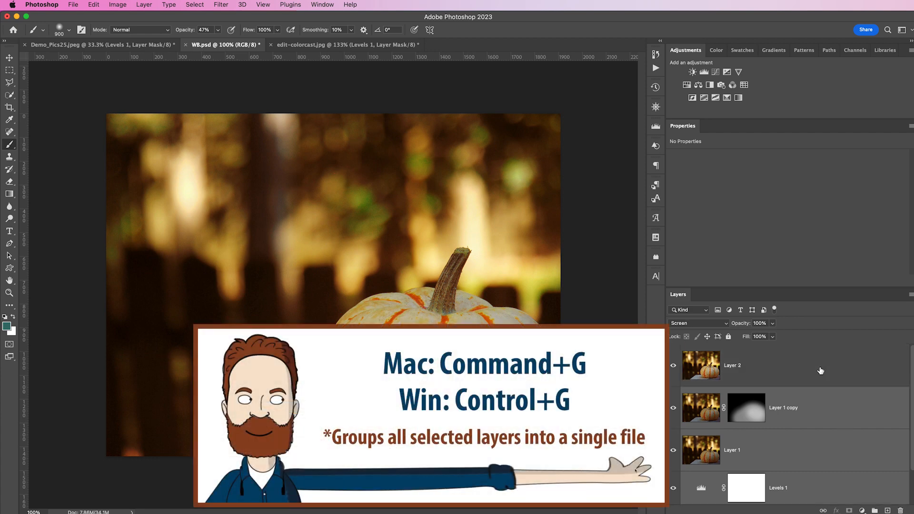
- Group the correction layers into Group 1, hide it, and select Layer 2 for editing
key("cmd+g")
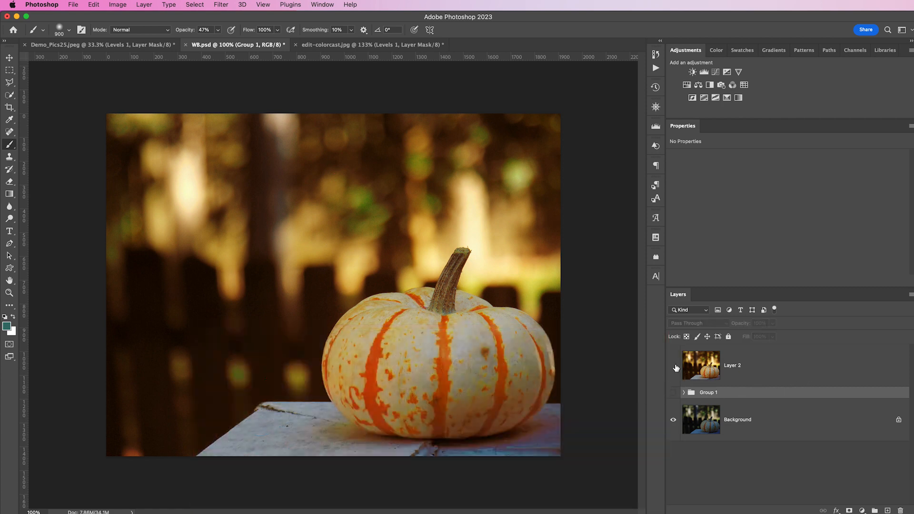
left_click(672, 365)
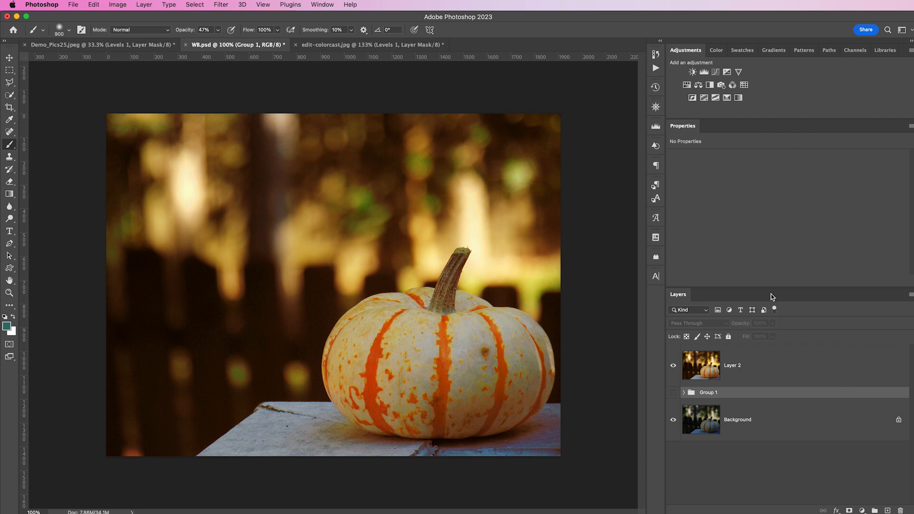
mouse_move(284, 232)
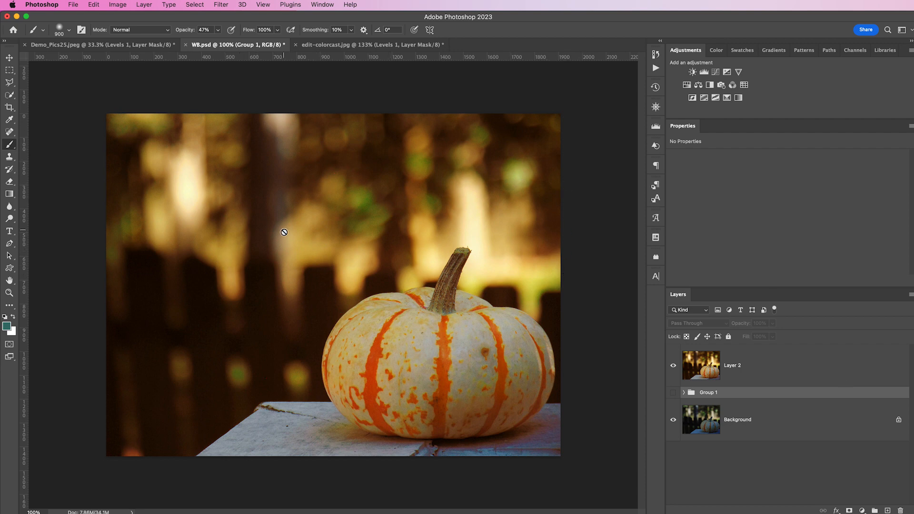
left_click(731, 364)
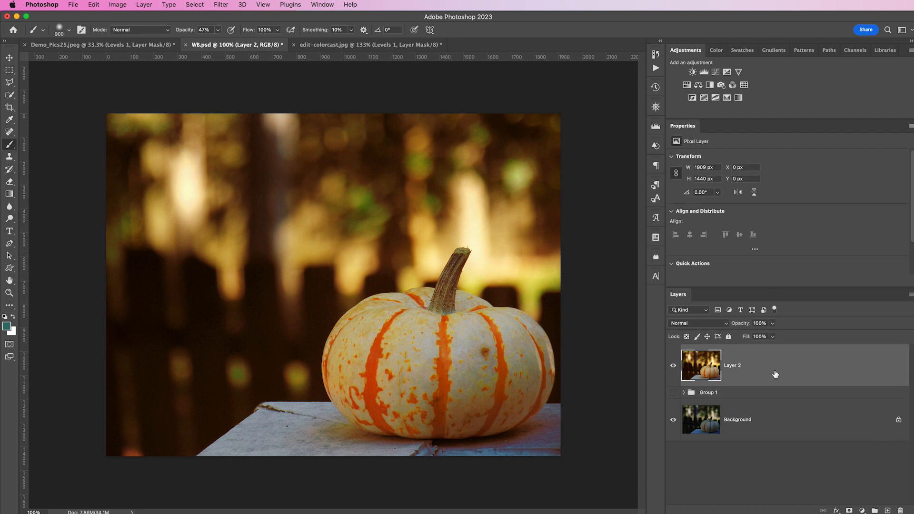
mouse_move(88, 262)
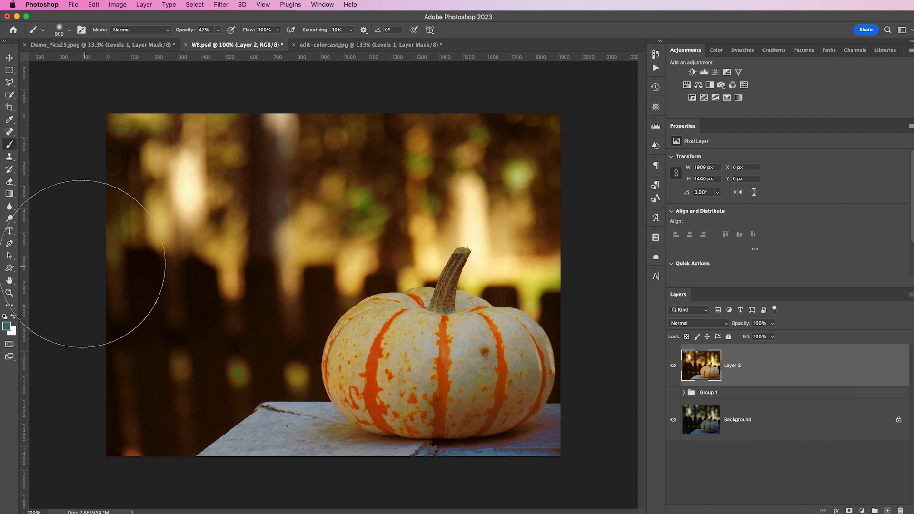
- Burn the background around the pumpkin on Layer 2 with an enlarged brush, toggling the layer to compare
left_click(10, 218)
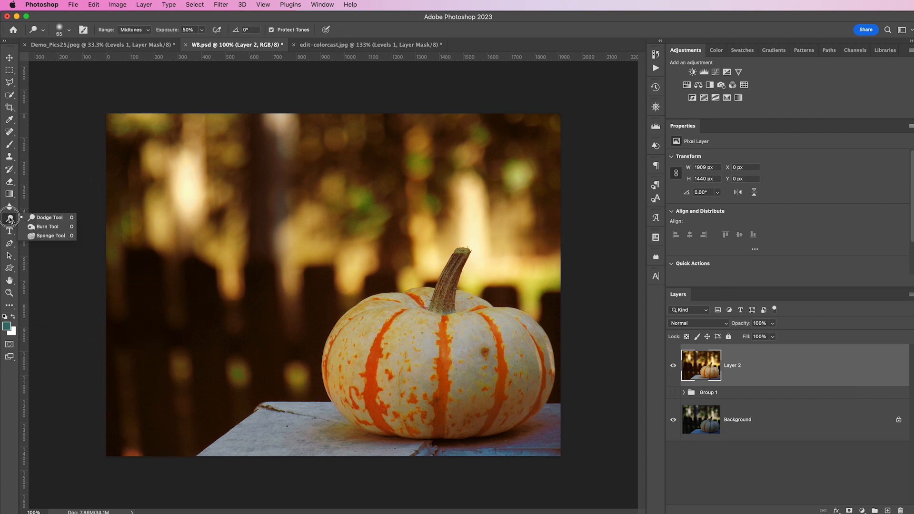
mouse_move(53, 228)
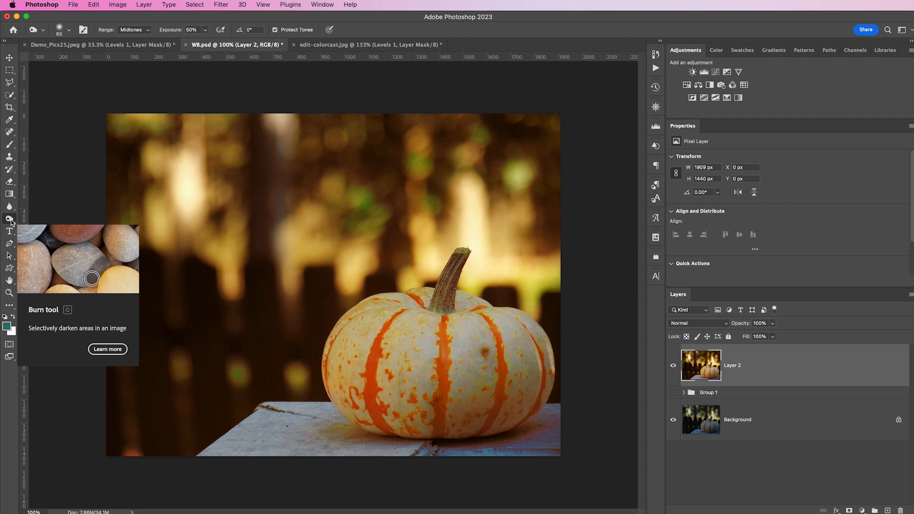
mouse_move(75, 249)
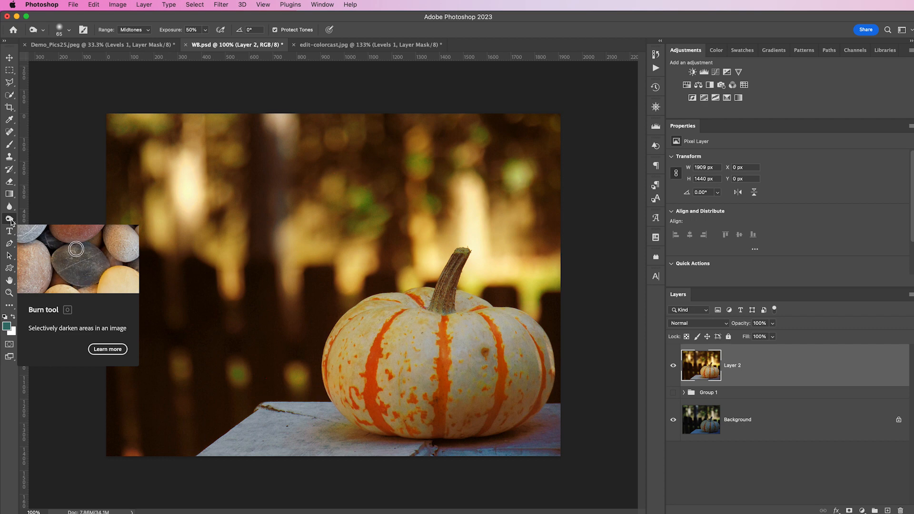
mouse_move(169, 34)
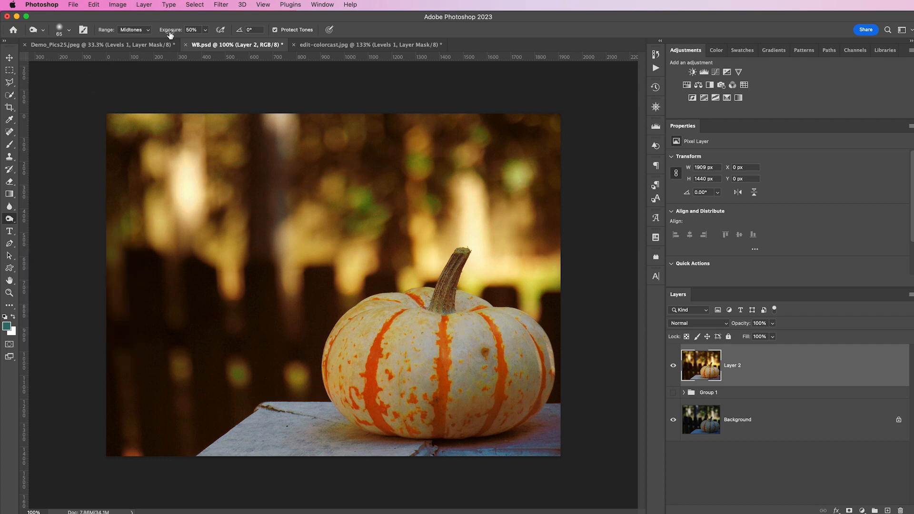
key("]")
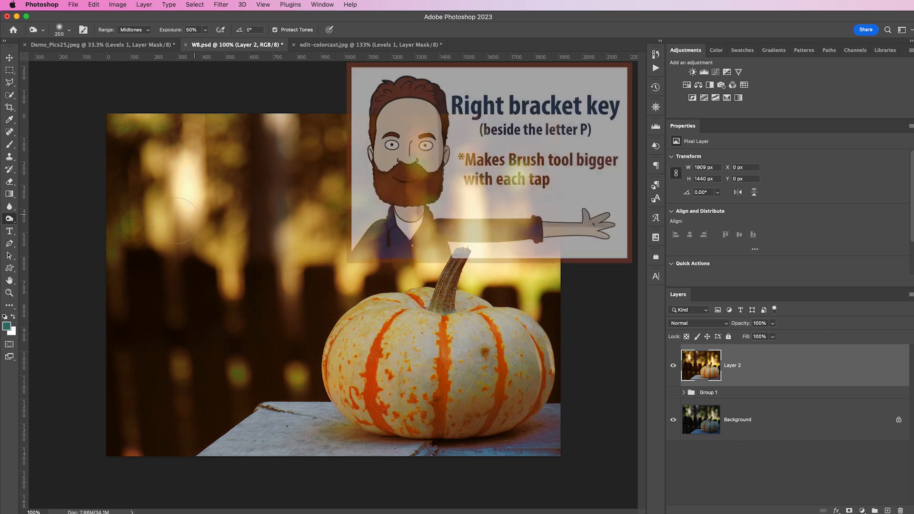
key("]")
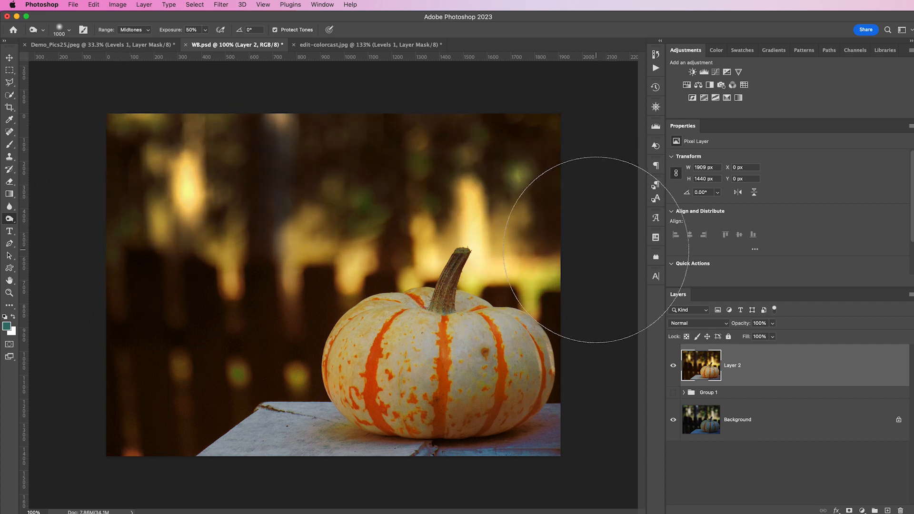
mouse_move(379, 176)
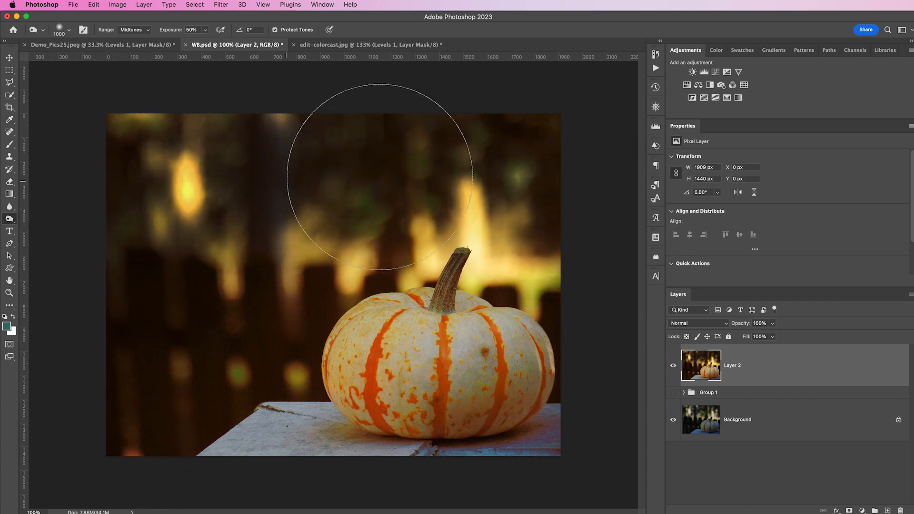
left_click(9, 220)
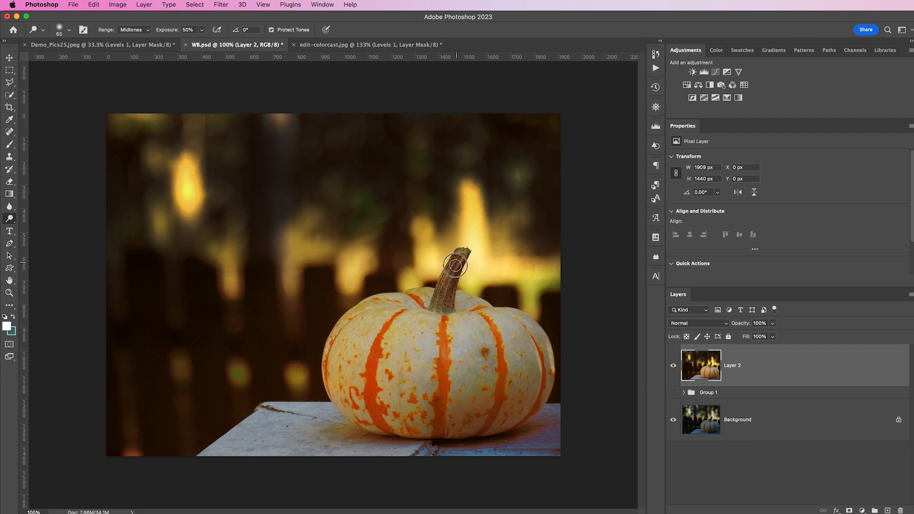
left_click(455, 266)
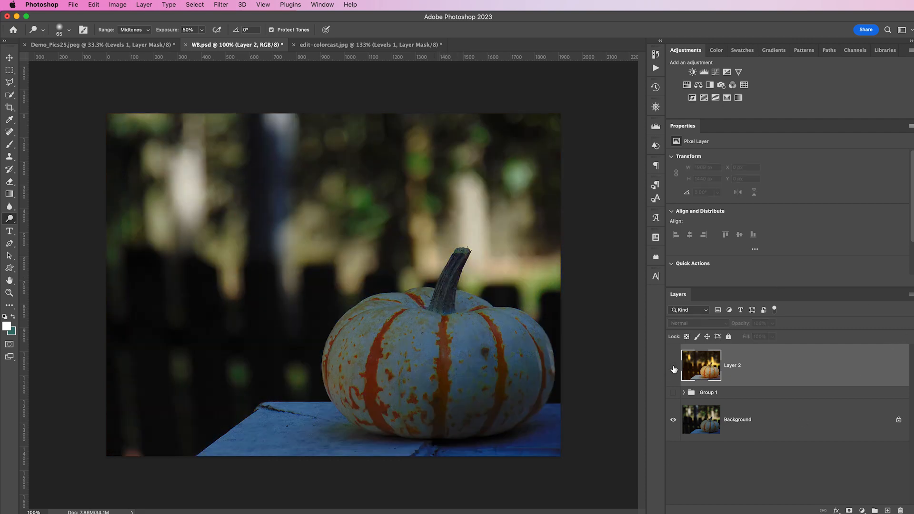
left_click(673, 364)
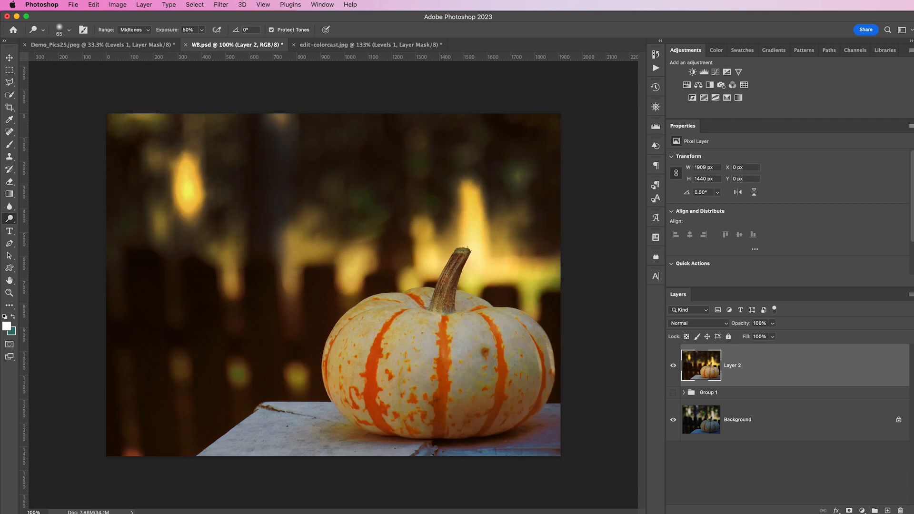